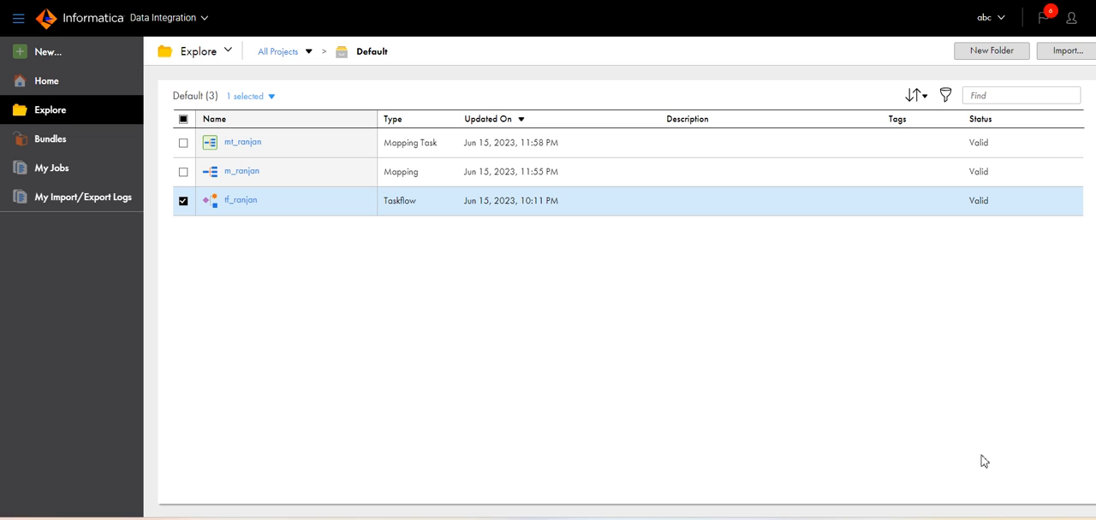
mouse_move(586, 325)
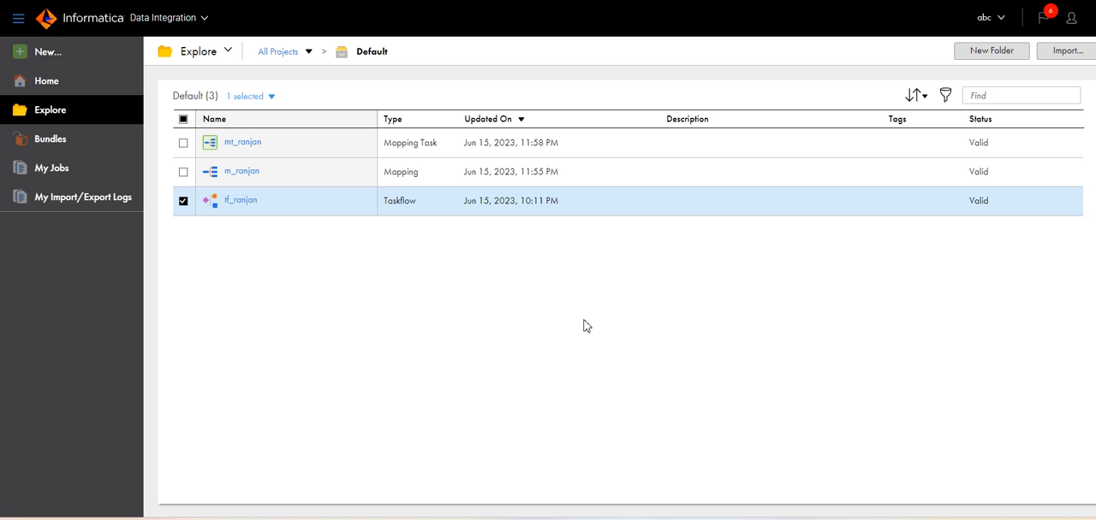
mouse_move(480, 278)
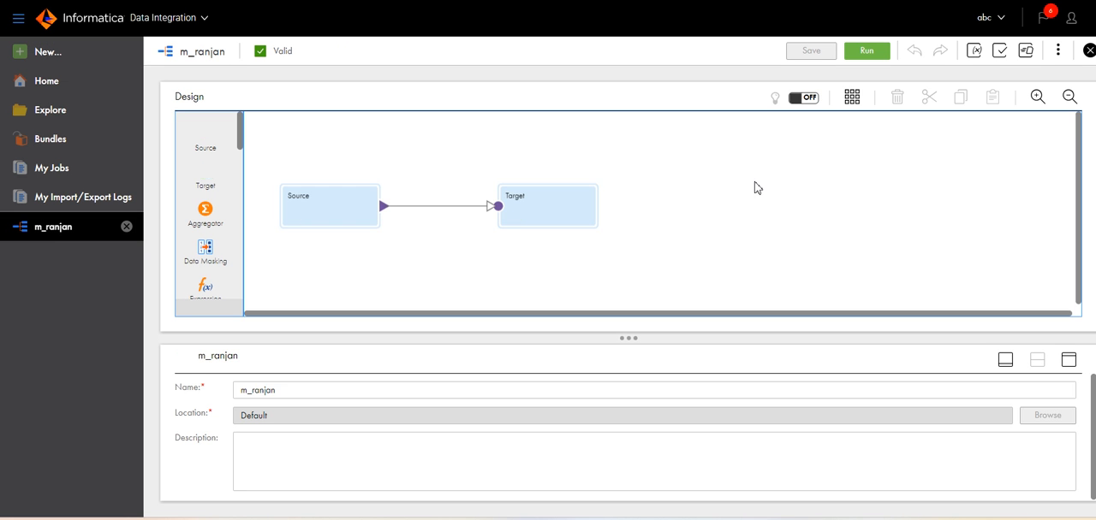
View the m_ranjan Source transformation's settings: connection param_src_ora and object EMP.
left_click(329, 205)
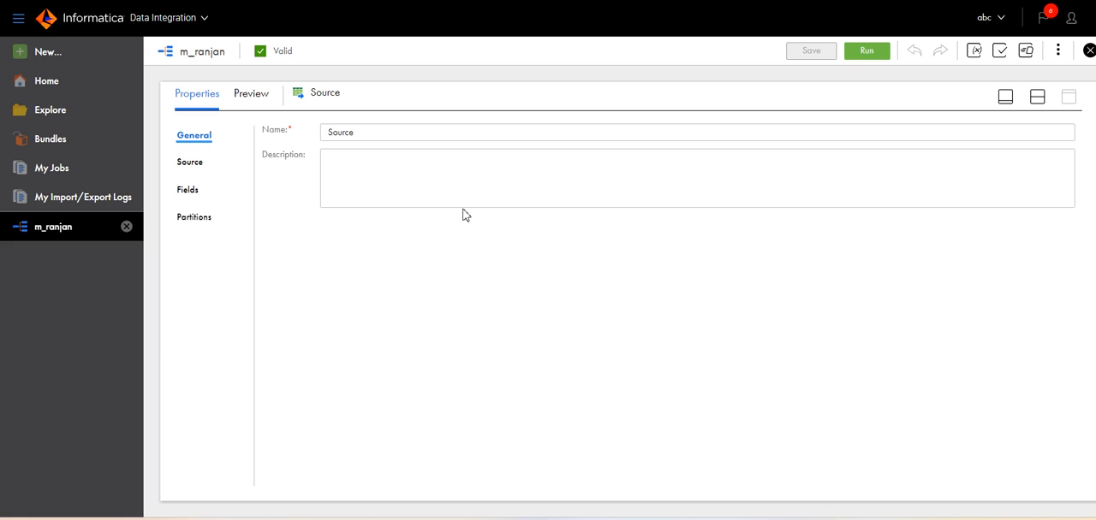
left_click(189, 161)
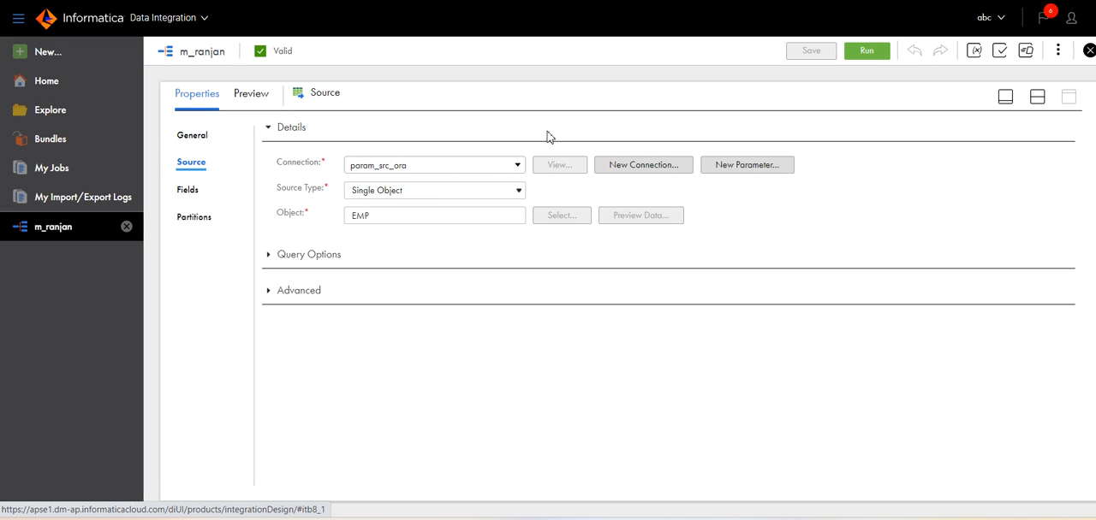
mouse_move(555, 133)
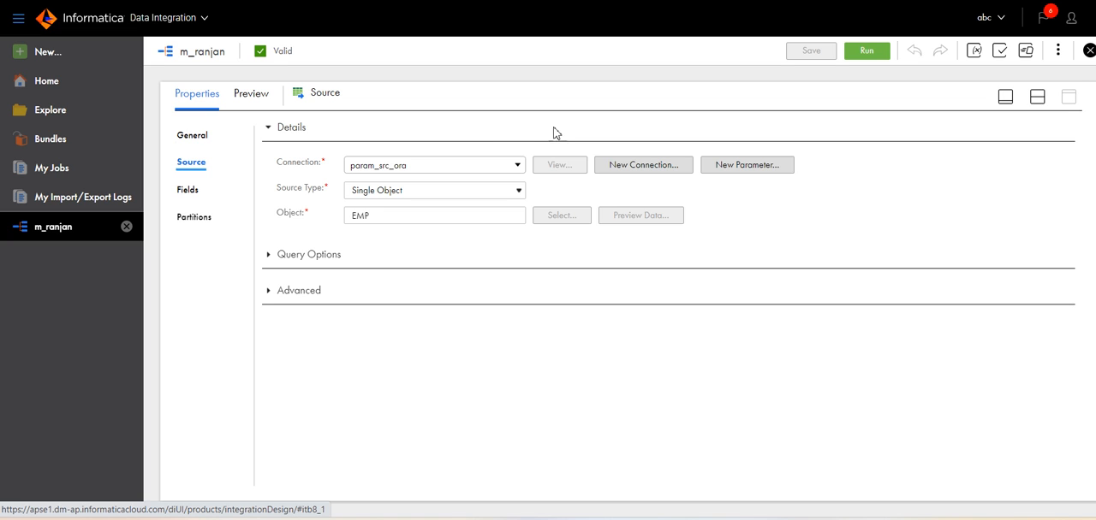
mouse_move(373, 166)
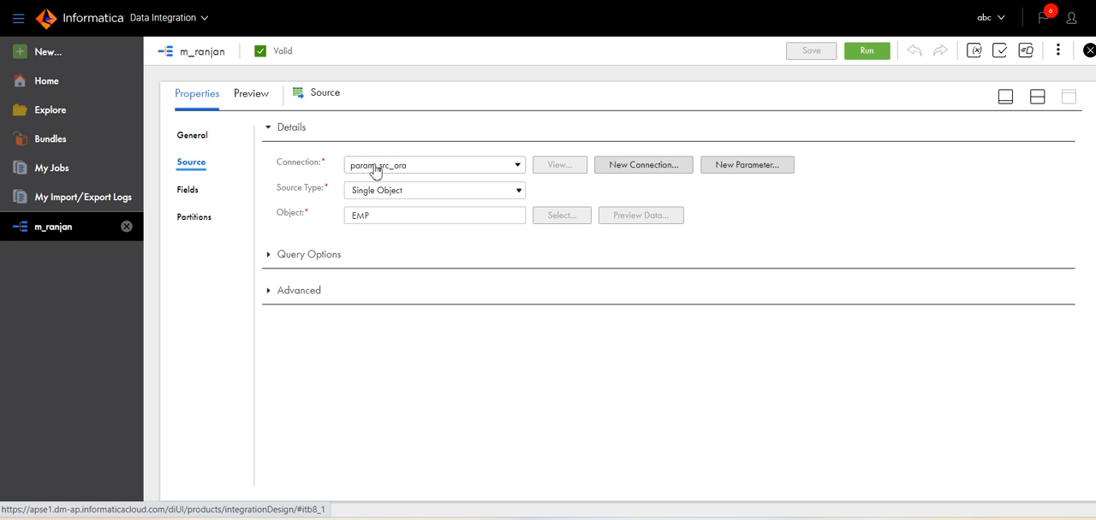
mouse_move(537, 132)
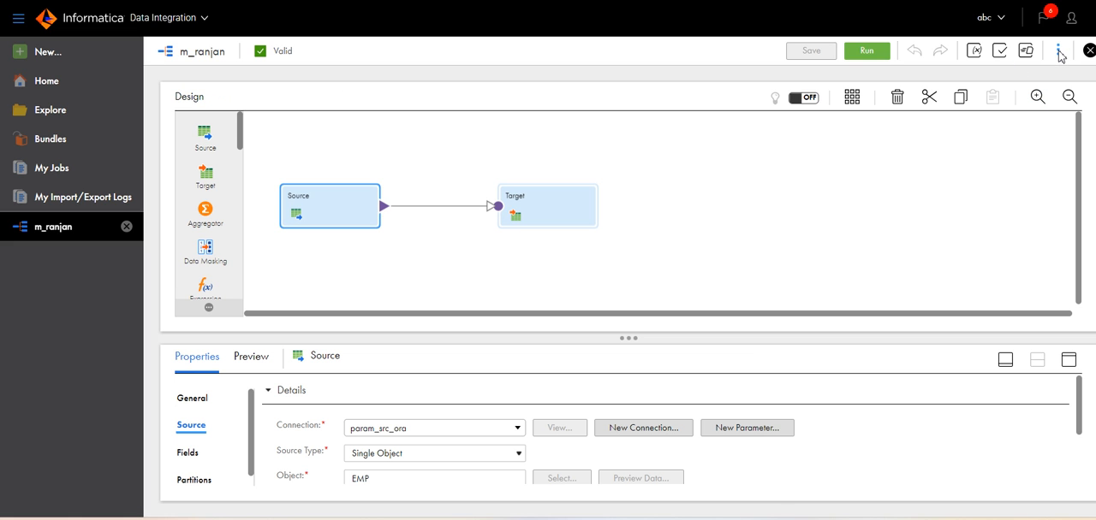
Show the mapping's Parameters Panel and review the Param_Source_Table data object parameter.
left_click(1058, 51)
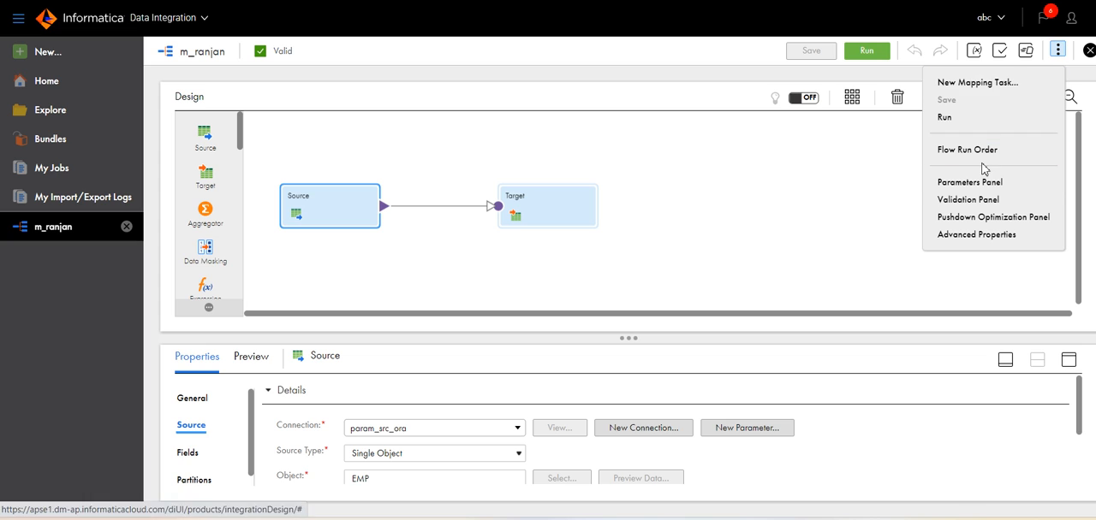
mouse_move(969, 181)
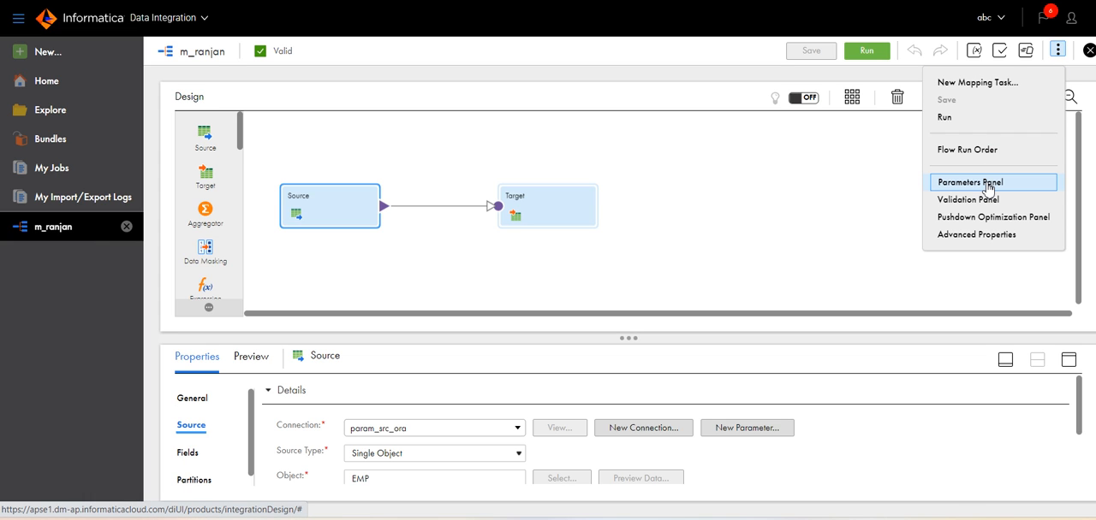
left_click(969, 182)
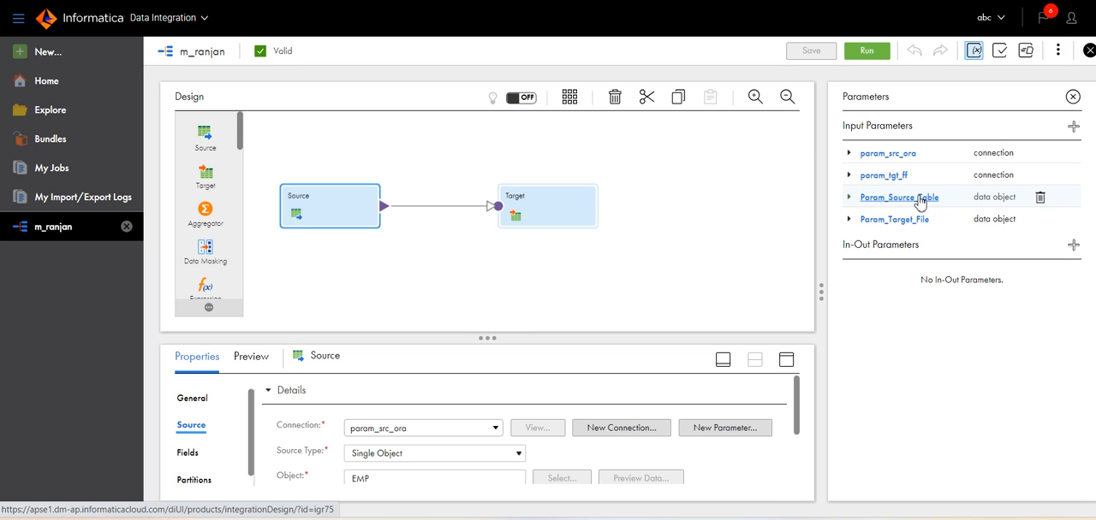
mouse_move(899, 197)
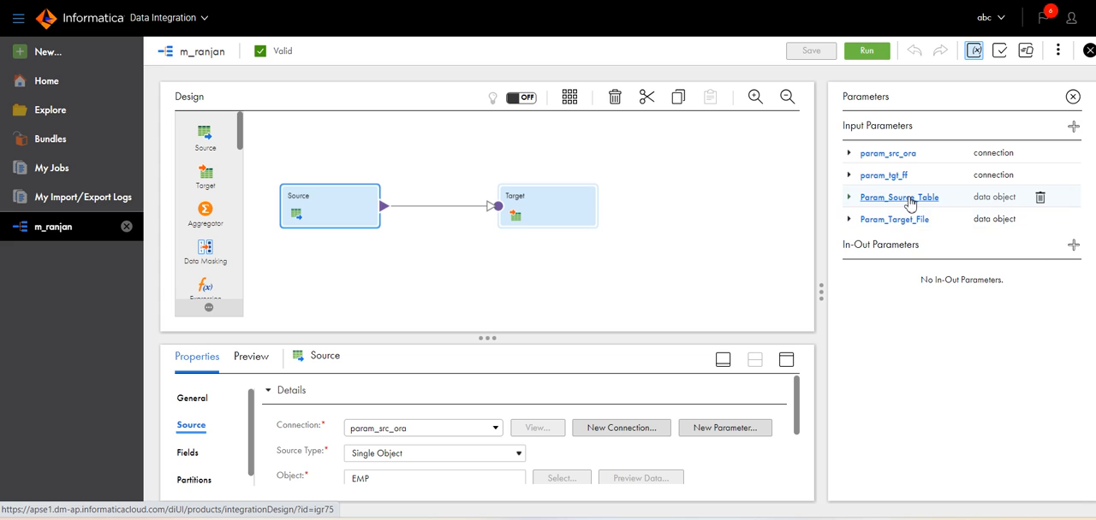
left_click(897, 197)
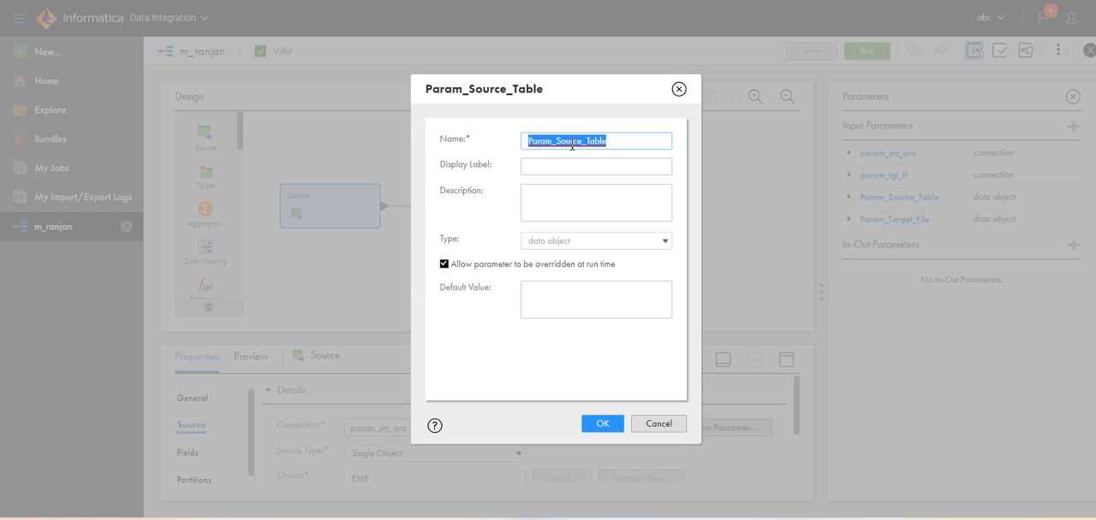
left_click(616, 141)
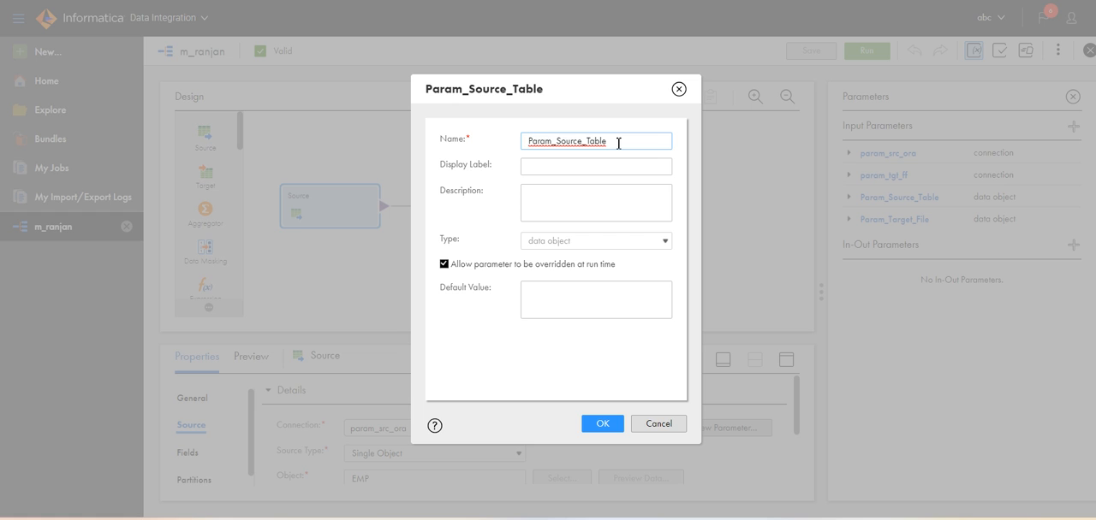
mouse_move(493, 245)
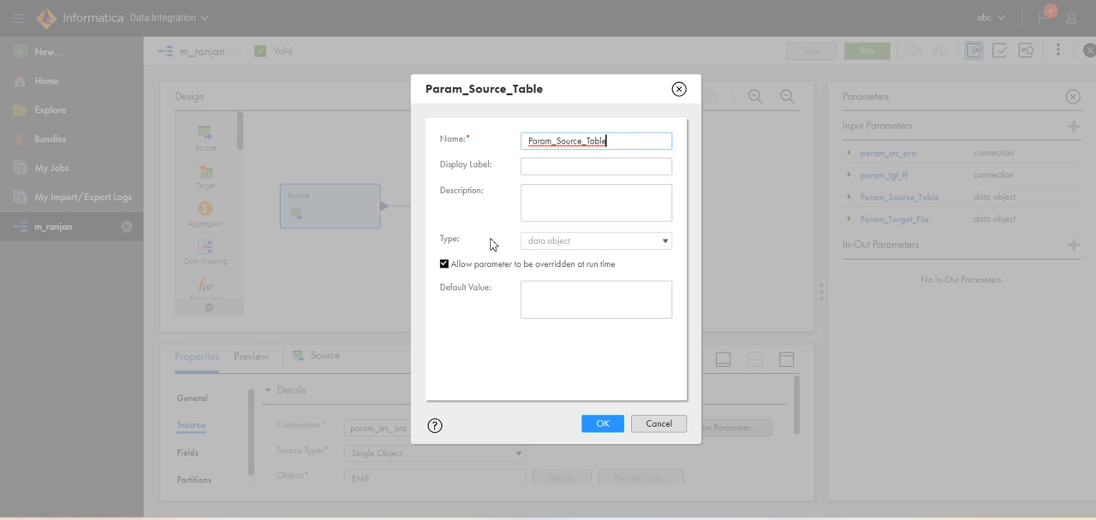
mouse_move(591, 246)
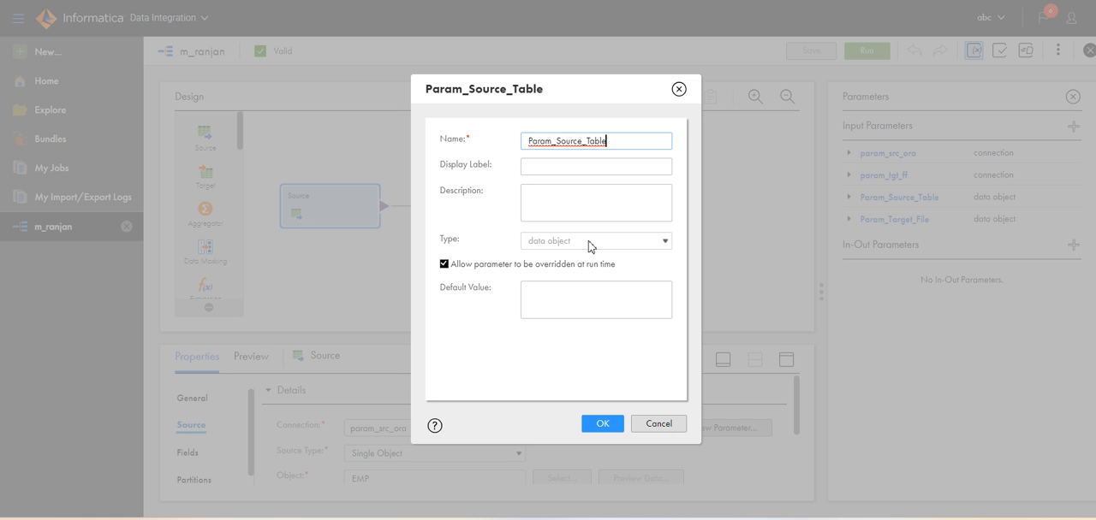
mouse_move(478, 291)
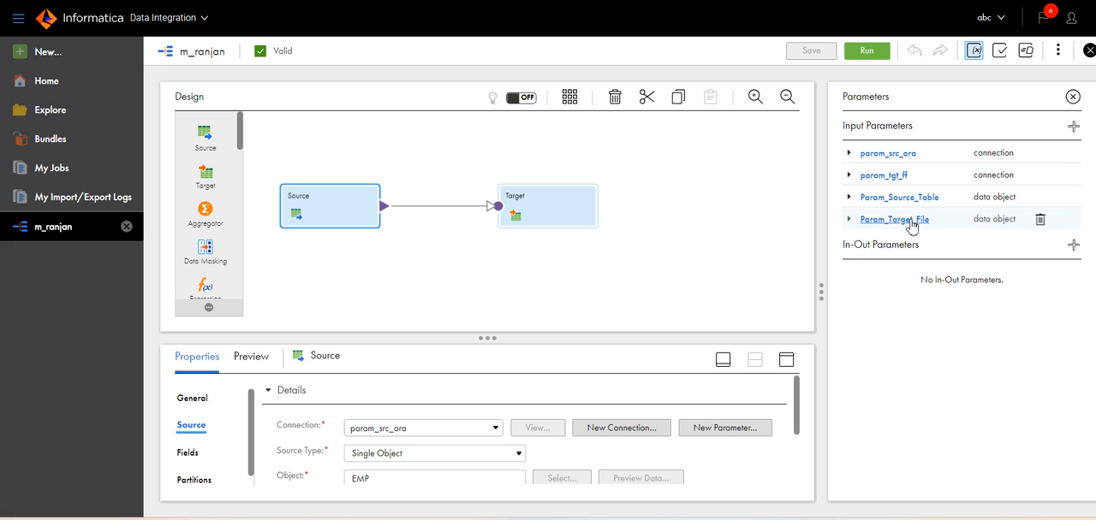
Review the Param_Target_File data object parameter and cancel without changes.
left_click(894, 219)
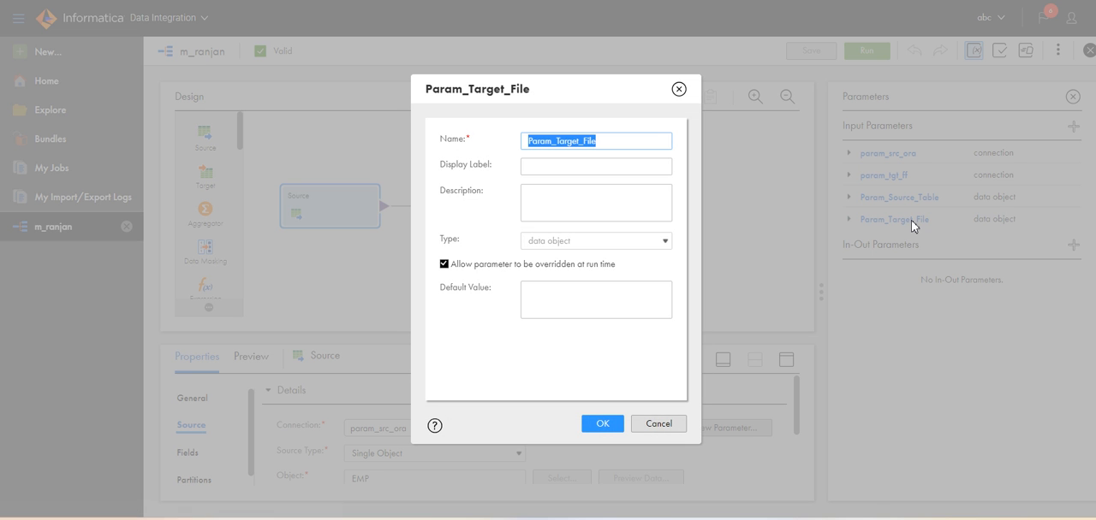
mouse_move(561, 205)
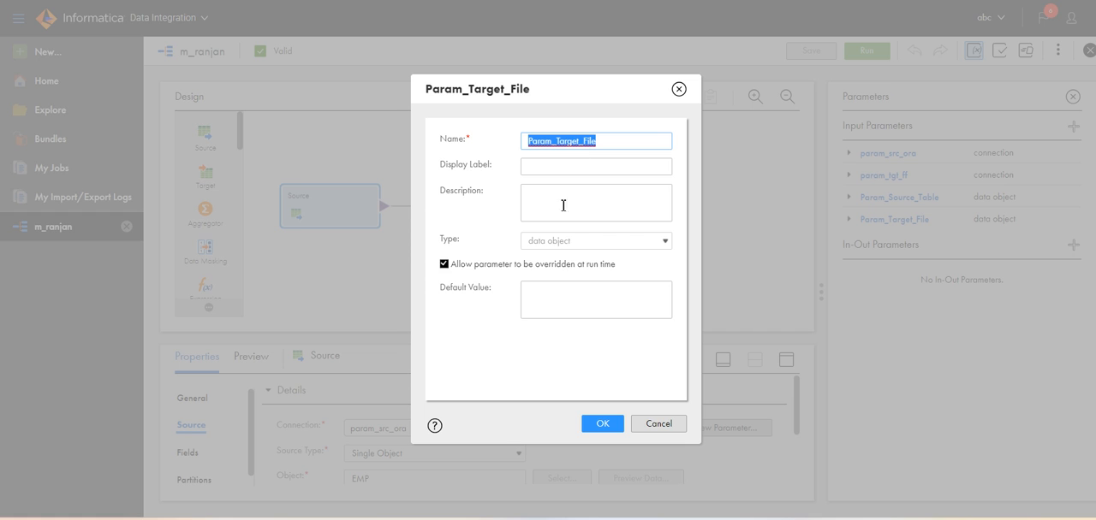
mouse_move(572, 247)
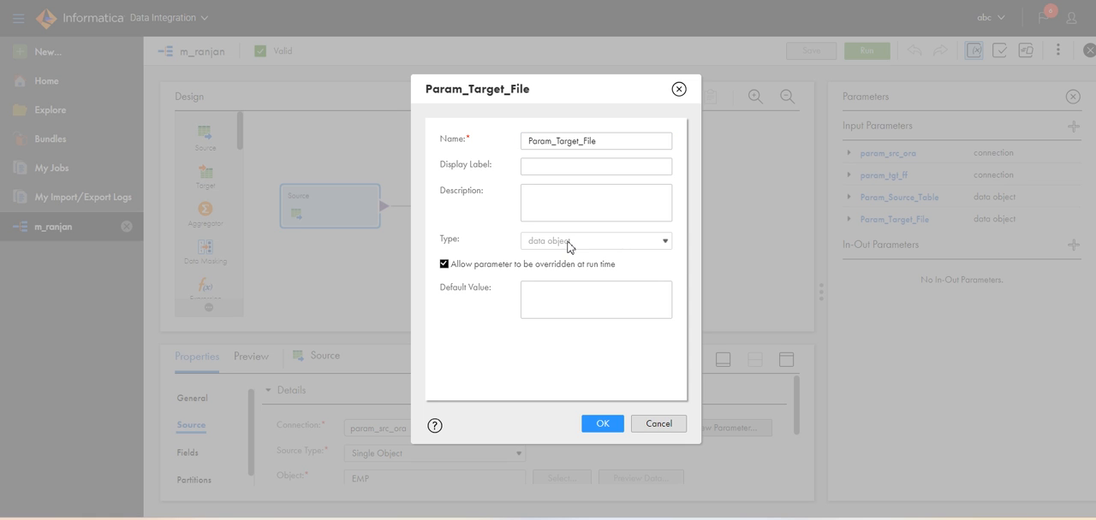
mouse_move(603, 243)
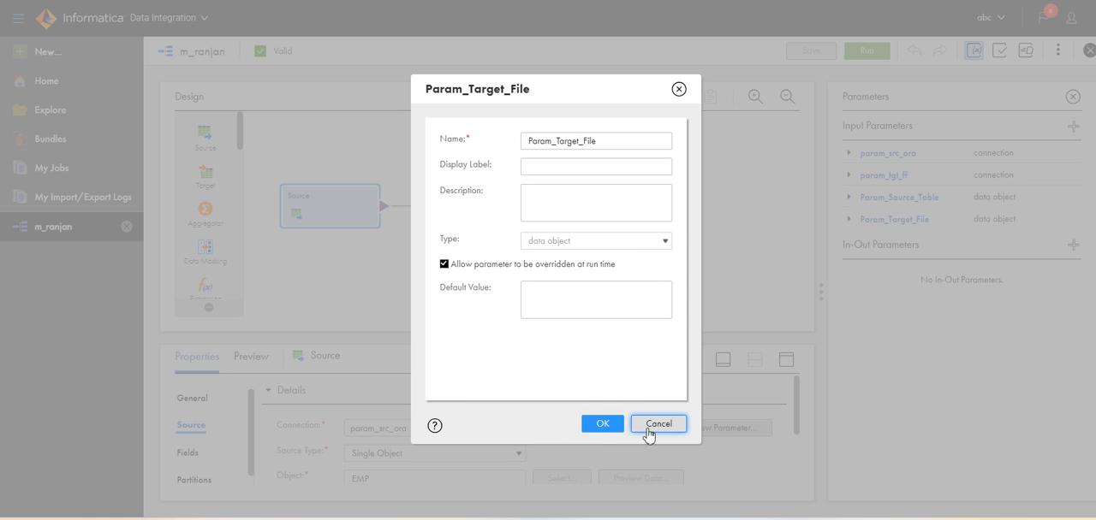
left_click(658, 425)
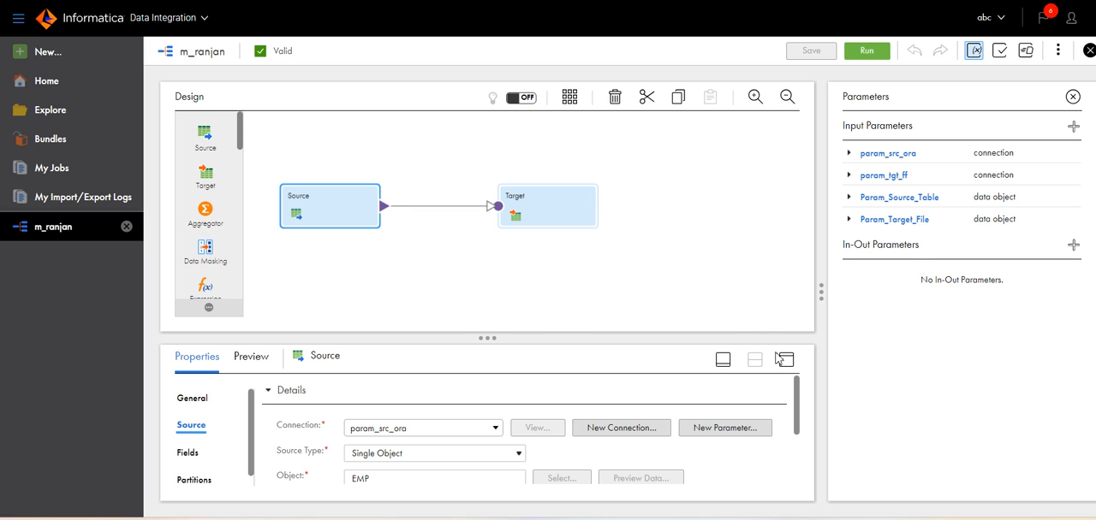
Set the Source type to Parameter and assign Param_Source_Table as its object.
left_click(1072, 95)
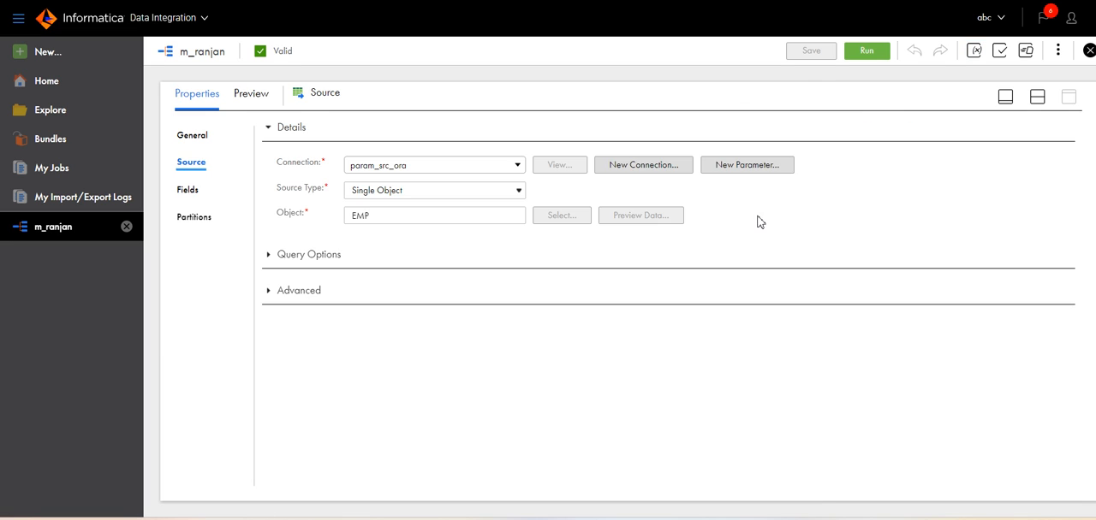
mouse_move(380, 196)
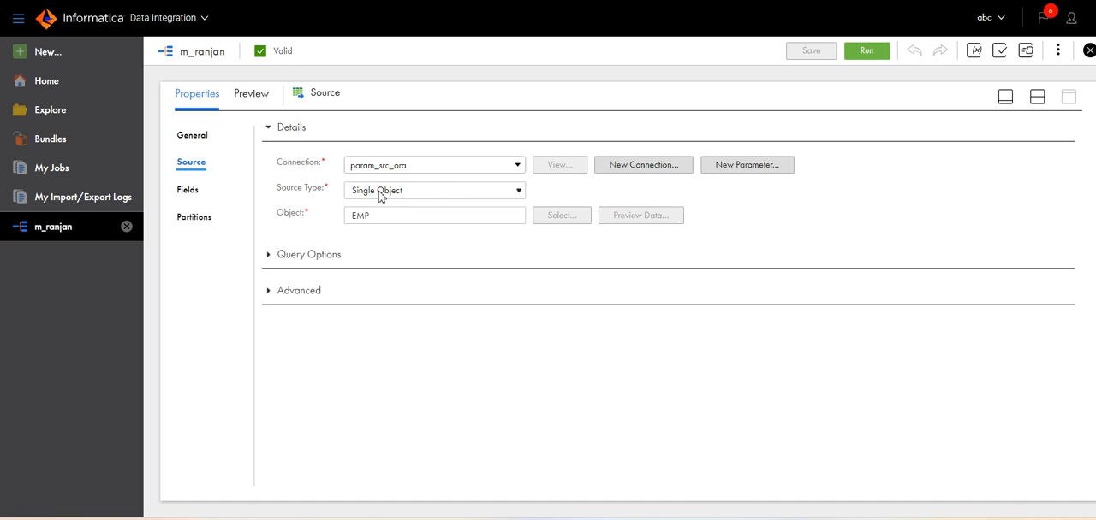
mouse_move(414, 200)
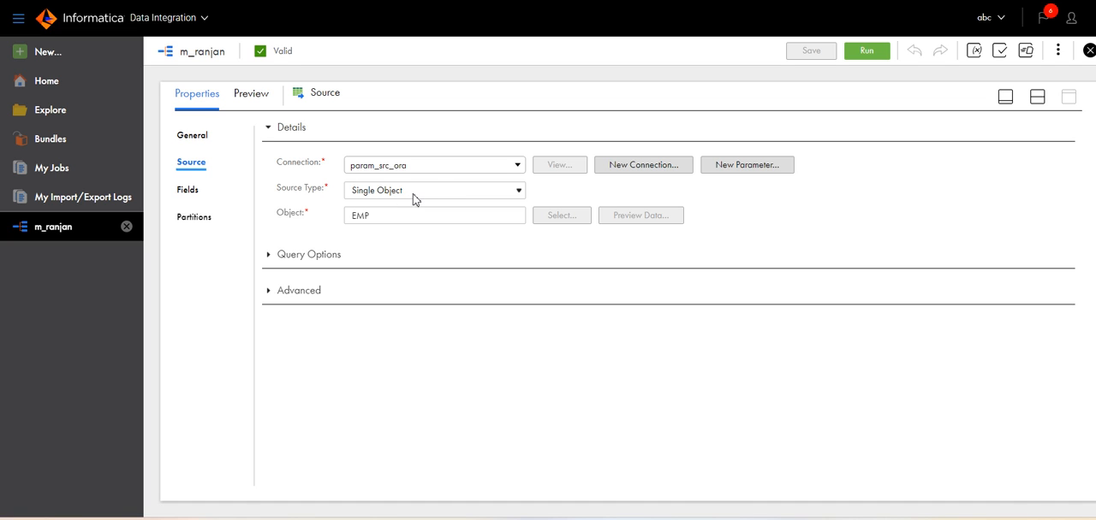
left_click(432, 190)
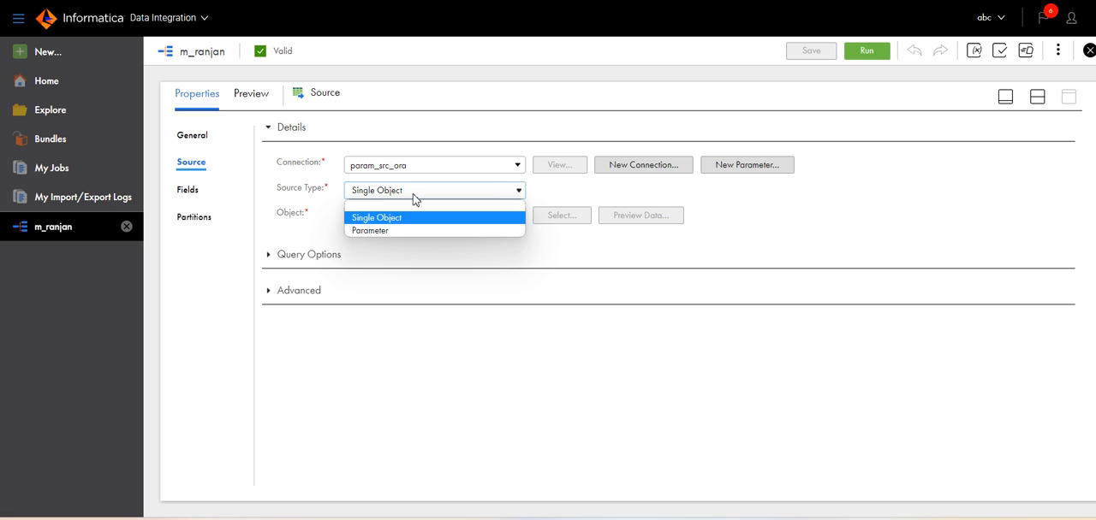
left_click(377, 216)
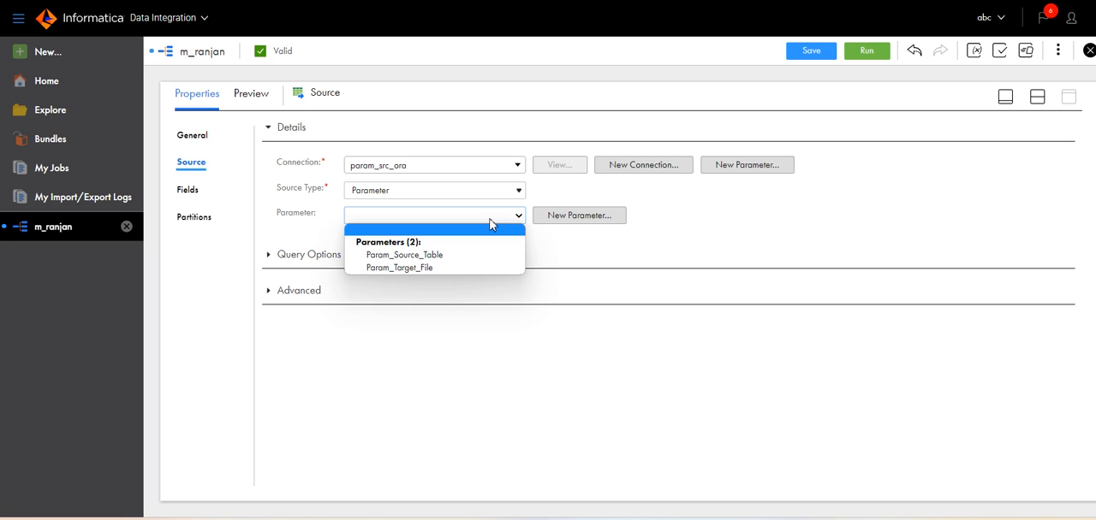
mouse_move(411, 253)
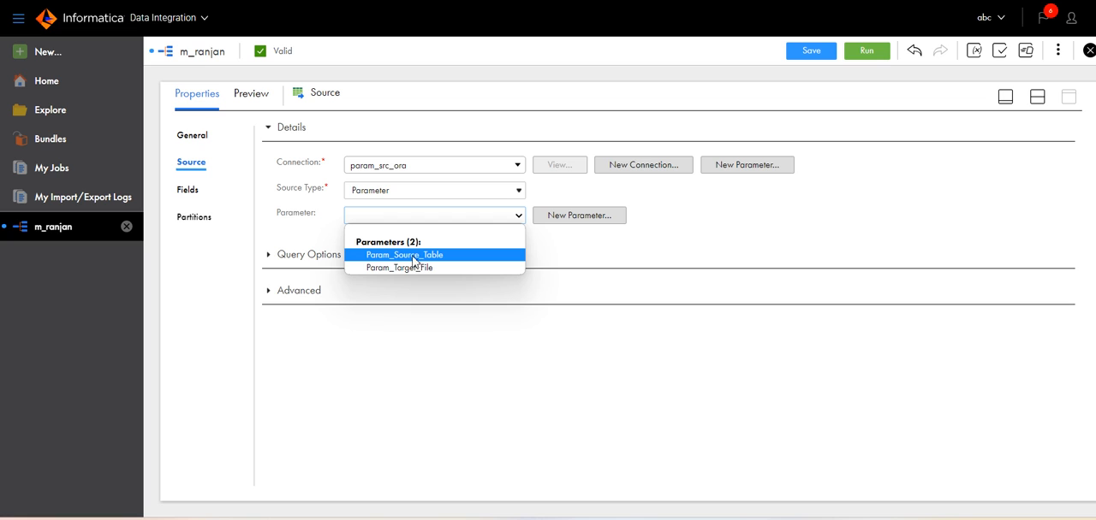
mouse_move(419, 257)
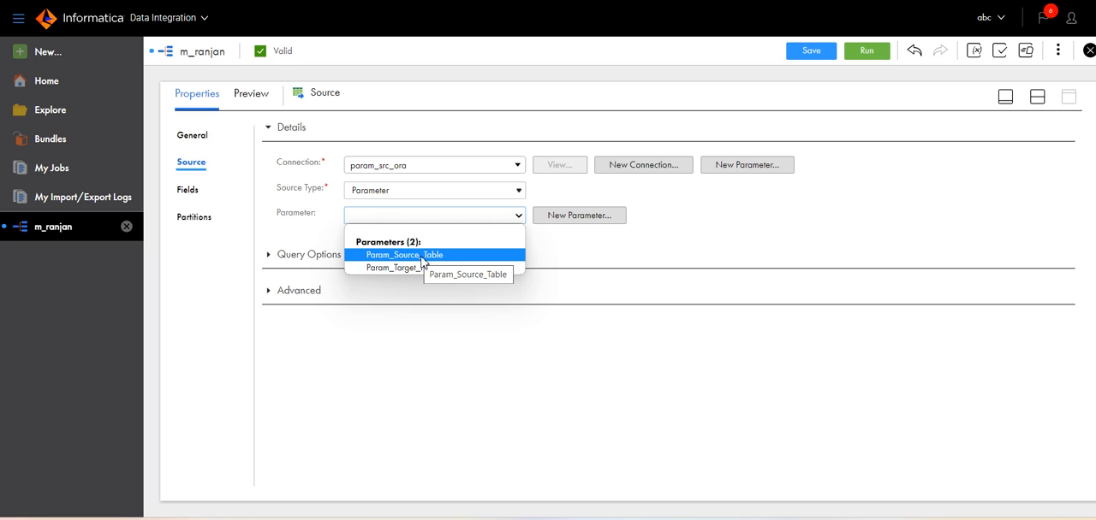
left_click(404, 255)
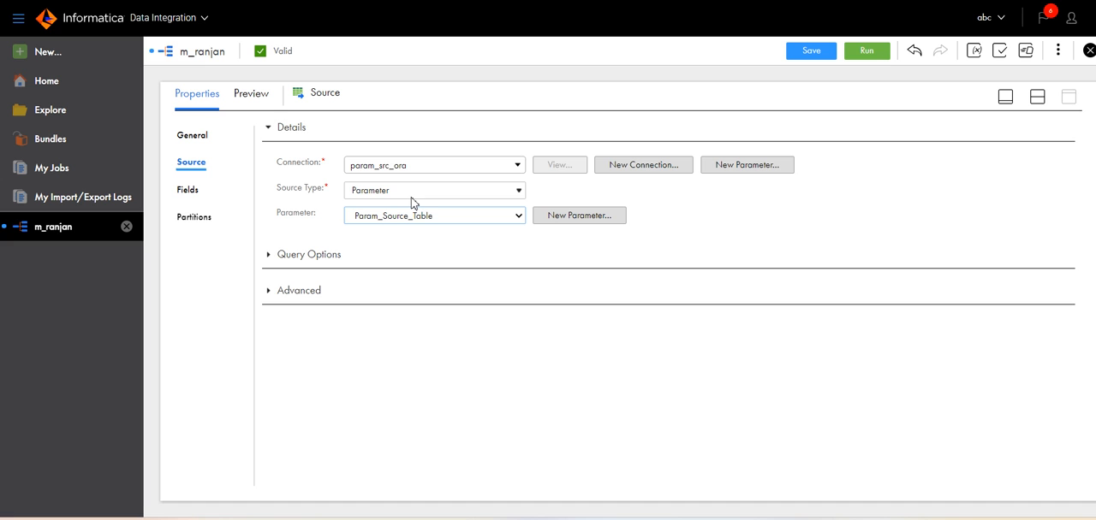
mouse_move(808, 161)
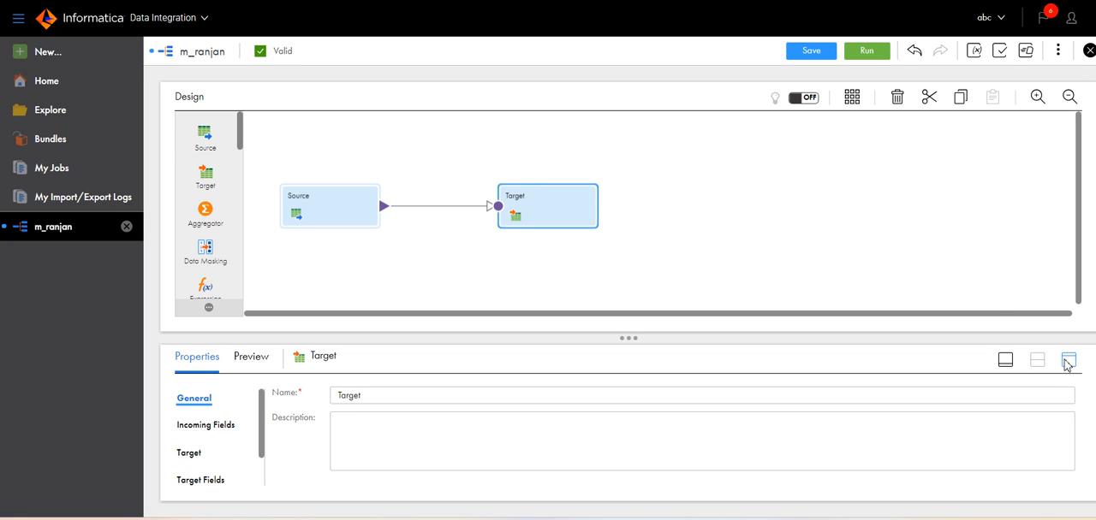
Set the Target type to Parameter using Param_Target_File, confirming the change.
left_click(1068, 360)
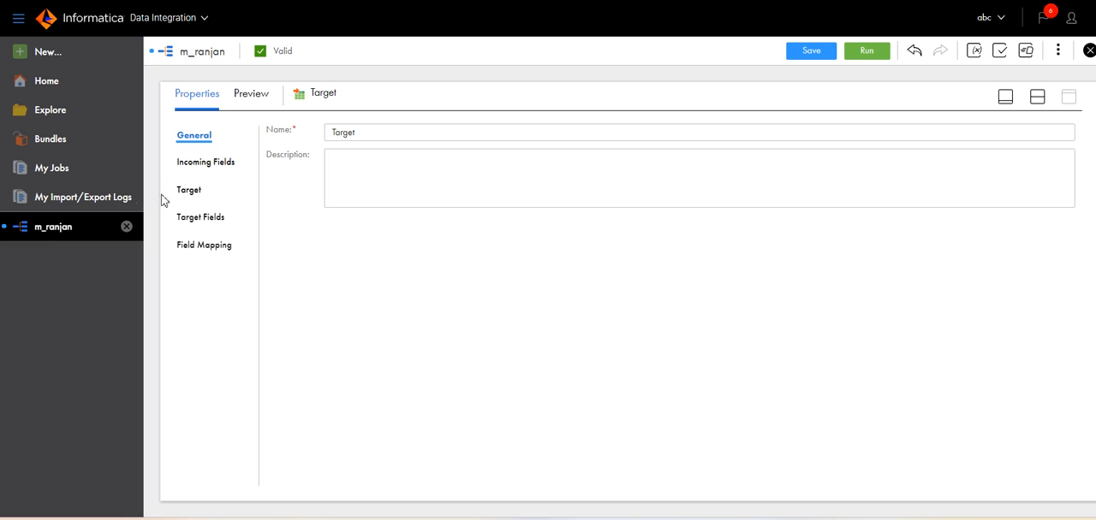
left_click(188, 188)
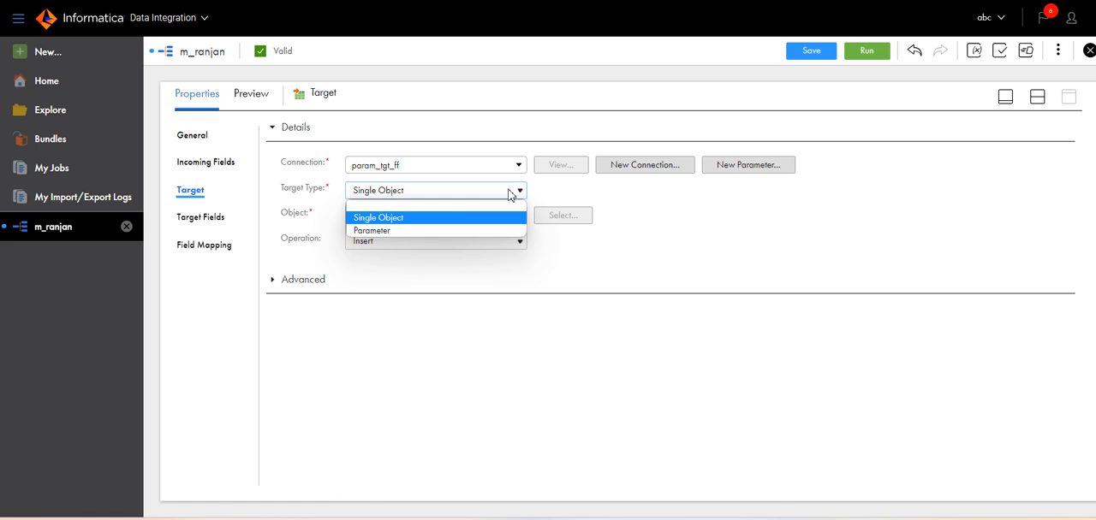
left_click(372, 230)
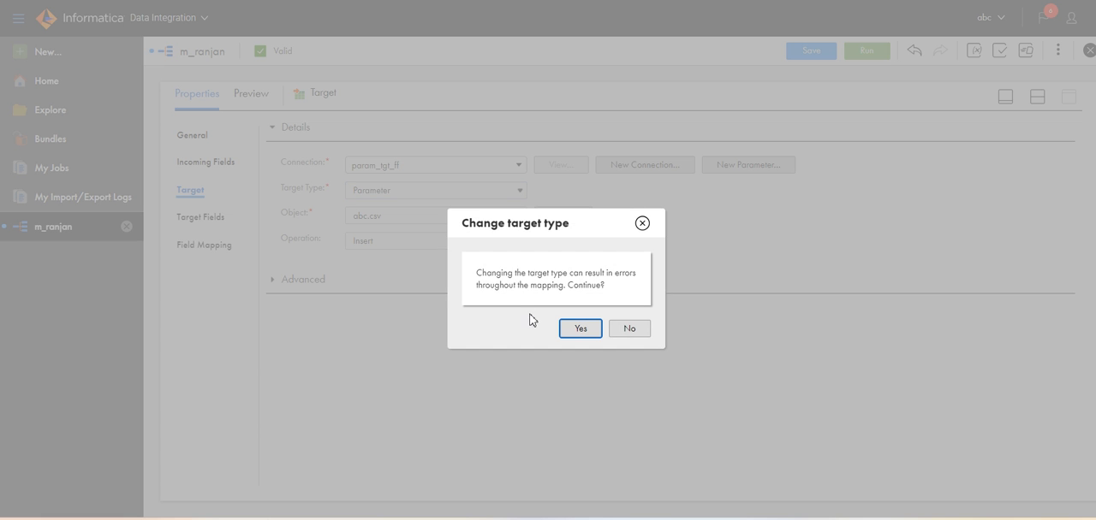
left_click(575, 328)
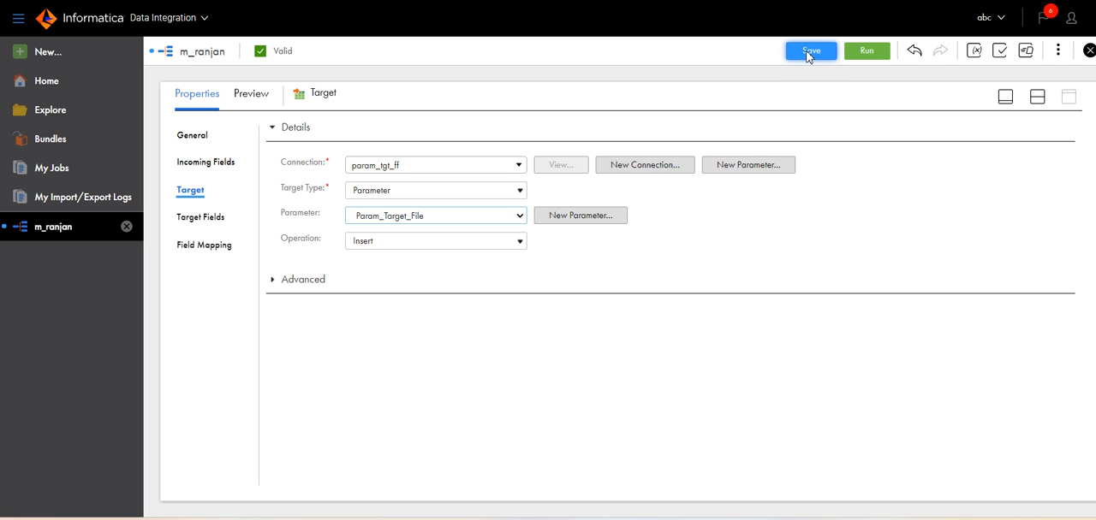
Save the m_ranjan mapping with the parameterized source and target.
left_click(809, 51)
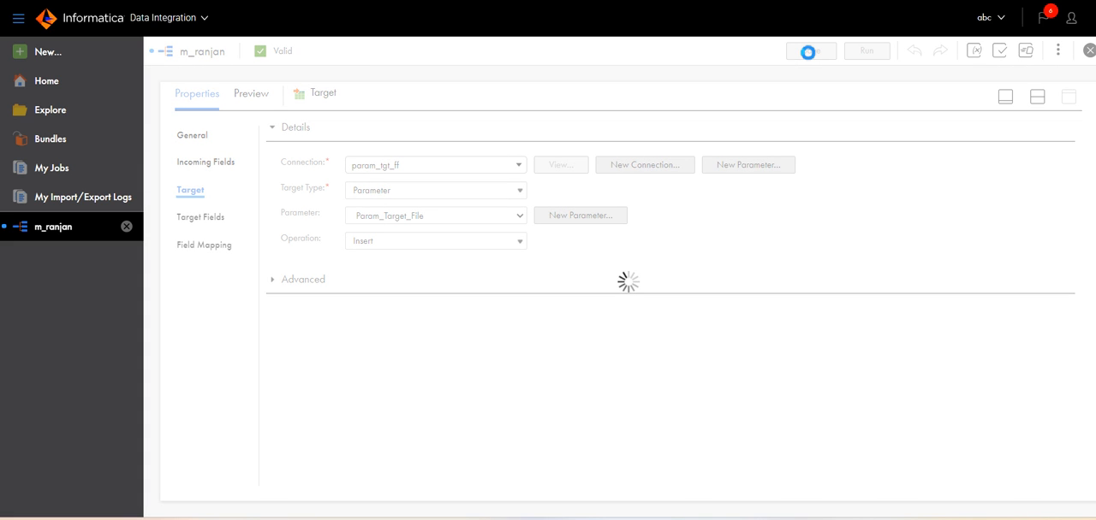
left_click(810, 51)
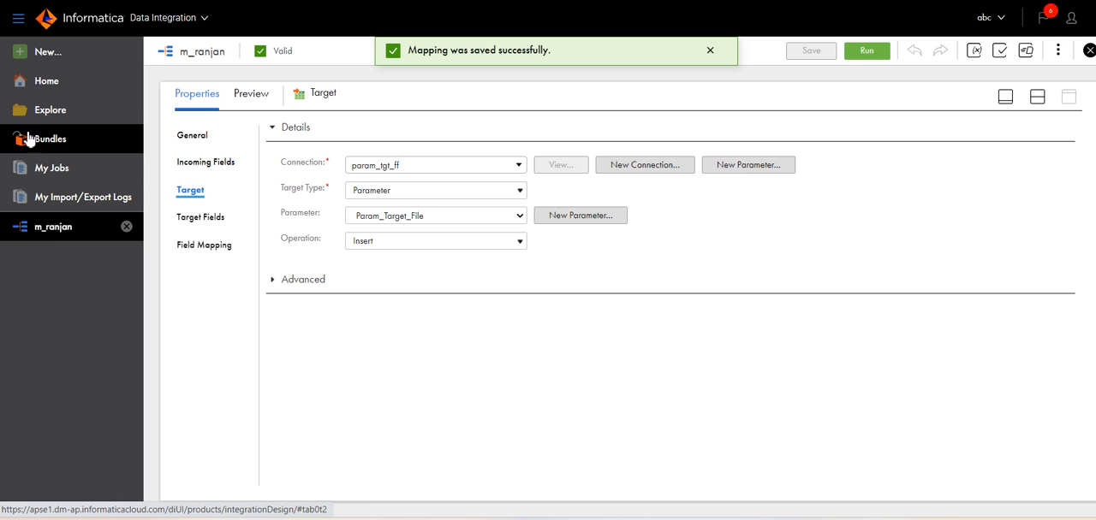
From Explore, edit the mt_ranjan mapping task and move to its Sources step.
left_click(50, 109)
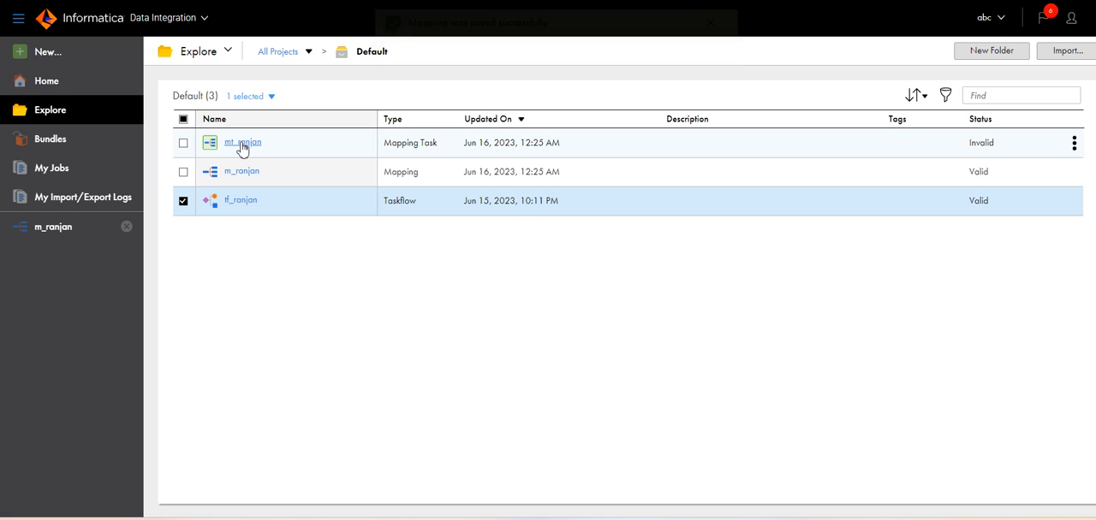
left_click(244, 142)
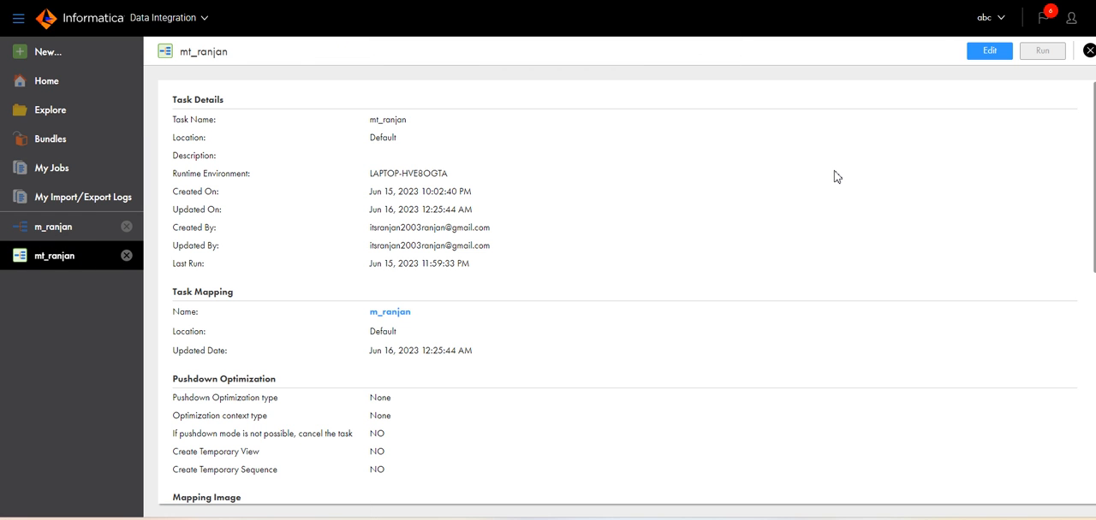
mouse_move(611, 263)
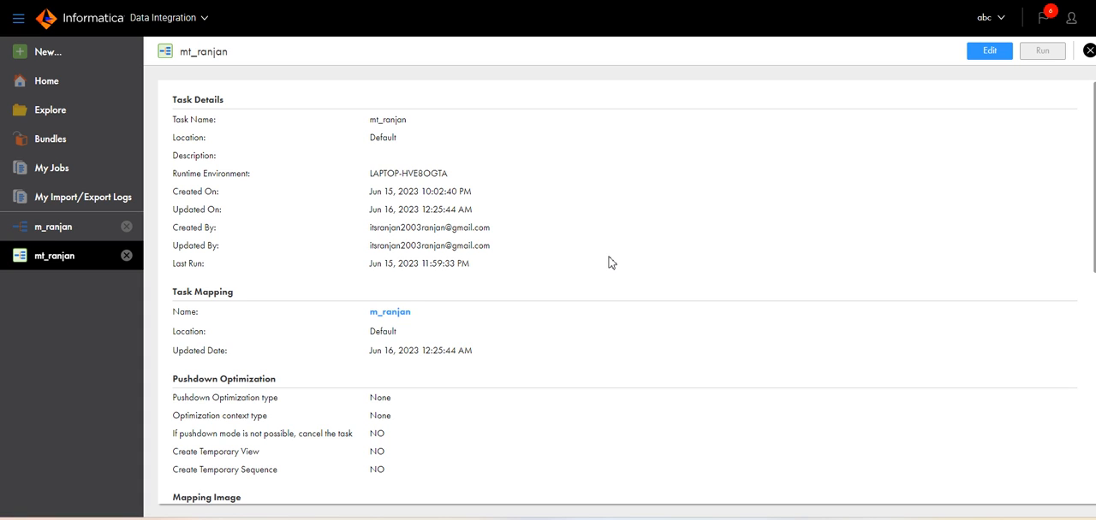
mouse_move(634, 247)
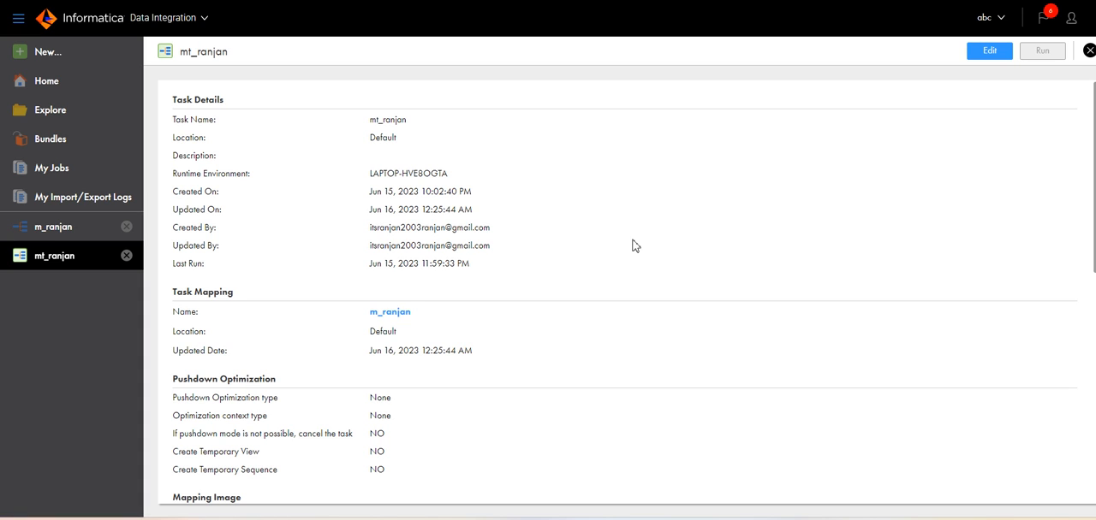
mouse_move(623, 235)
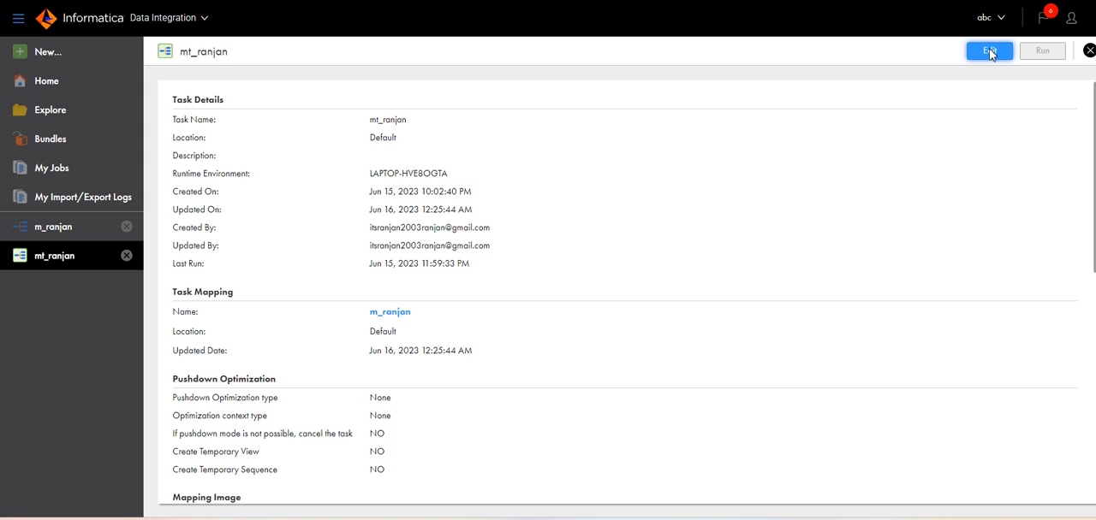
left_click(989, 52)
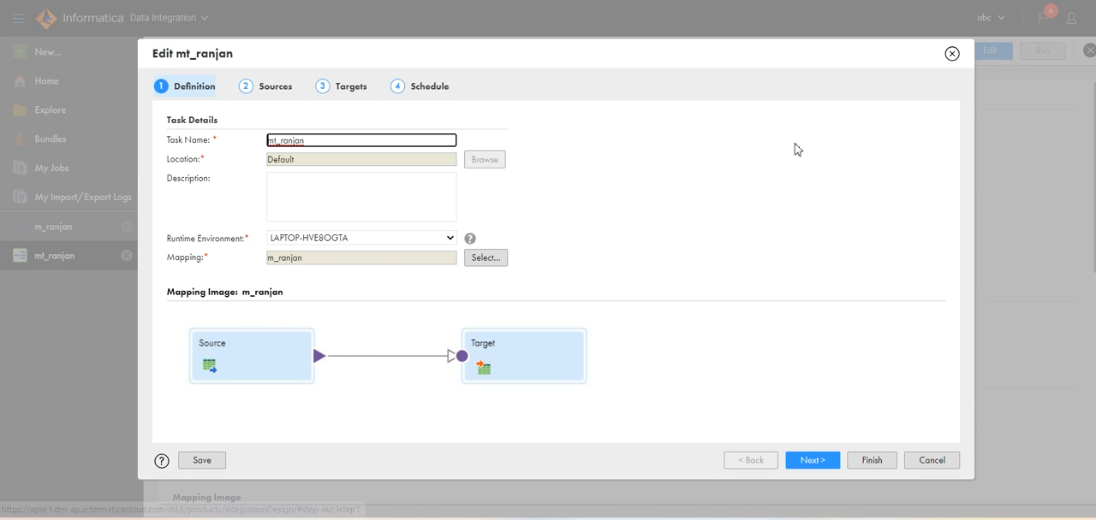
mouse_move(791, 435)
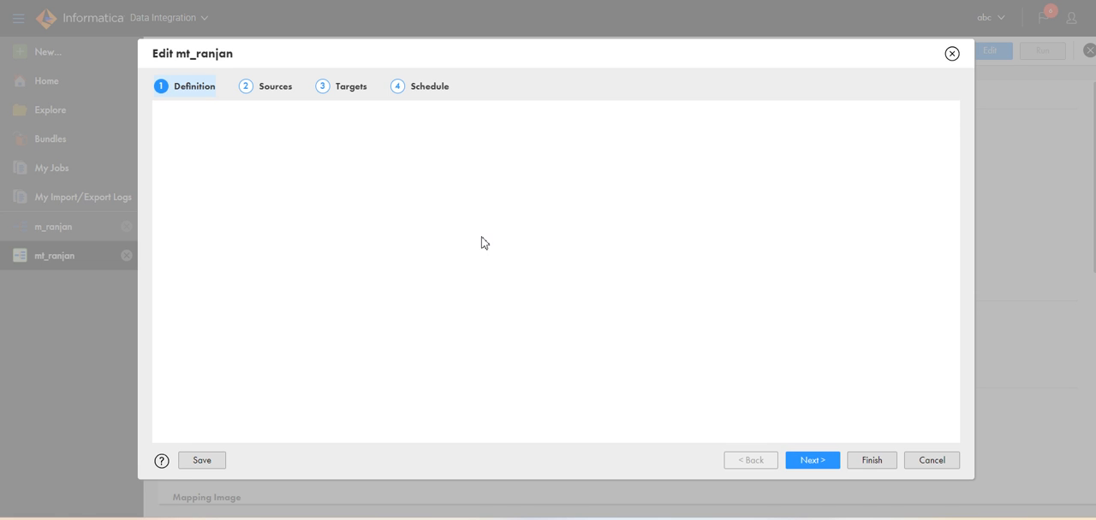
left_click(273, 85)
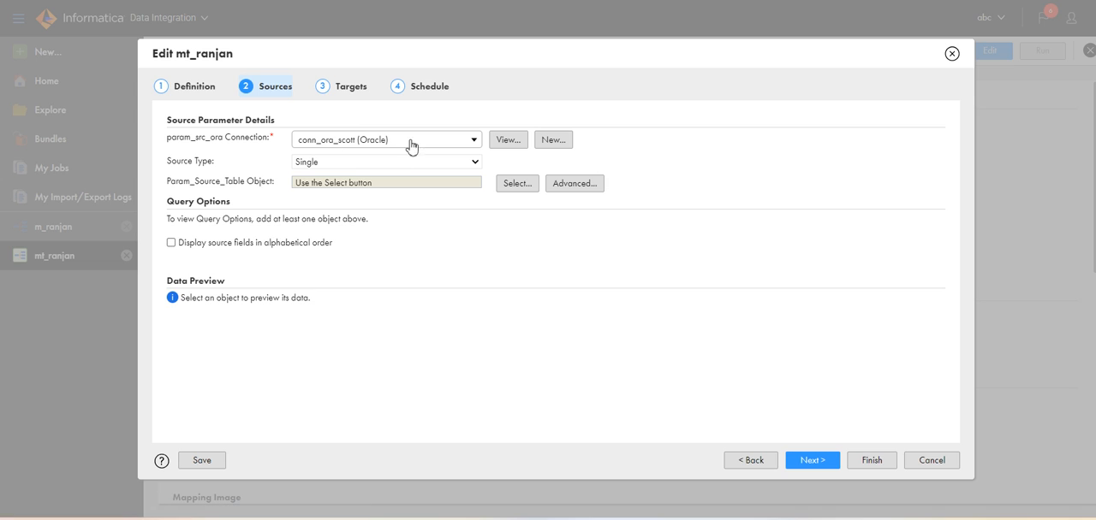
mouse_move(370, 144)
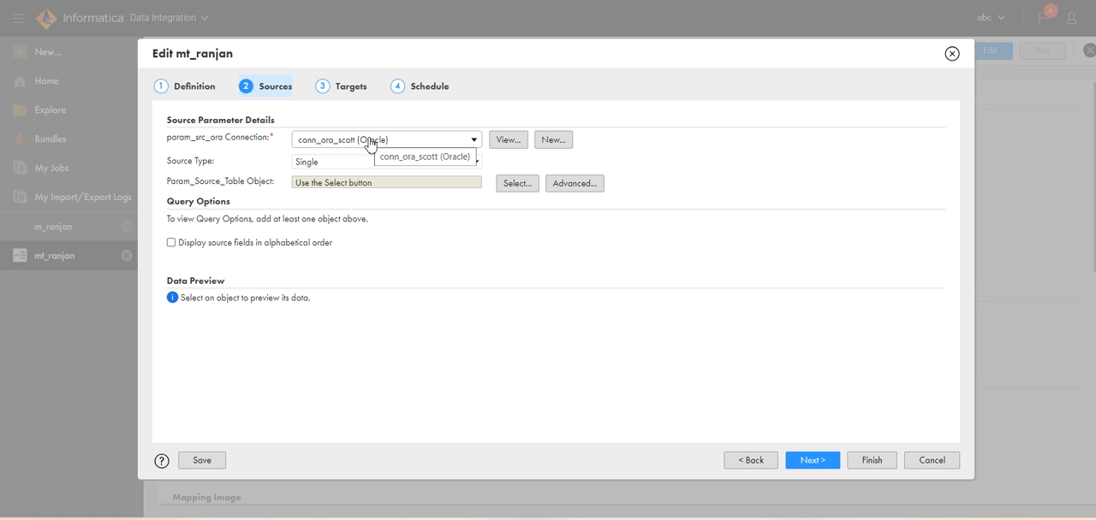
mouse_move(363, 158)
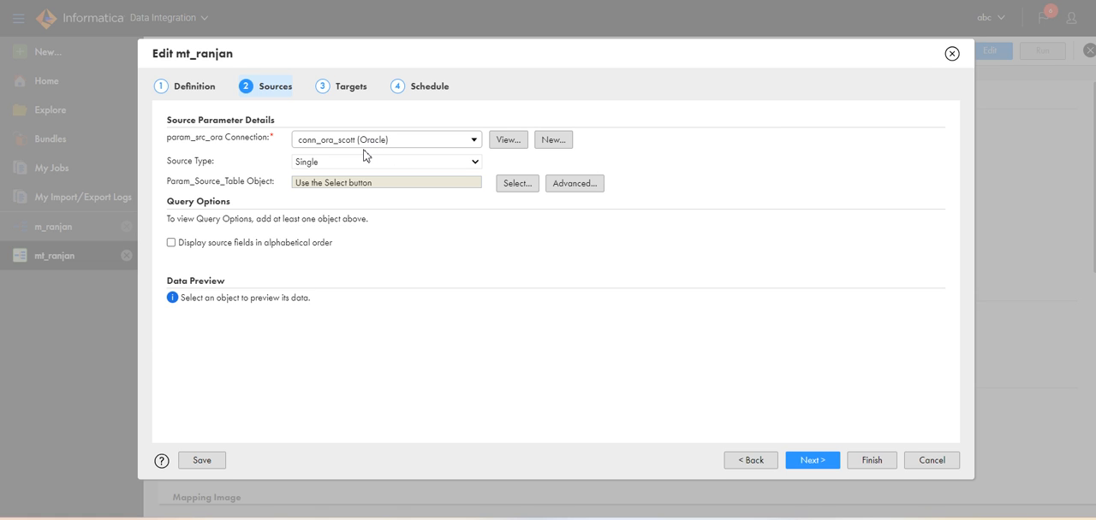
Keep the task's source type as Single object for the Oracle connection.
left_click(386, 160)
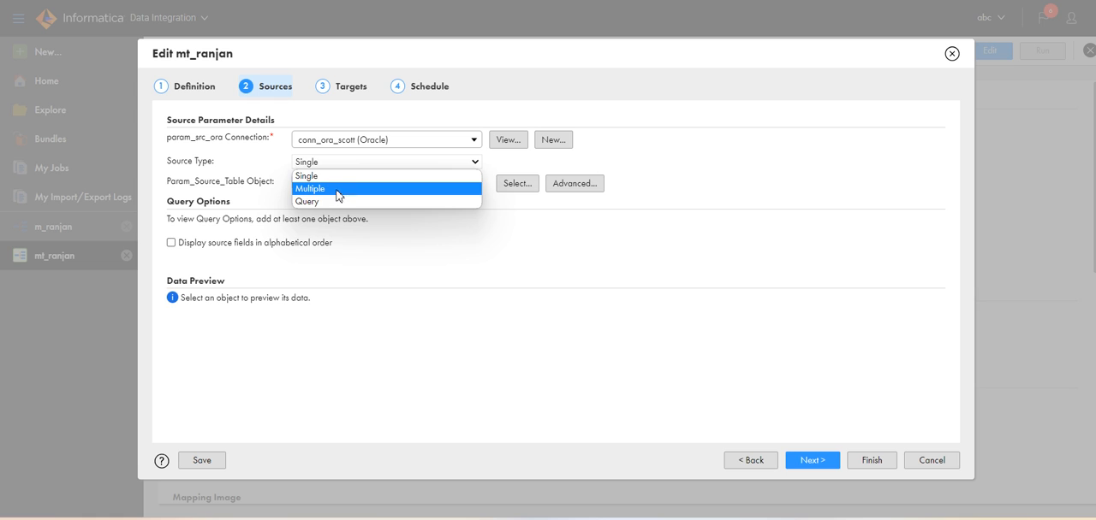
left_click(306, 161)
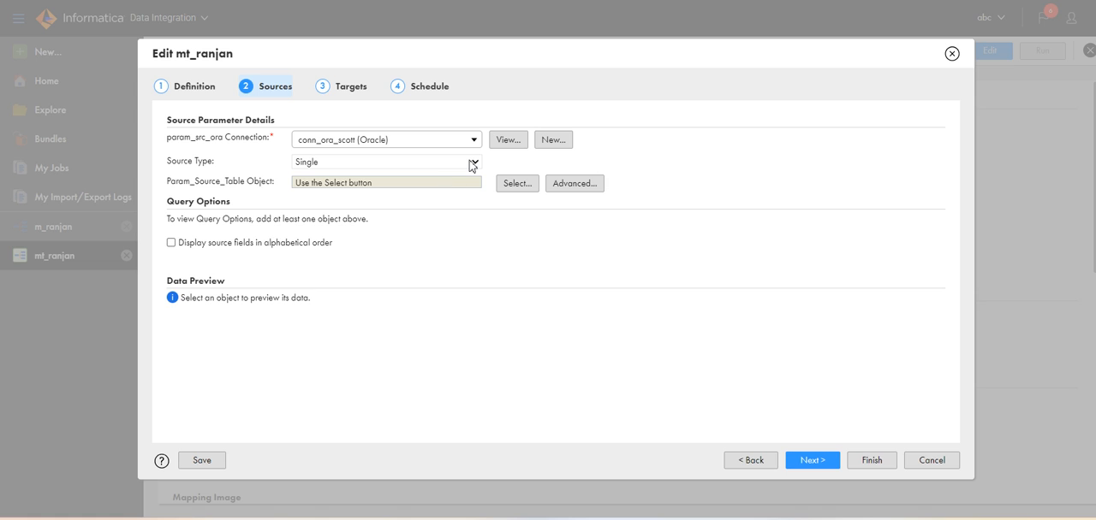
left_click(385, 161)
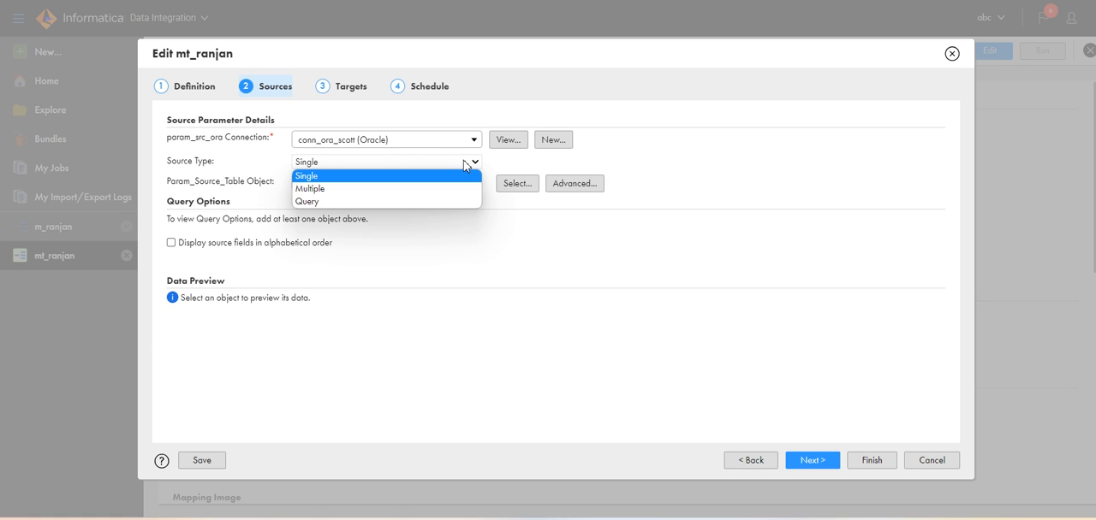
left_click(306, 175)
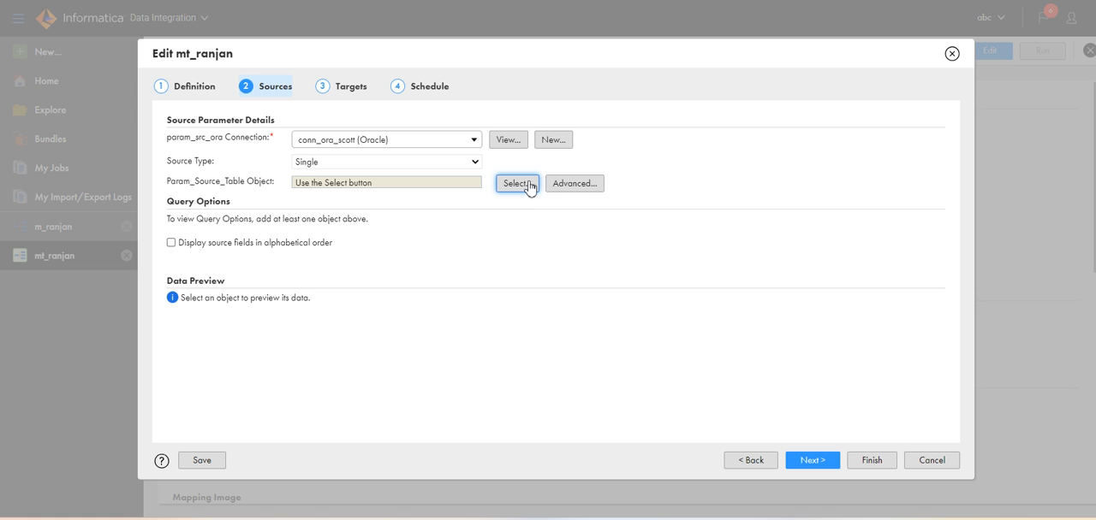
mouse_move(380, 161)
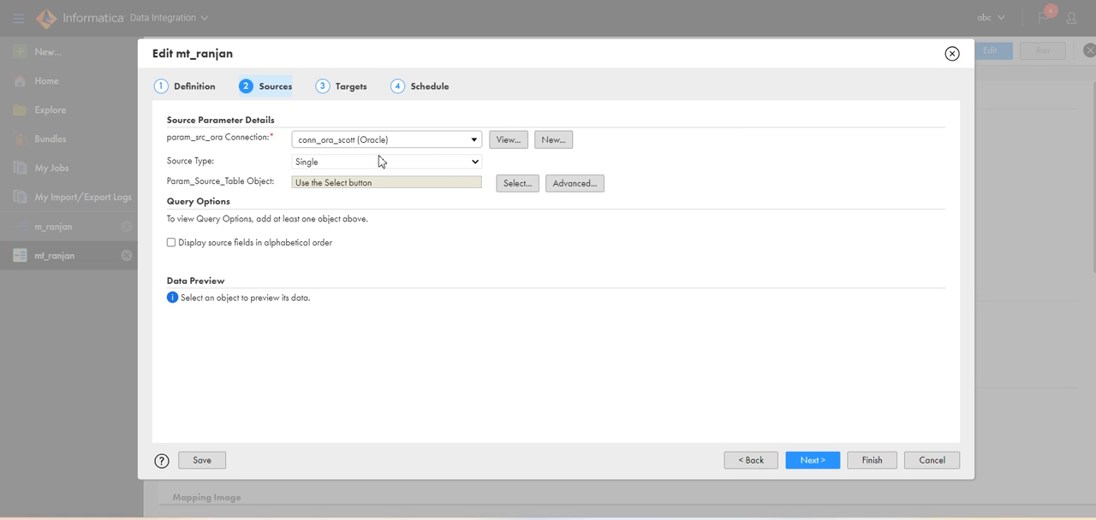
Search source objects for 'emp' and select the EMP table as the source object.
left_click(517, 183)
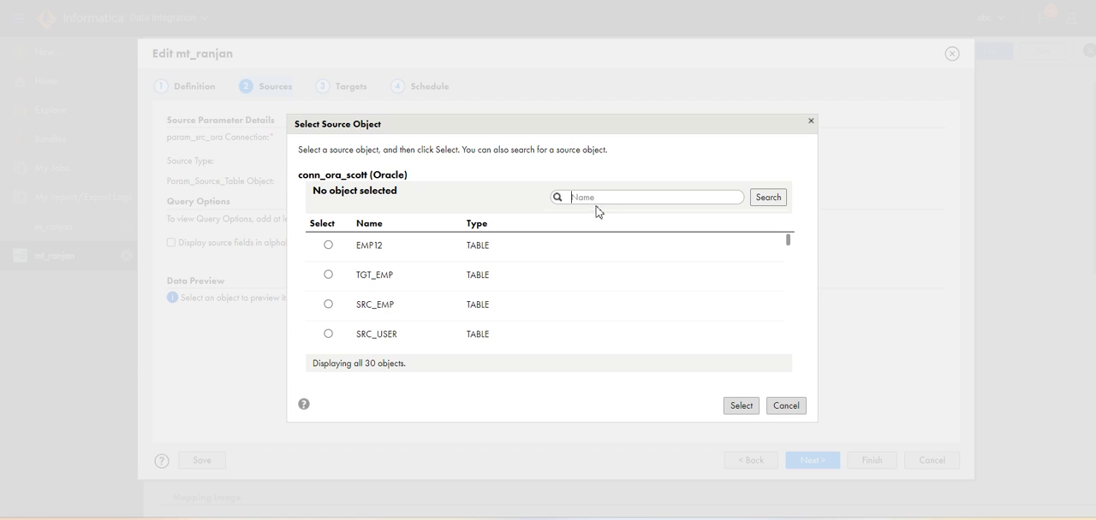
type("emp")
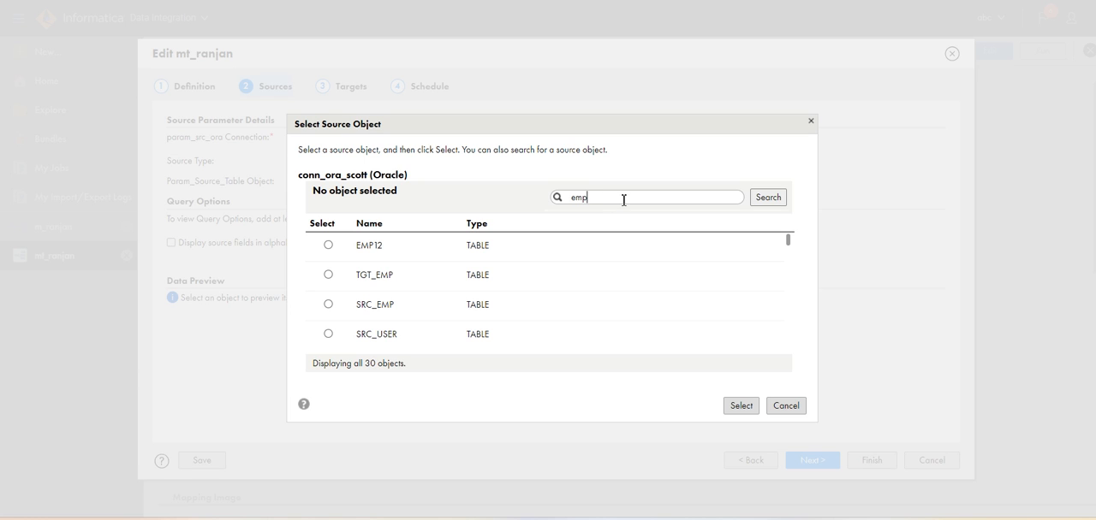
left_click(767, 197)
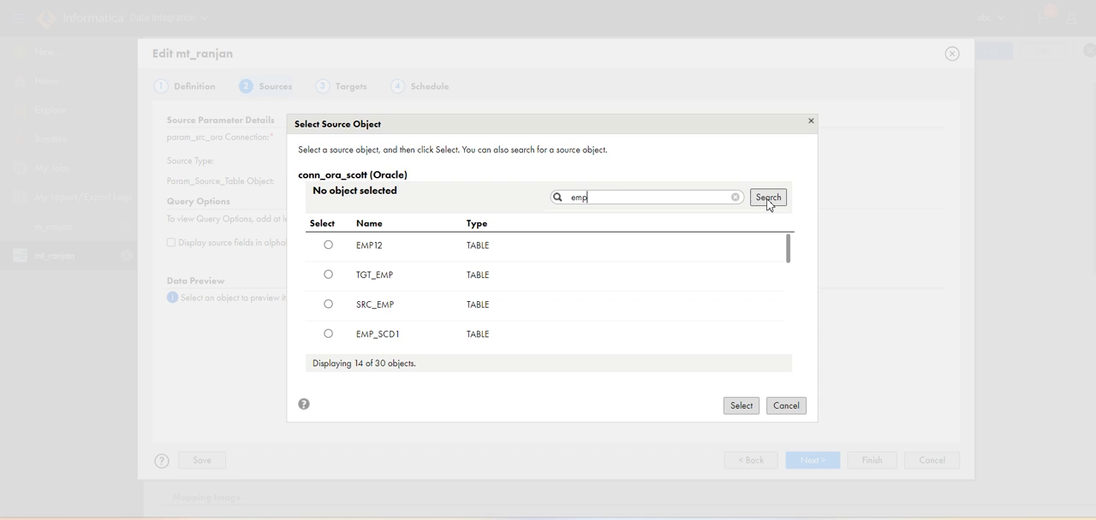
mouse_move(603, 303)
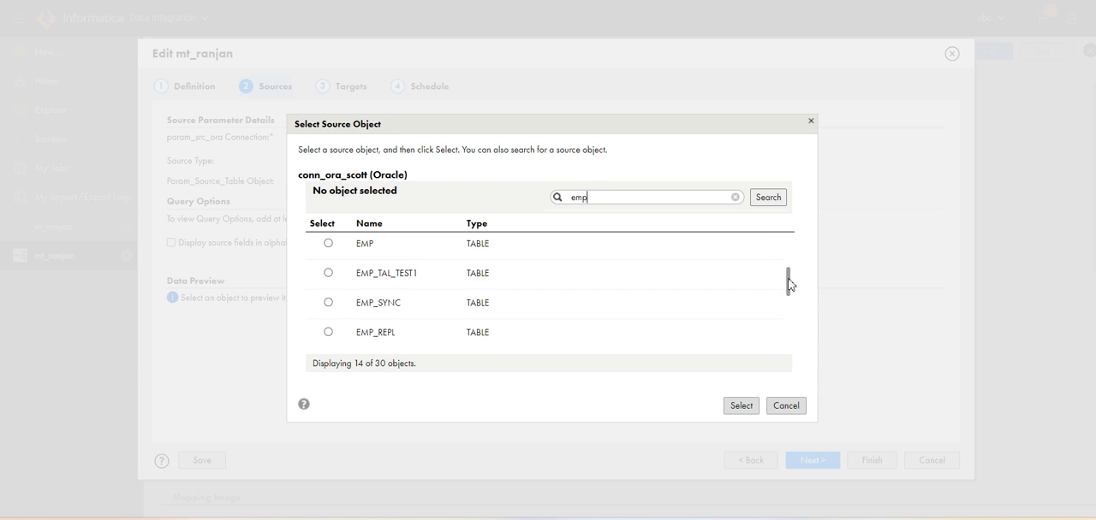
left_click(329, 243)
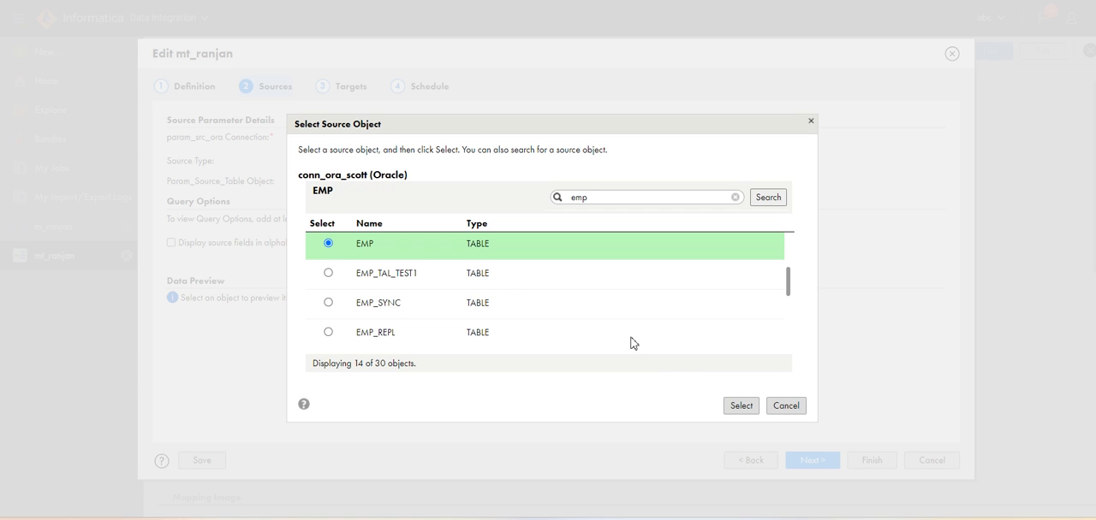
left_click(740, 406)
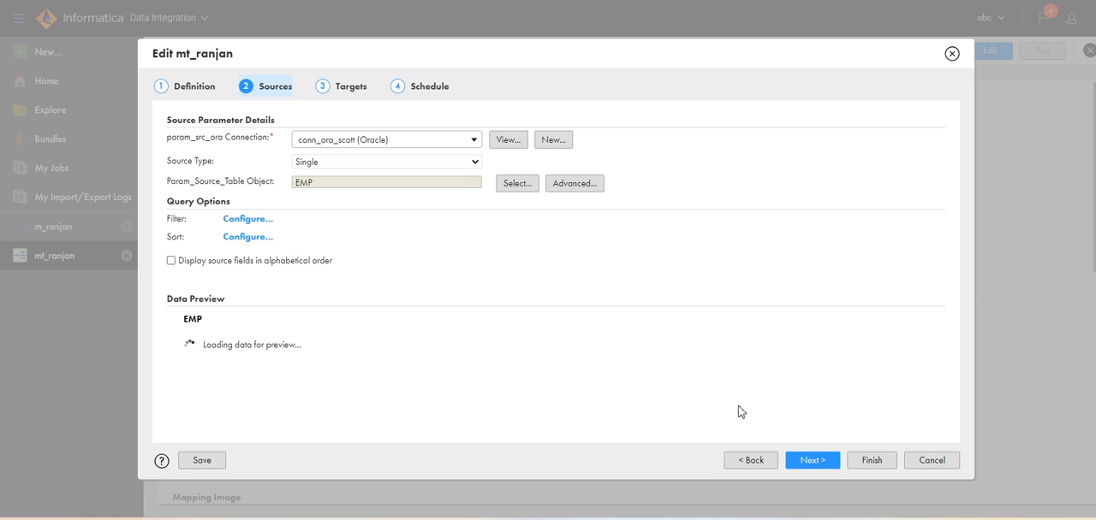
mouse_move(343, 260)
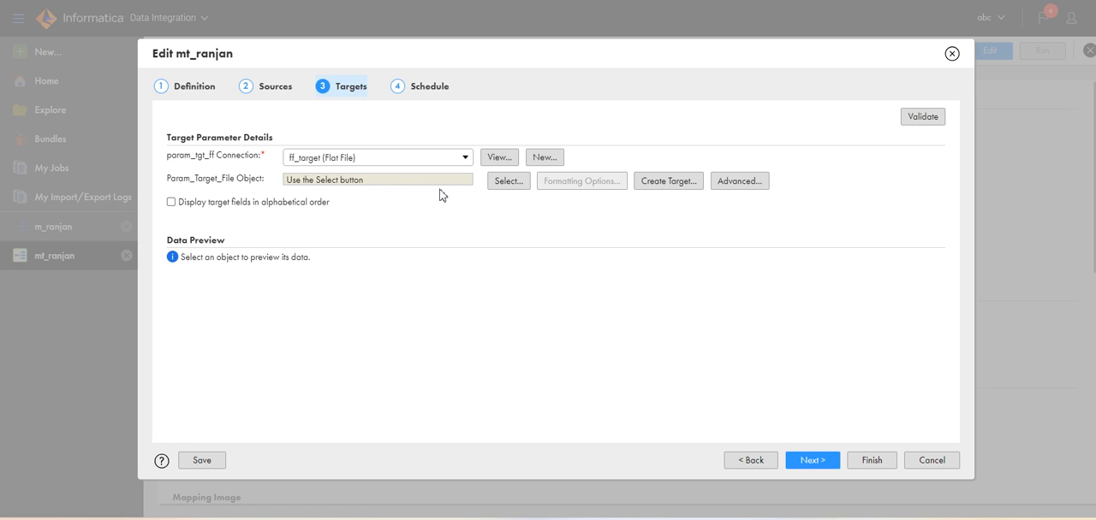
mouse_move(240, 183)
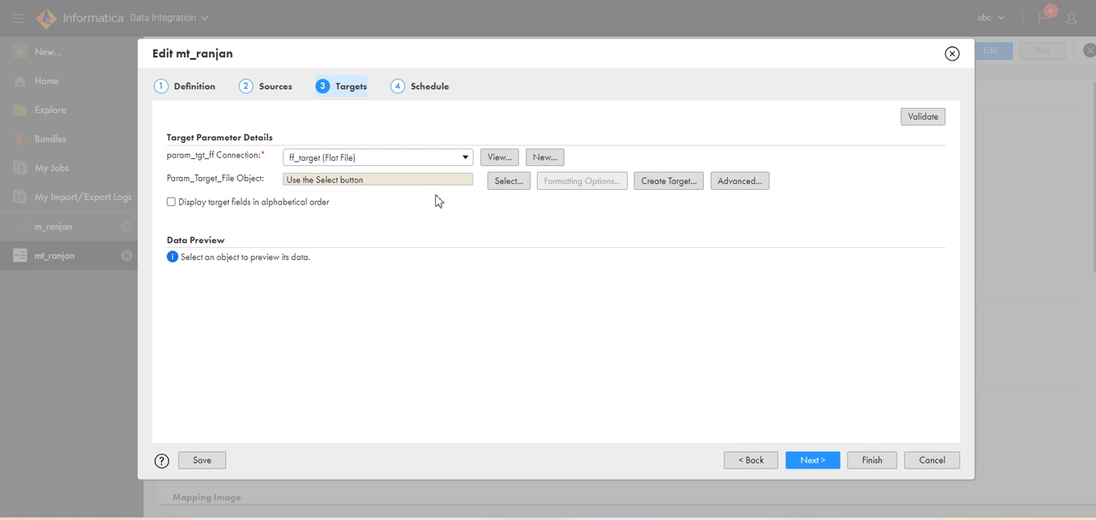
mouse_move(580, 212)
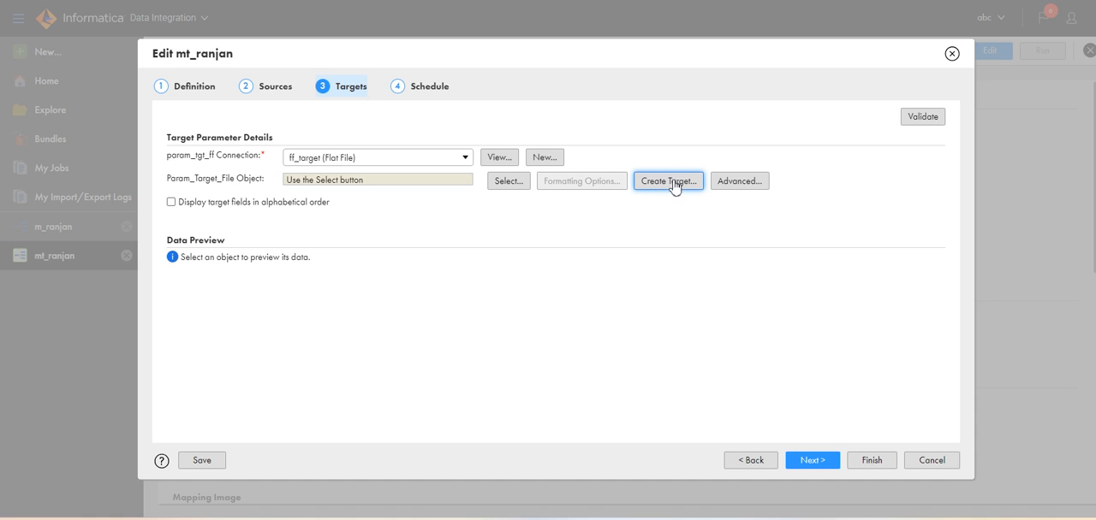
mouse_move(675, 186)
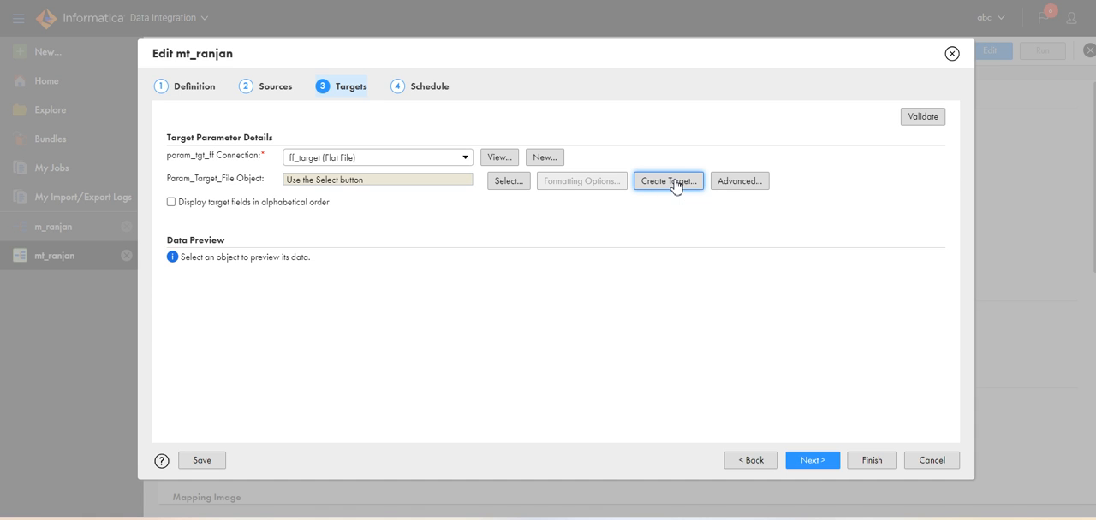
Create a new flat-file target object named test_roshan.csv for the target parameter.
left_click(667, 181)
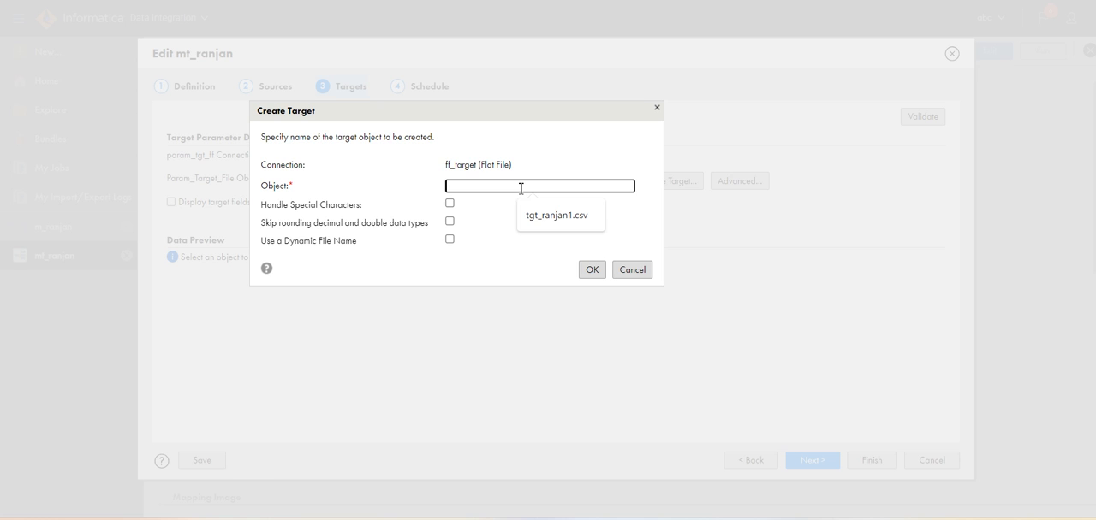
type("test_roshan.csv")
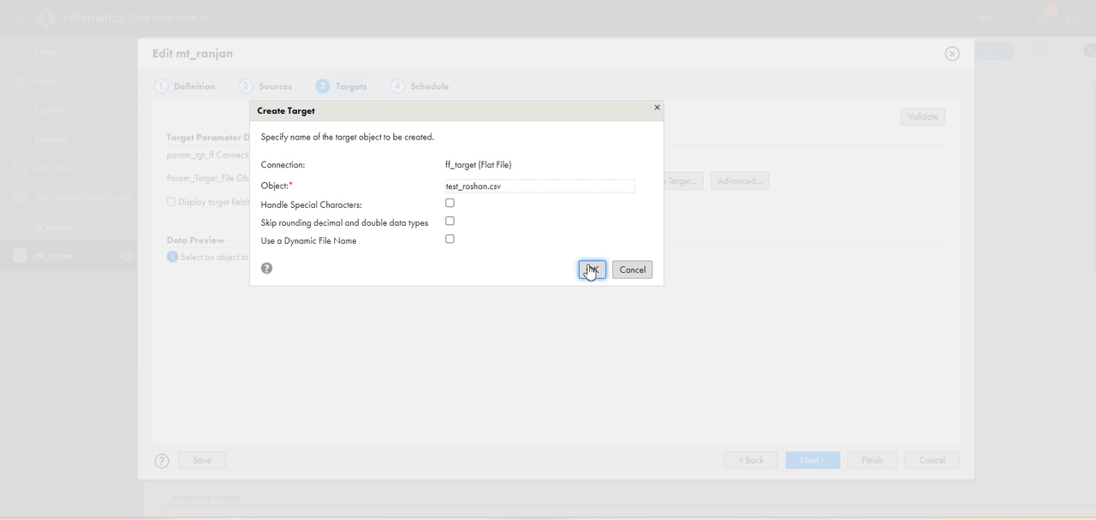
mouse_move(595, 298)
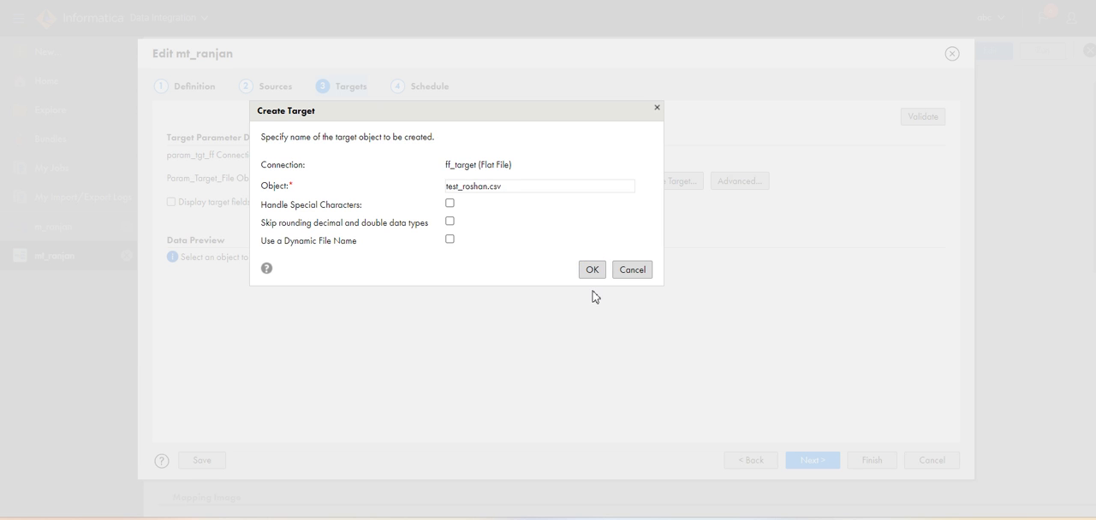
left_click(630, 271)
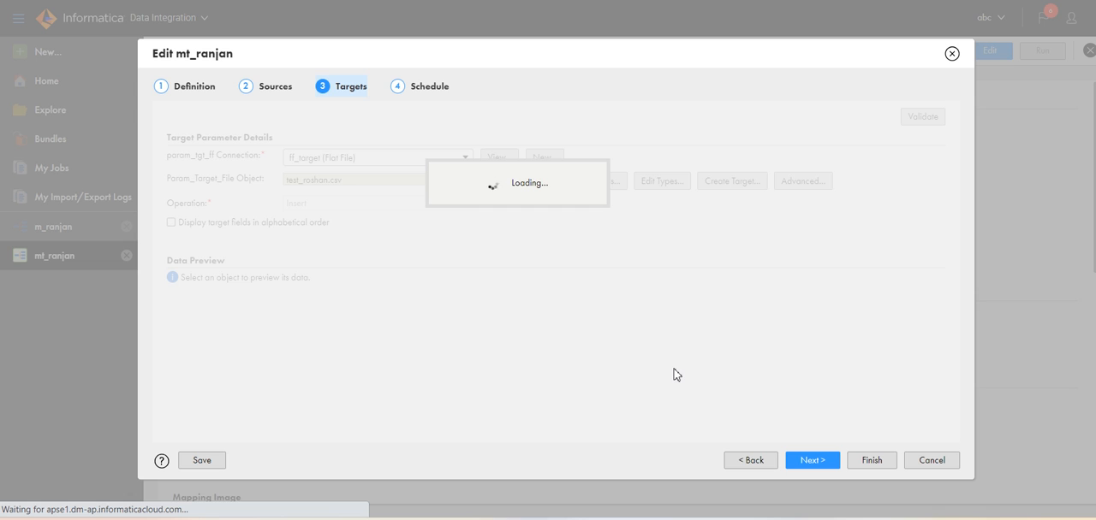
mouse_move(640, 320)
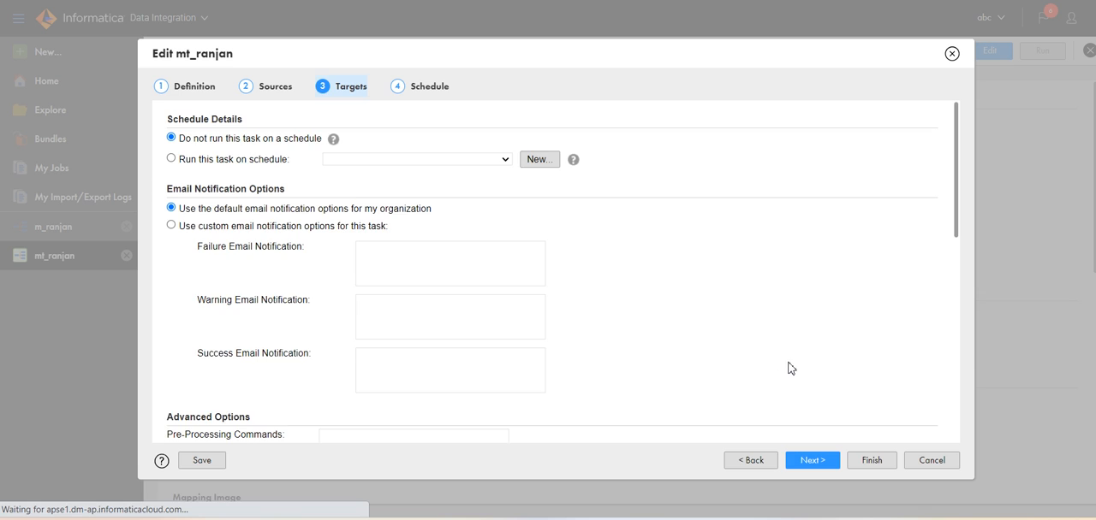
Finish the mt_ranjan task with default schedule options and save it.
left_click(812, 459)
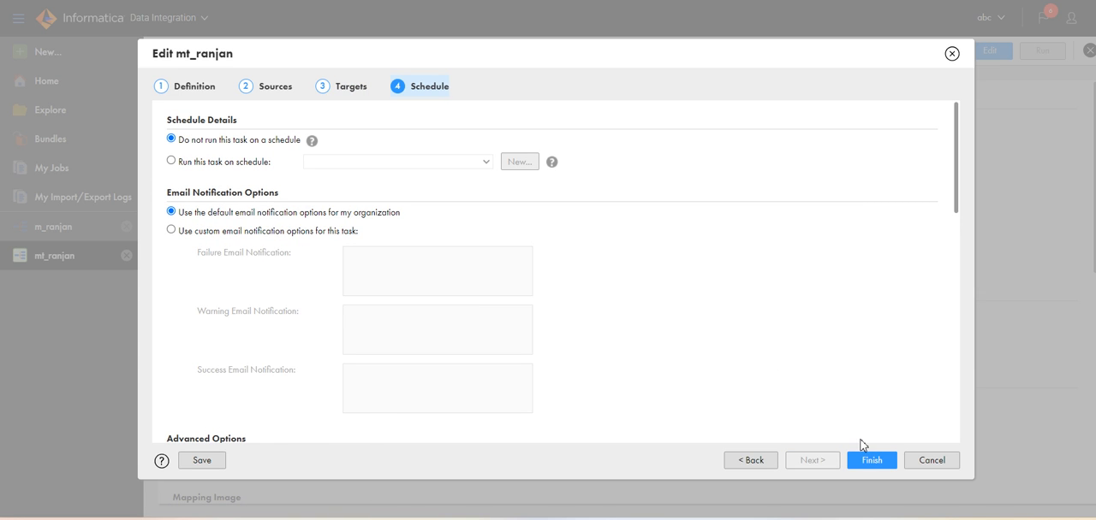
left_click(870, 461)
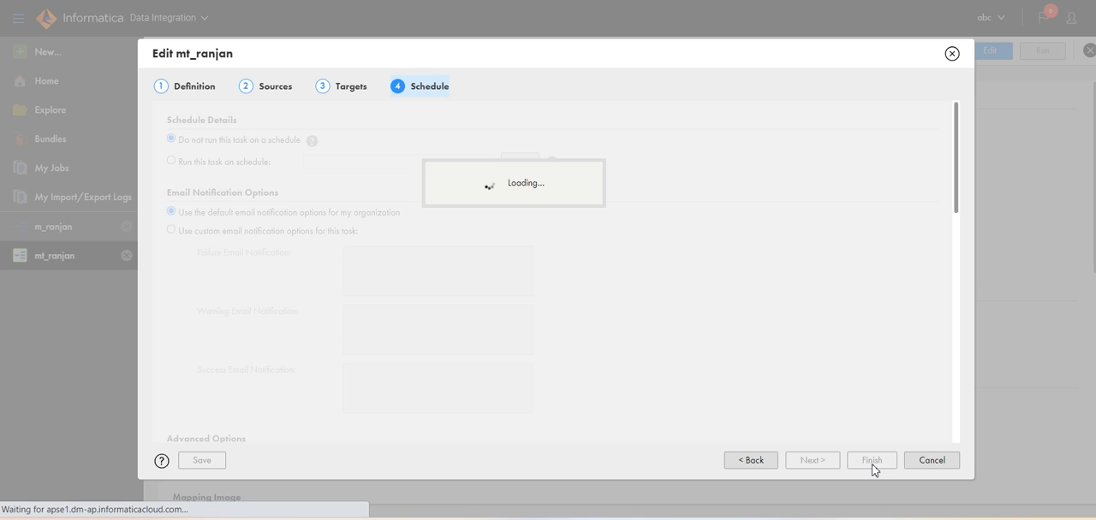
left_click(870, 461)
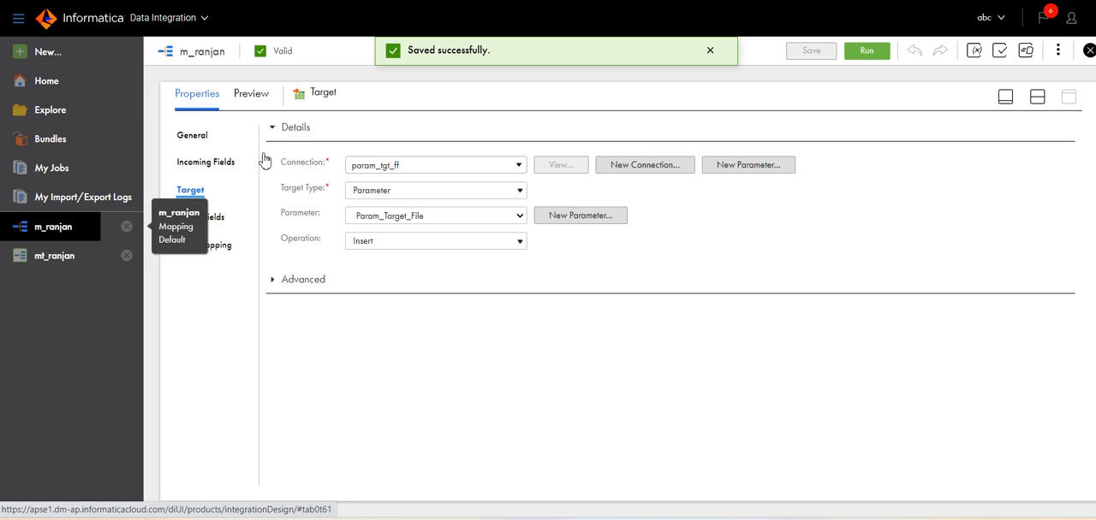
mouse_move(224, 202)
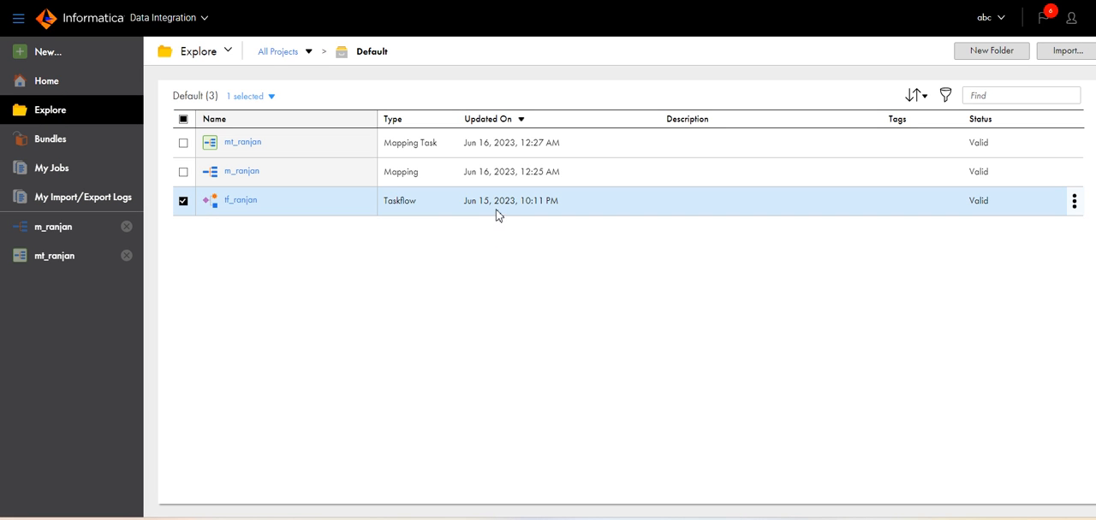
Unpublish the tf_ranjan taskflow and publish it again.
double_click(240, 201)
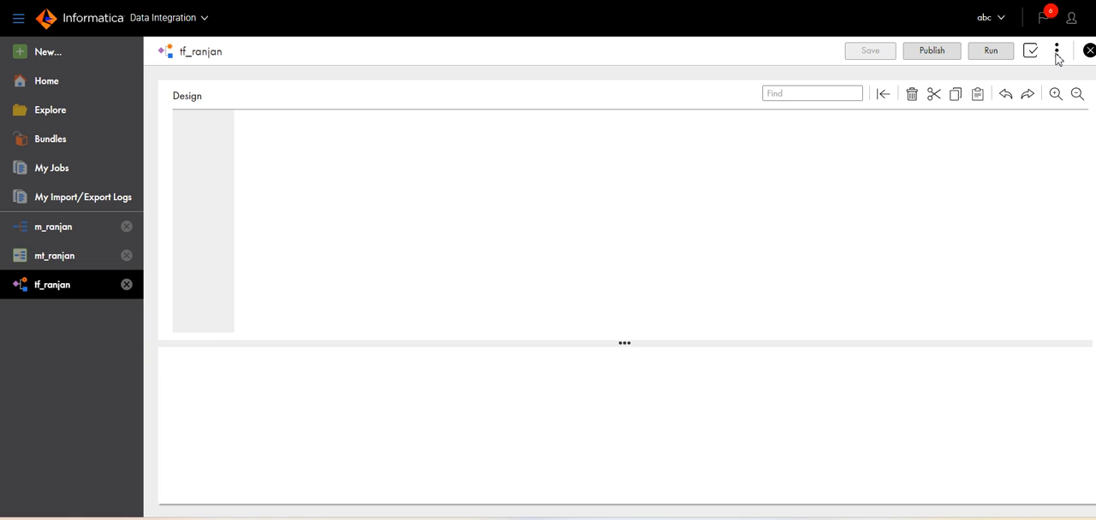
left_click(1056, 52)
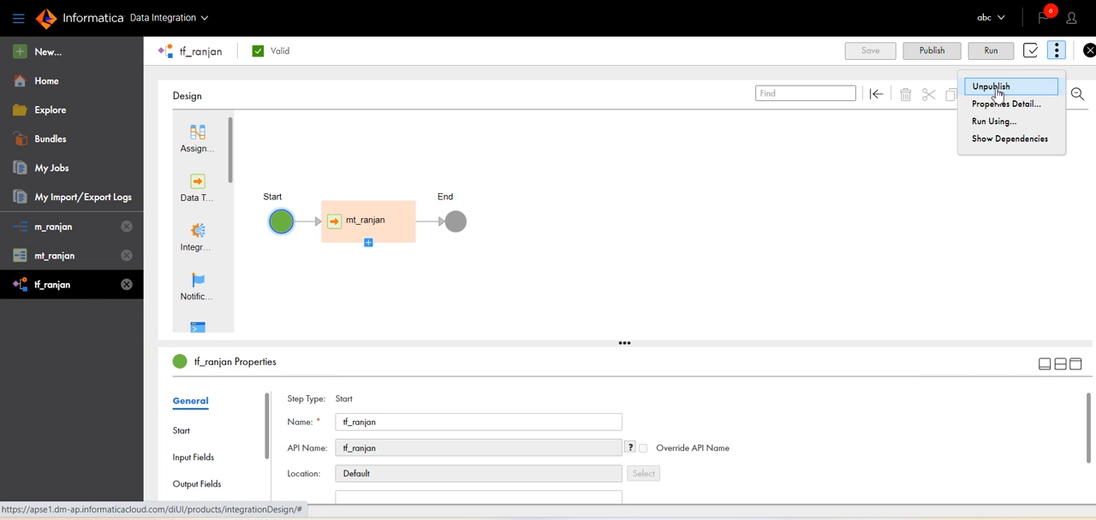
mouse_move(993, 92)
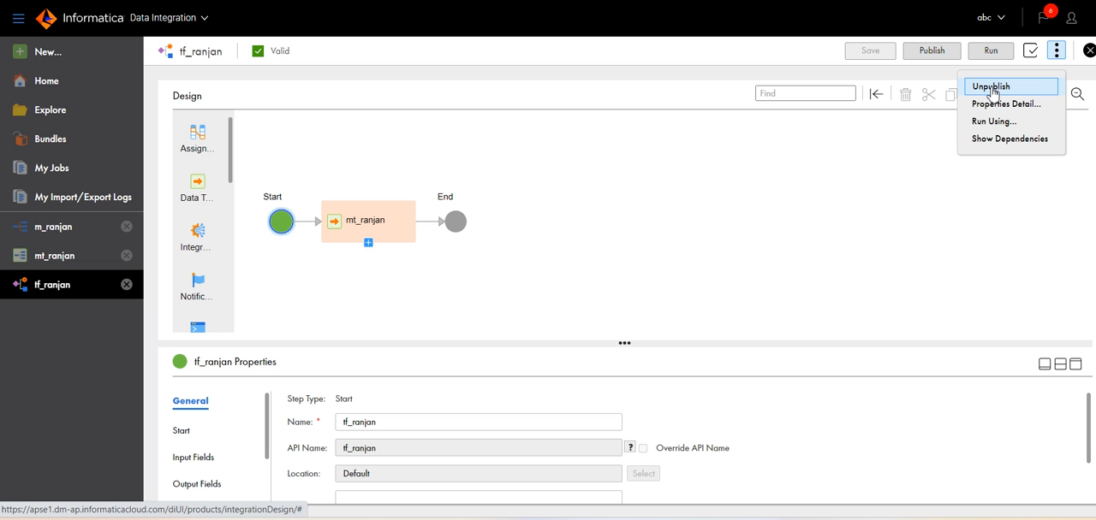
left_click(990, 86)
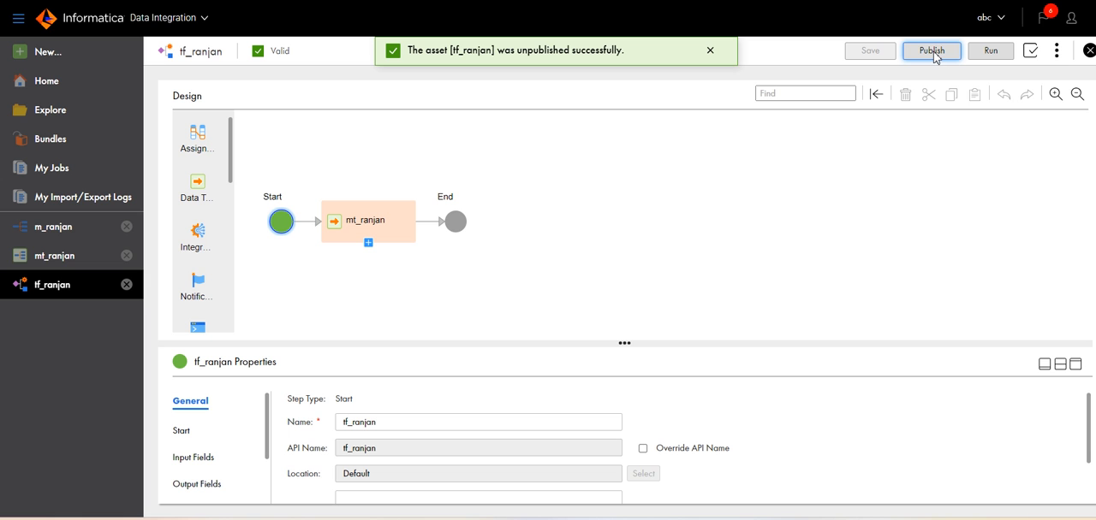
left_click(931, 51)
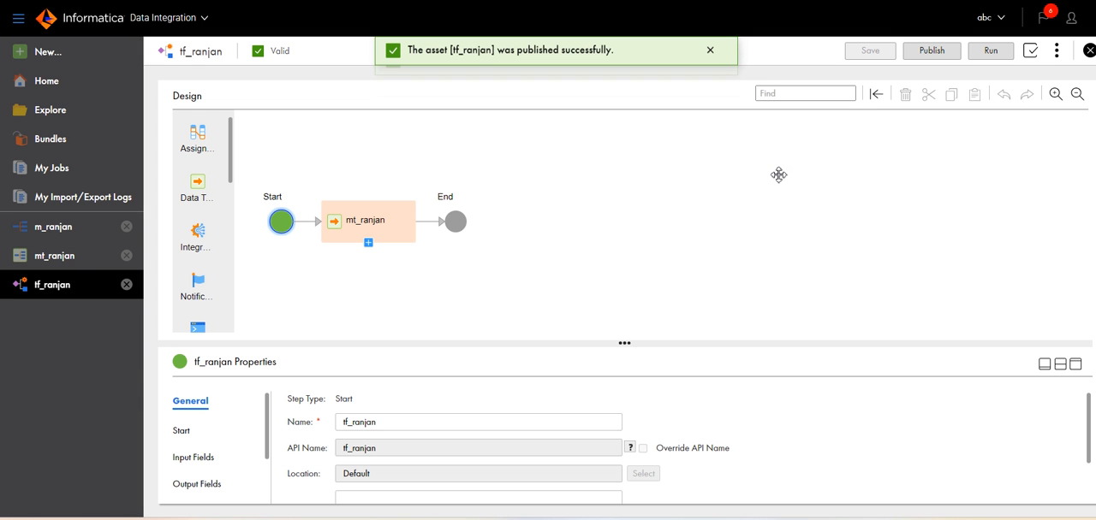
Check the mt_ranjan step's details showing EMP source and test_roshan.csv target.
left_click(368, 221)
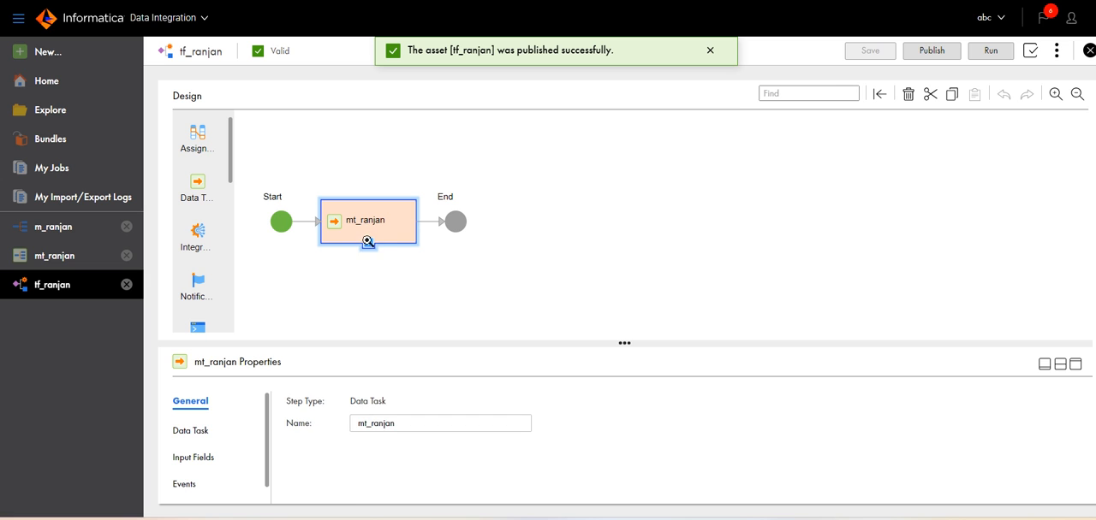
left_click(54, 255)
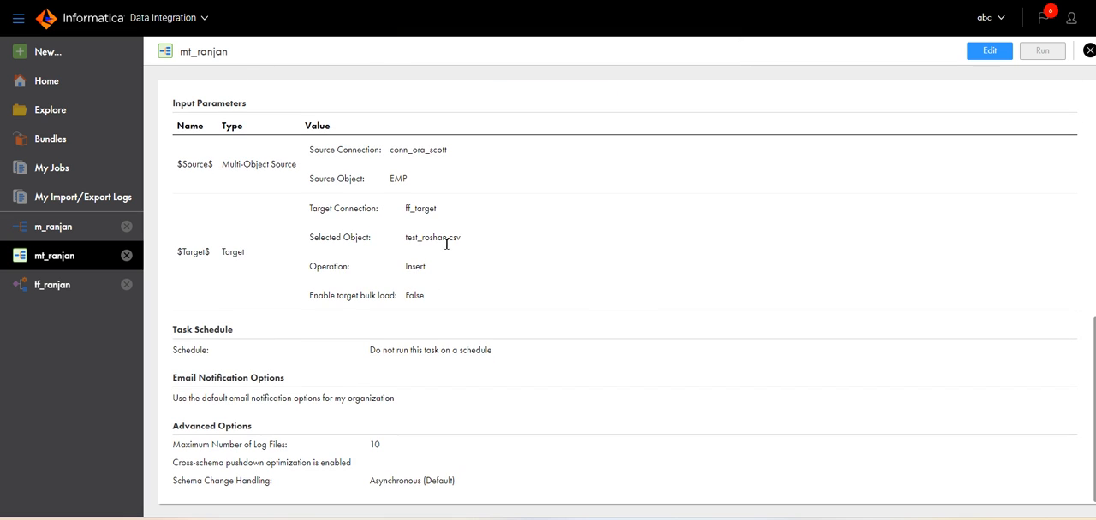
mouse_move(677, 226)
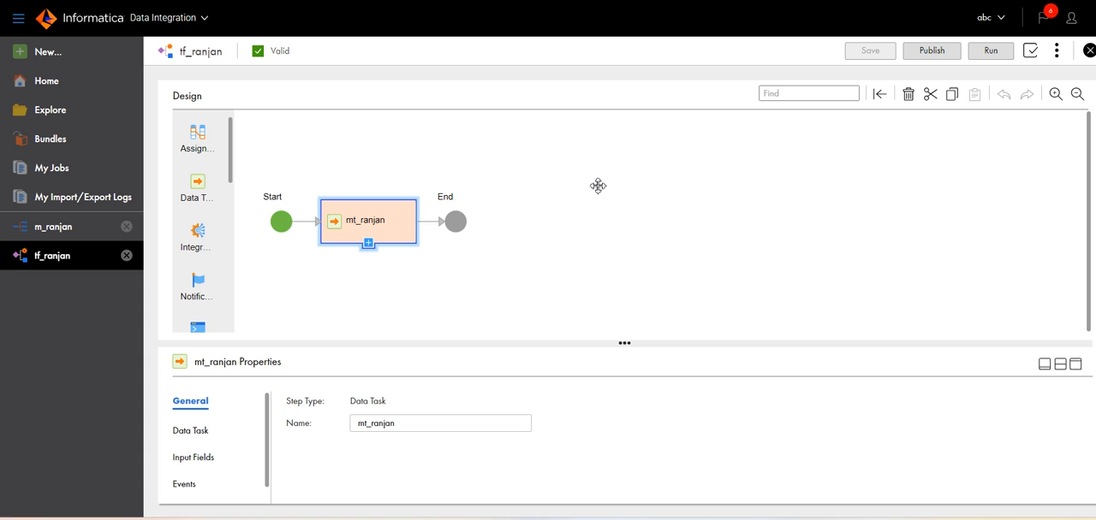
mouse_move(1004, 108)
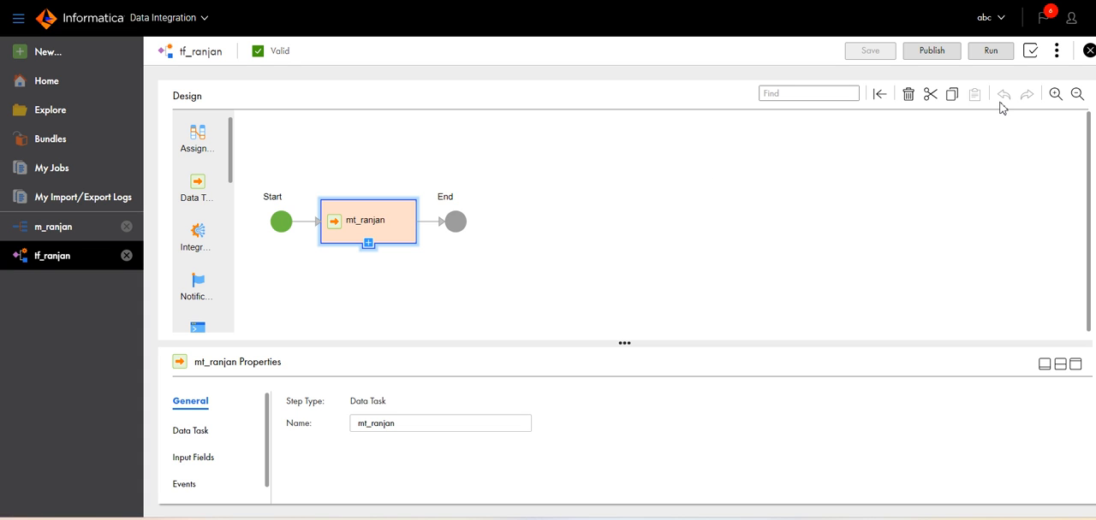
mouse_move(341, 304)
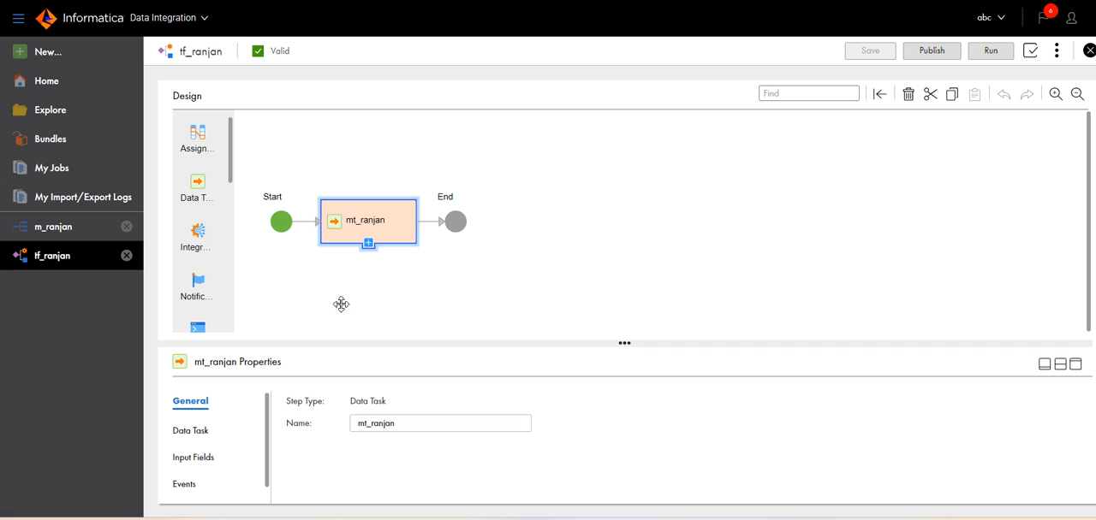
mouse_move(92, 277)
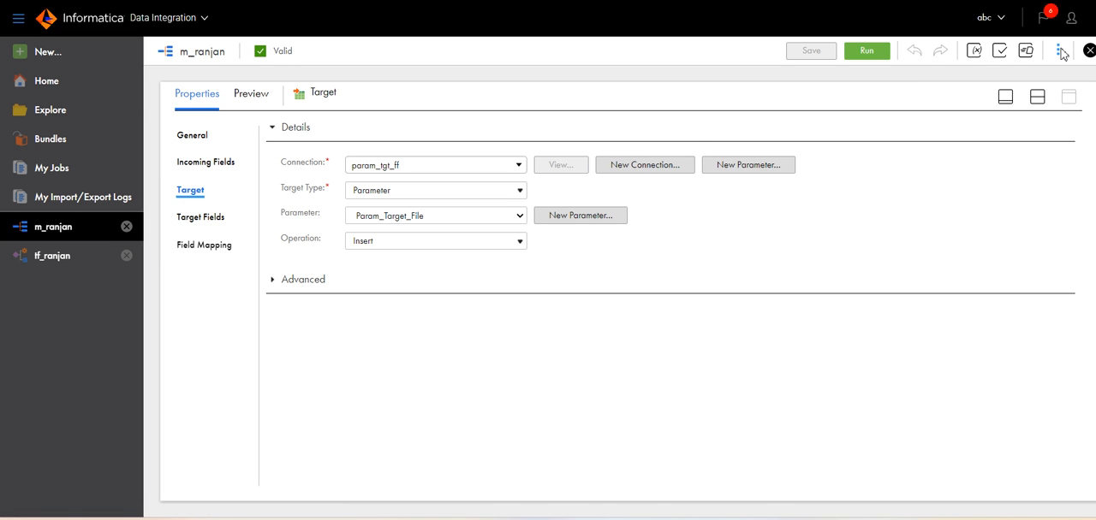
Reopen the m_ranjan Parameters Panel and show Param_Source_Table's details.
left_click(1058, 51)
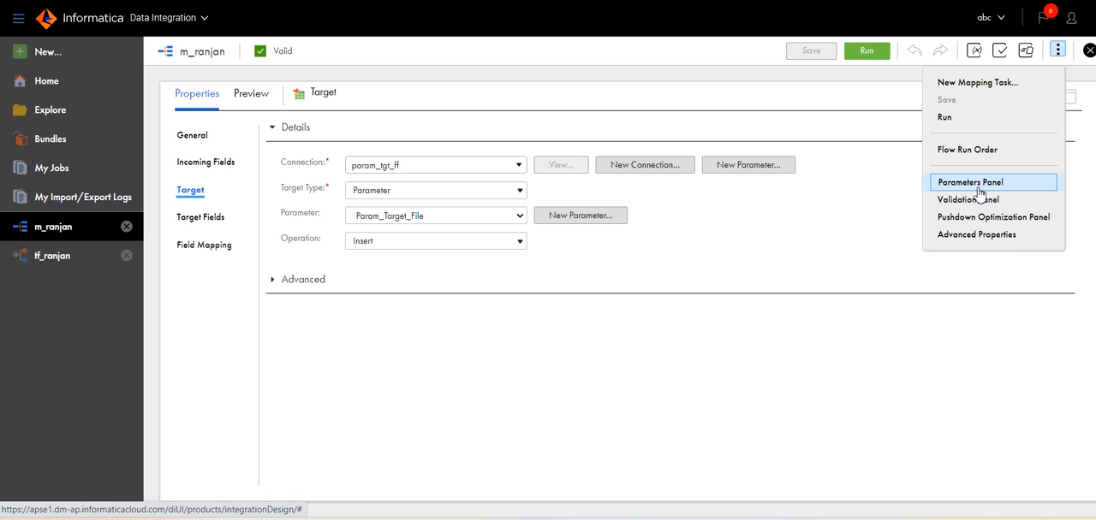
left_click(969, 182)
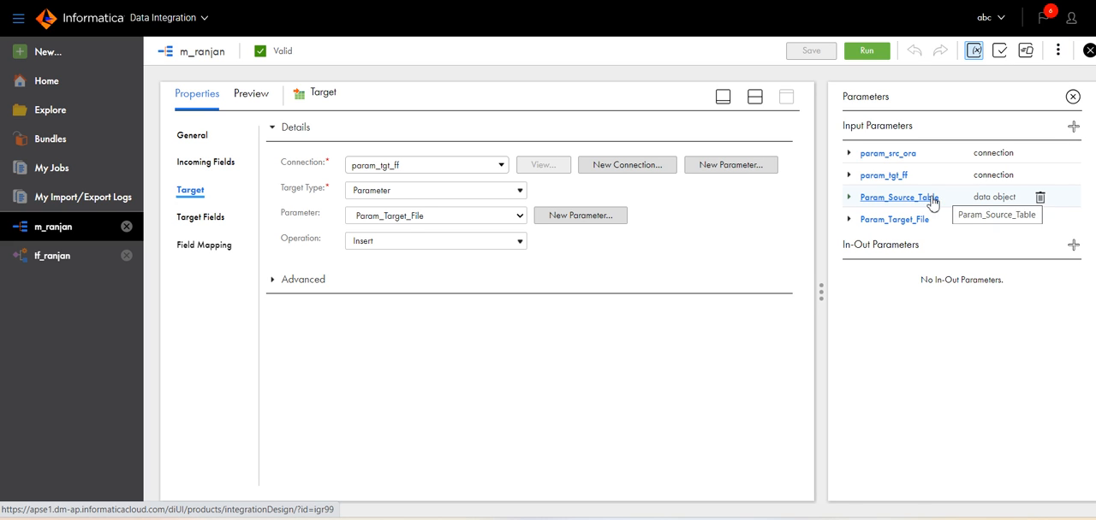
left_click(897, 197)
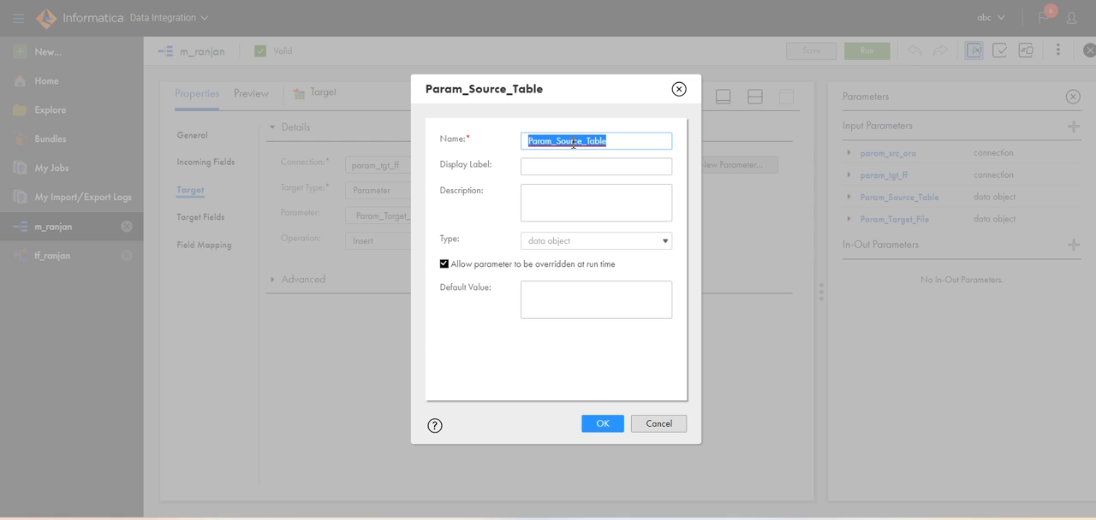
mouse_move(791, 317)
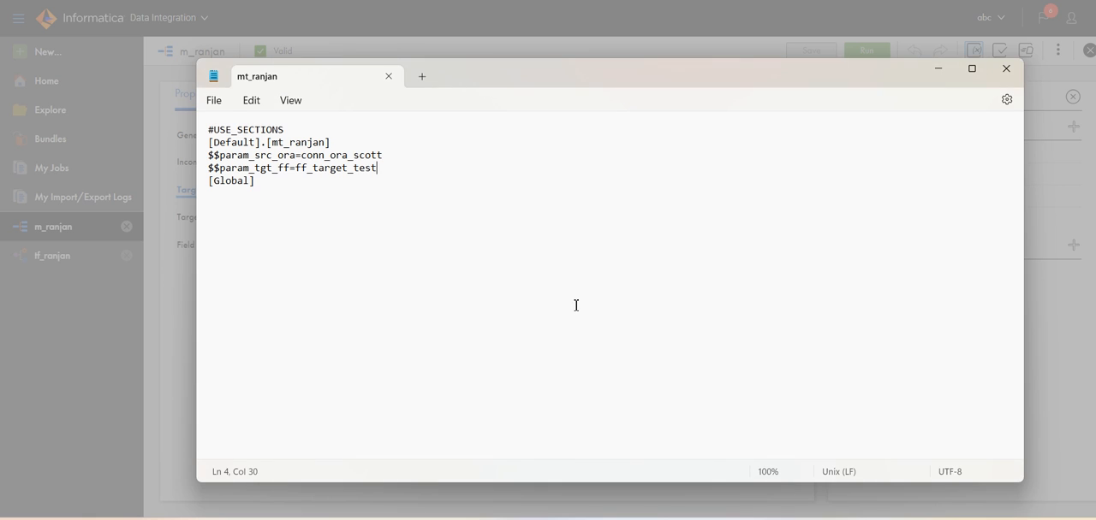
Add the $$Param_Source_Table line to the parameter file and review the param_tgt_ff connection parameter without changes.
type("Param_Source_Table")
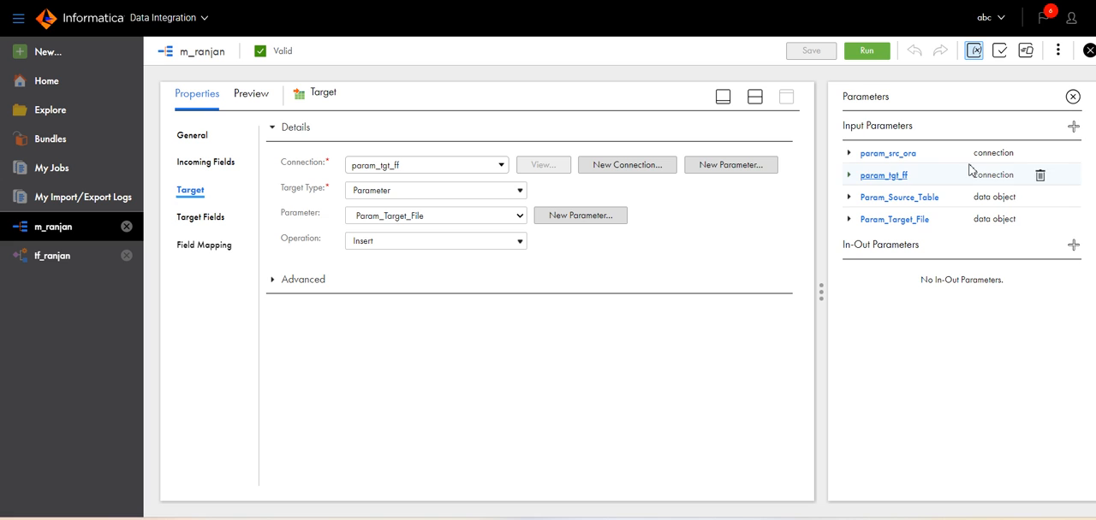
left_click(893, 219)
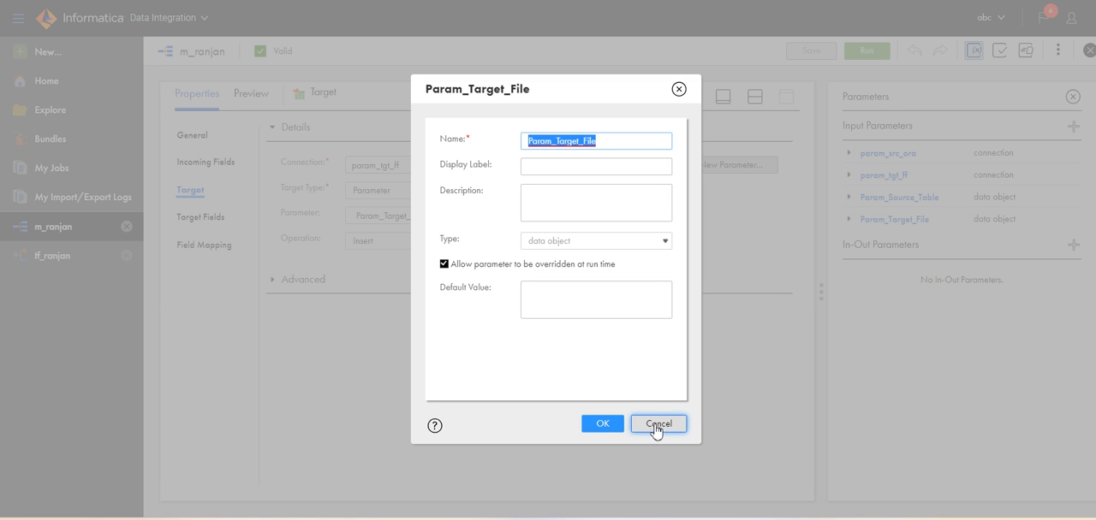
left_click(657, 425)
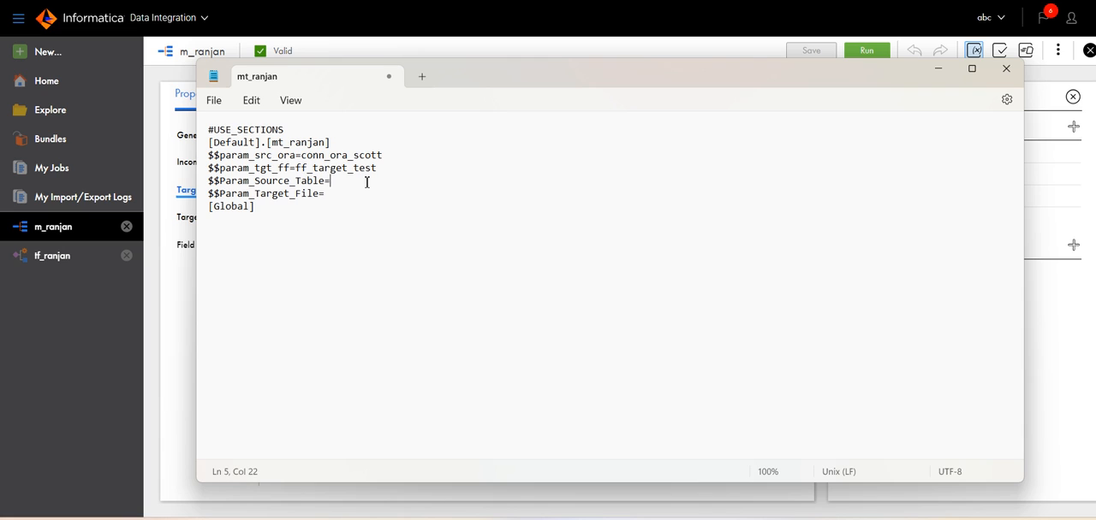
Give $$Param_Source_Table the value EMP and $$Param_Target_File the value file_tgt_emp.csv.
type("EMP")
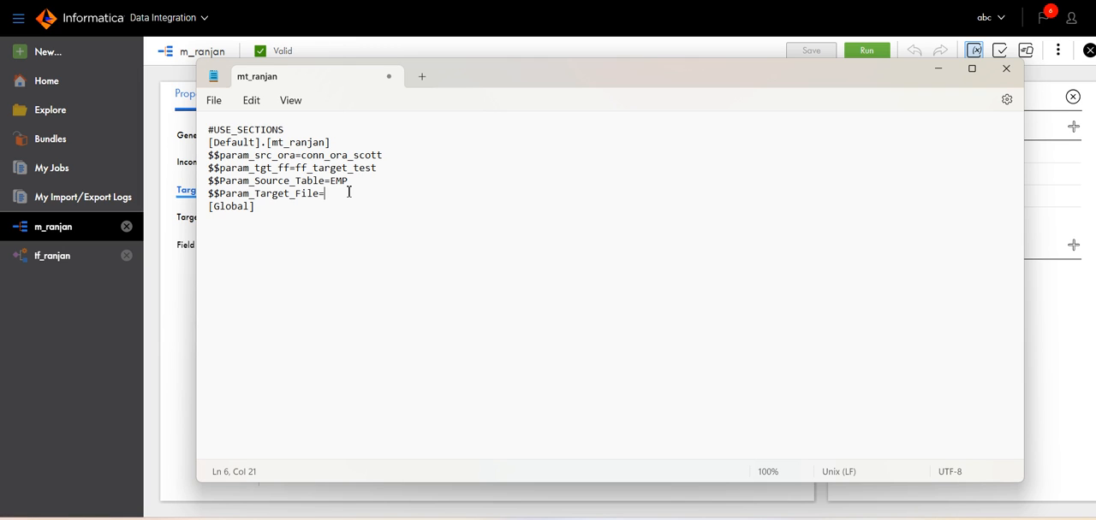
type("fi")
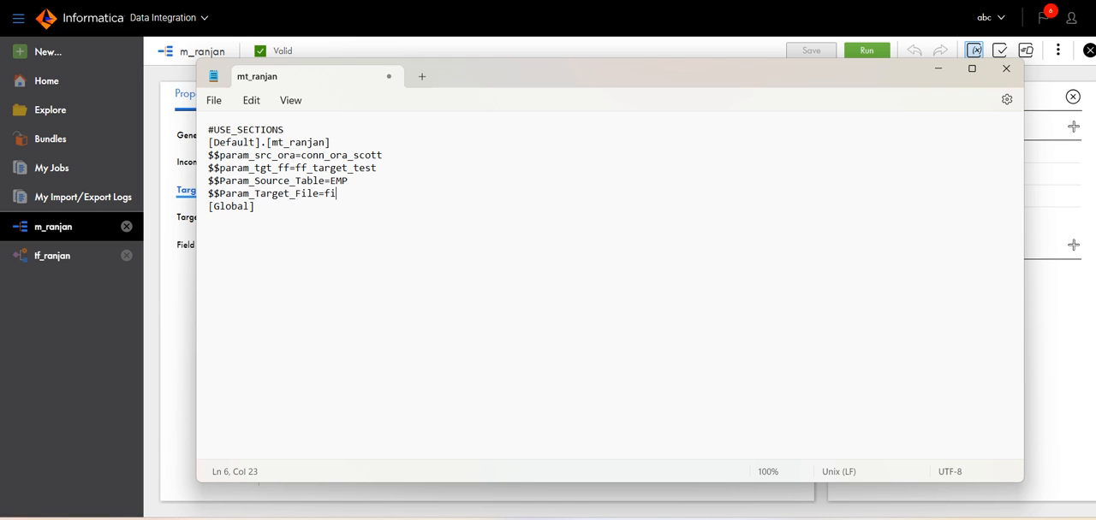
type("le_tgt")
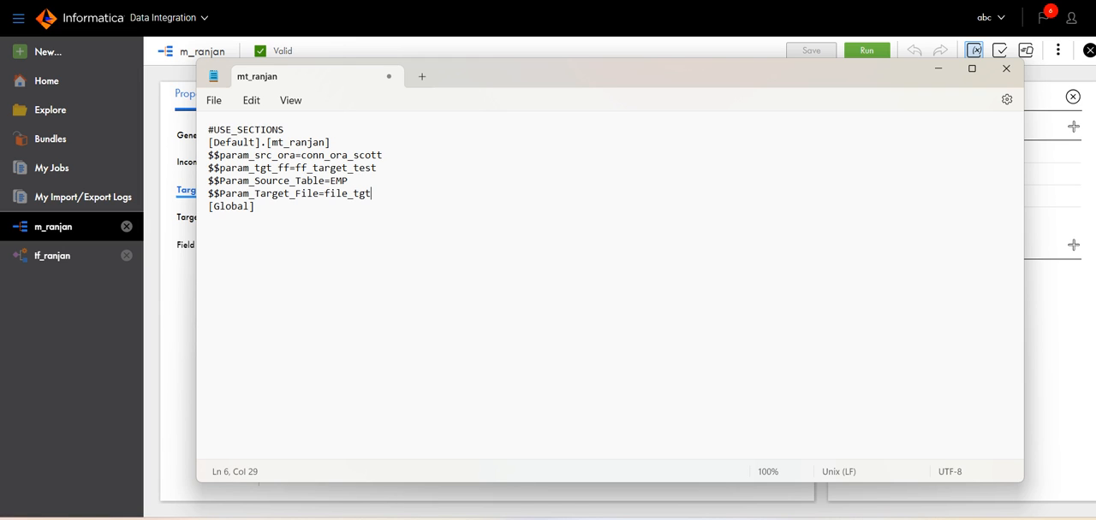
type("_")
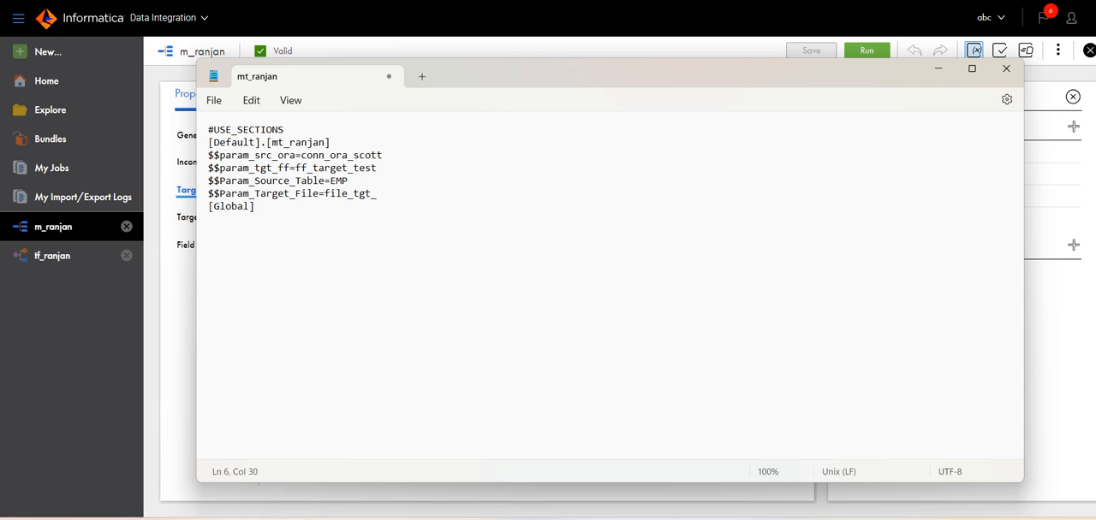
type("emp.csv")
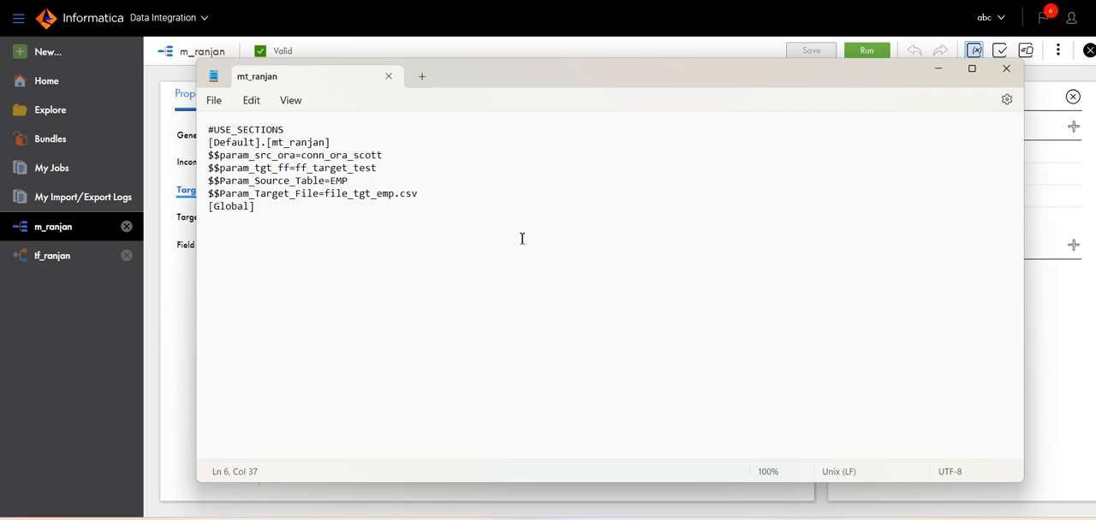
left_click(418, 193)
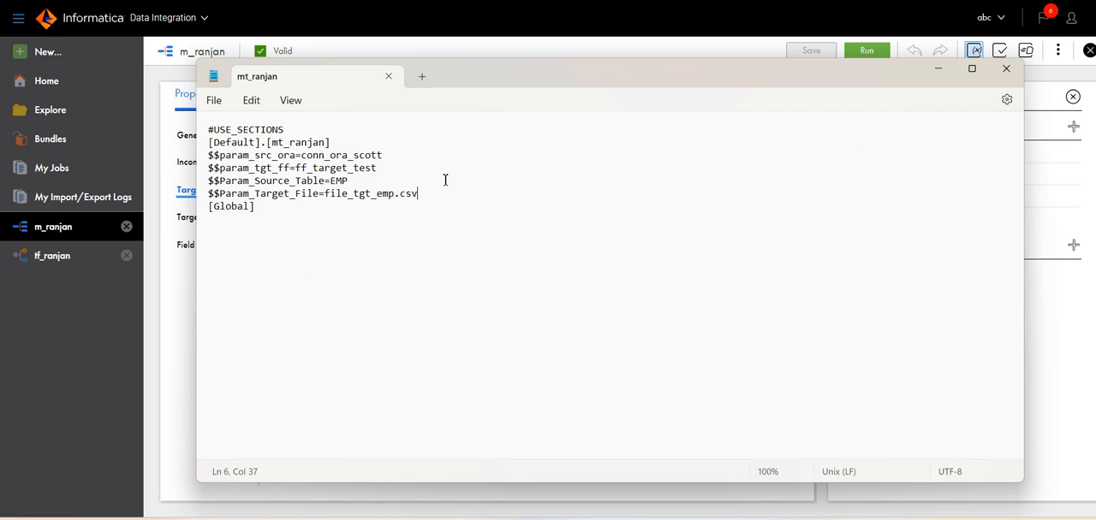
mouse_move(466, 196)
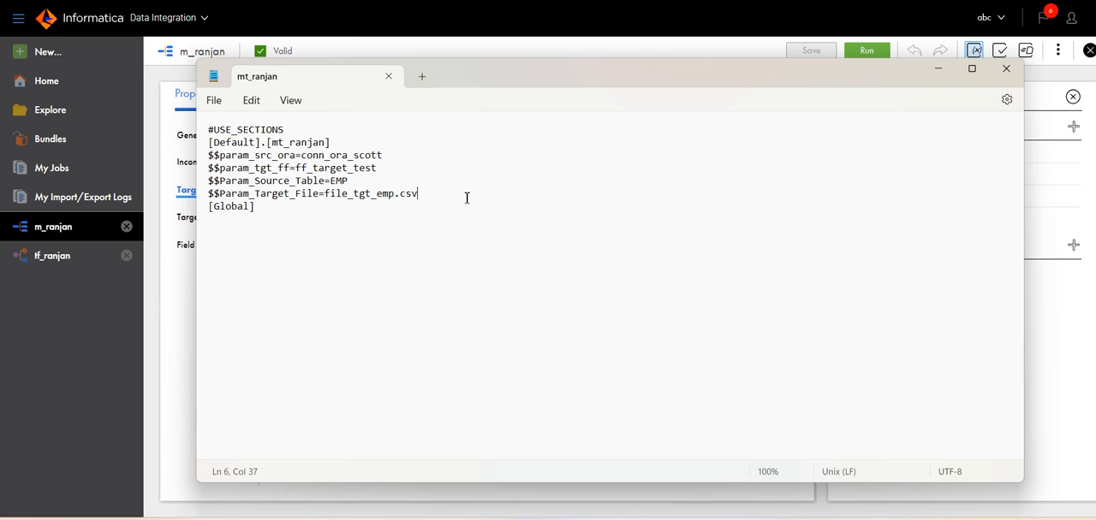
mouse_move(315, 193)
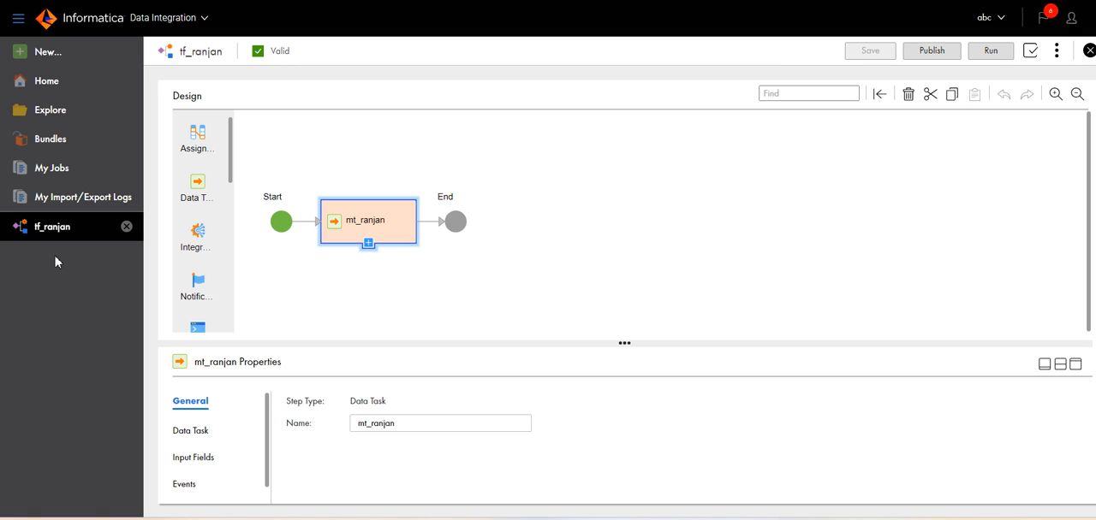
Run tf_ranjan from its Start step and refresh My Jobs until the job shows Success.
left_click(281, 222)
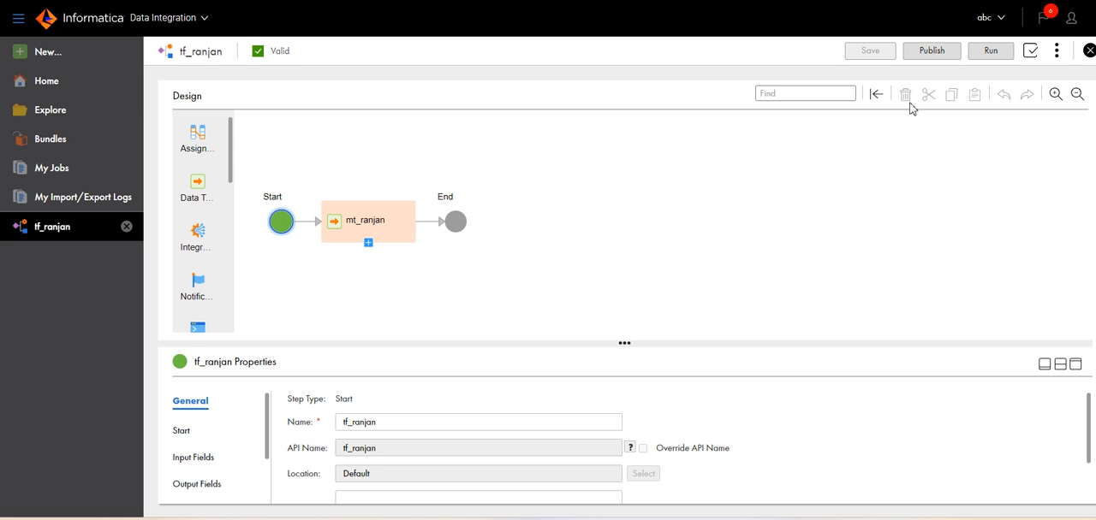
left_click(990, 51)
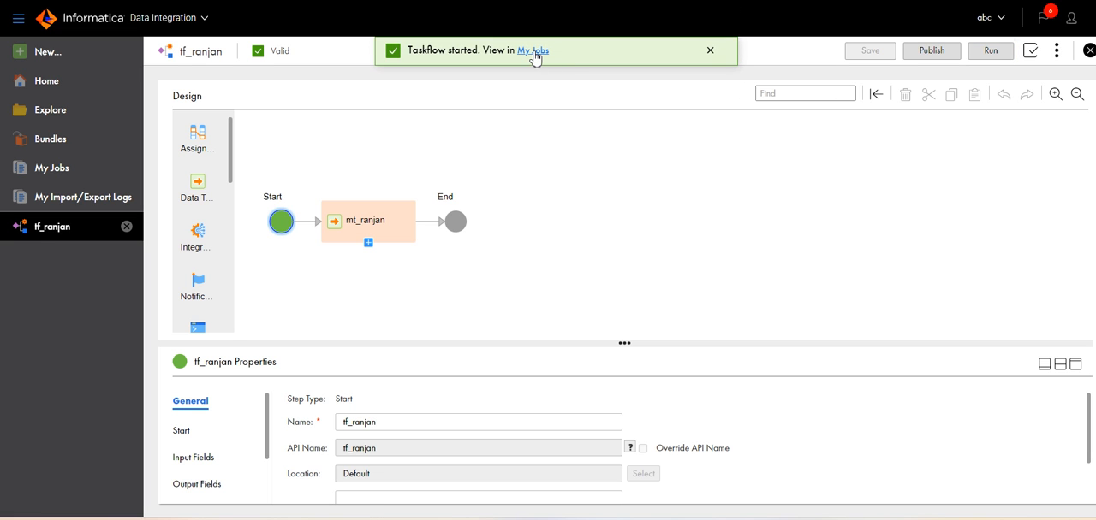
left_click(533, 51)
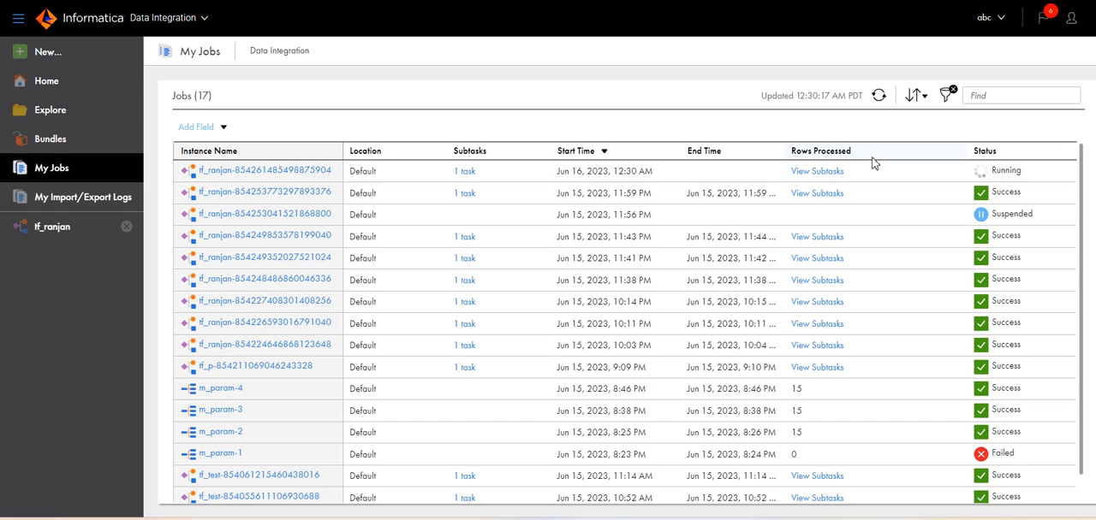
left_click(879, 96)
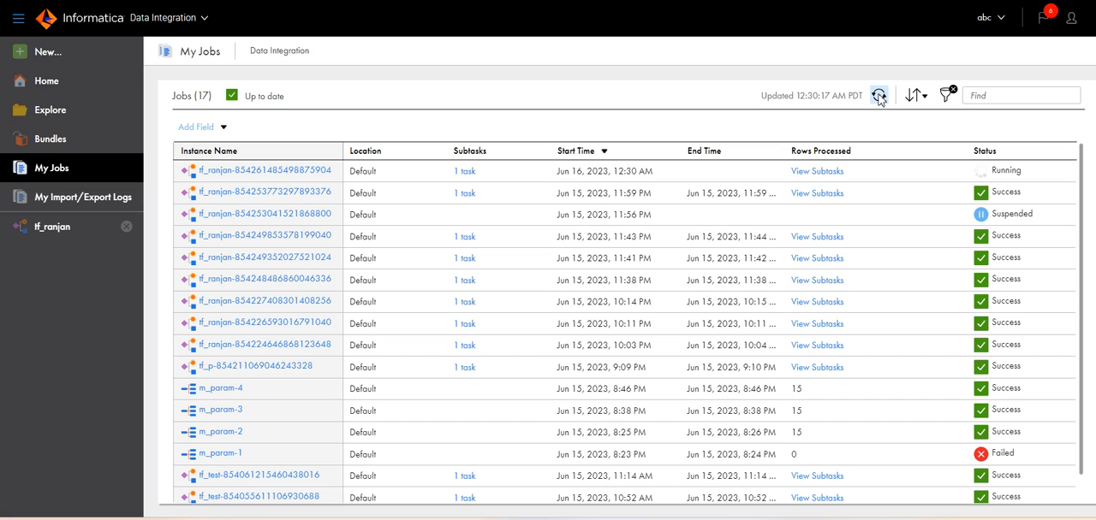
left_click(878, 96)
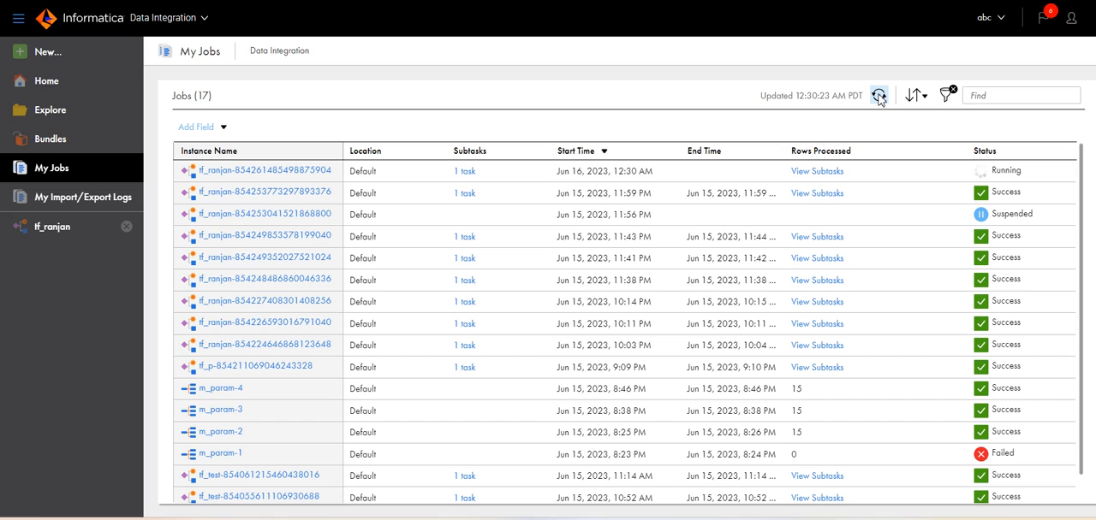
left_click(878, 96)
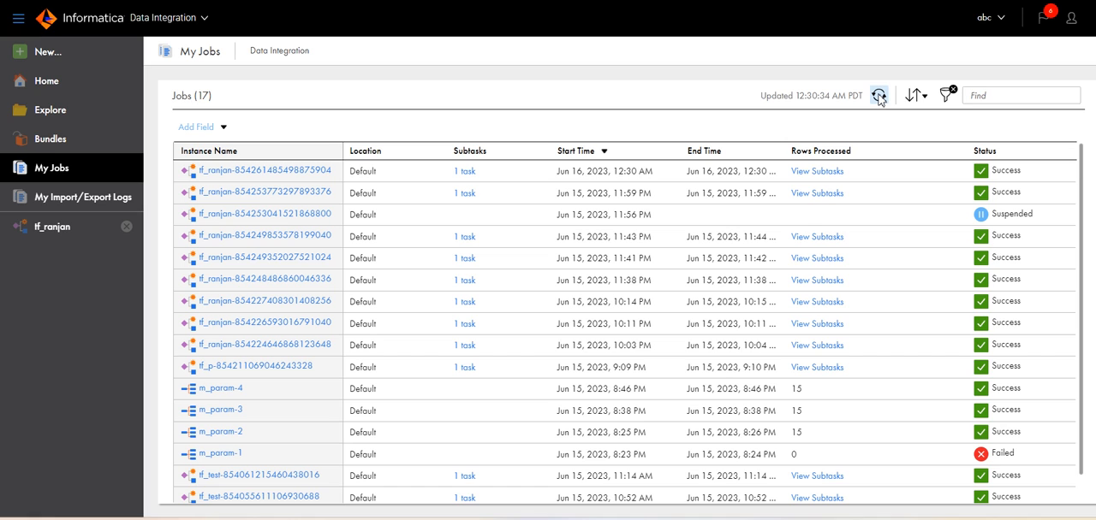
left_click(878, 96)
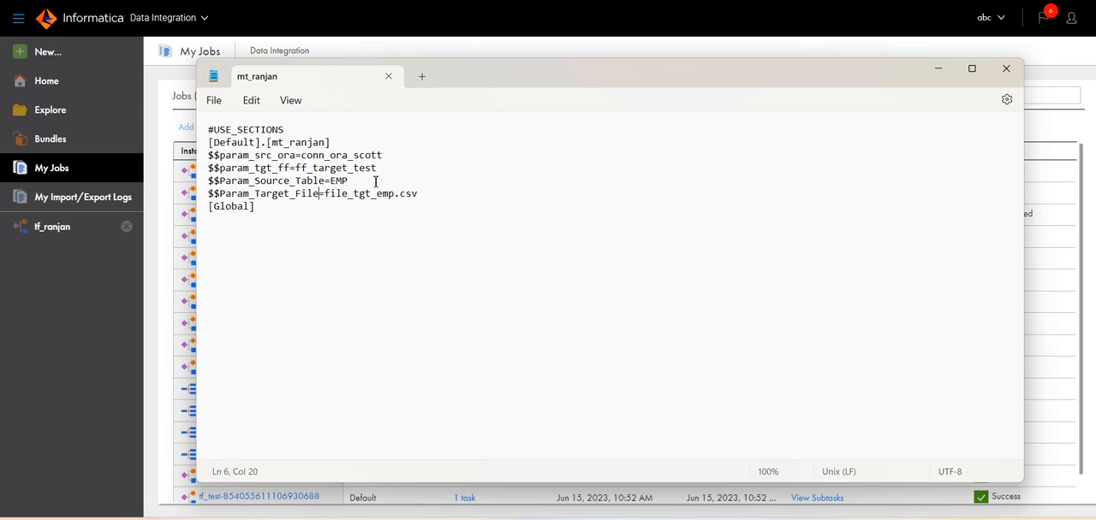
Return to the mt_ranjan parameter file and select the word 'file' in the target file value.
left_click(318, 168)
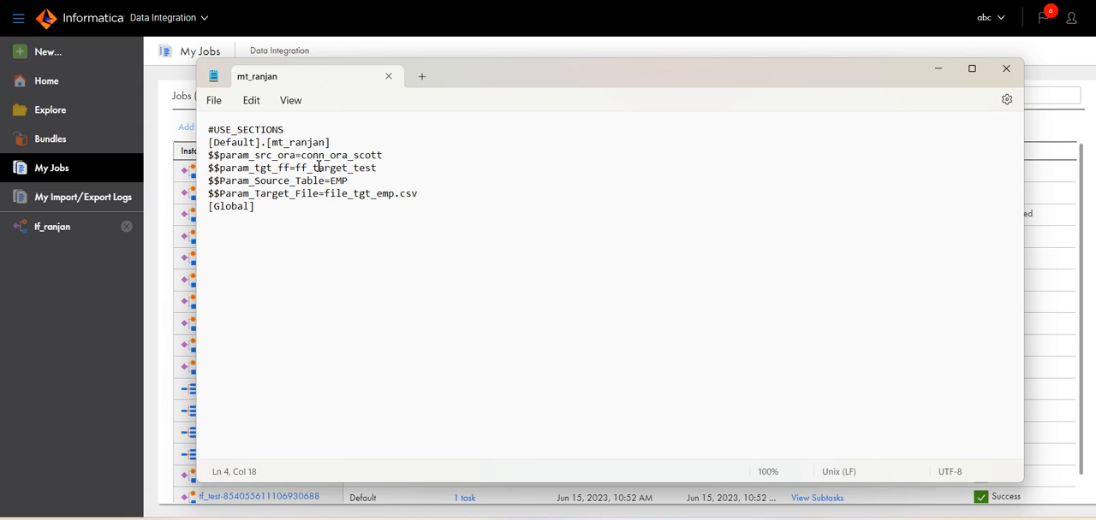
left_click(332, 168)
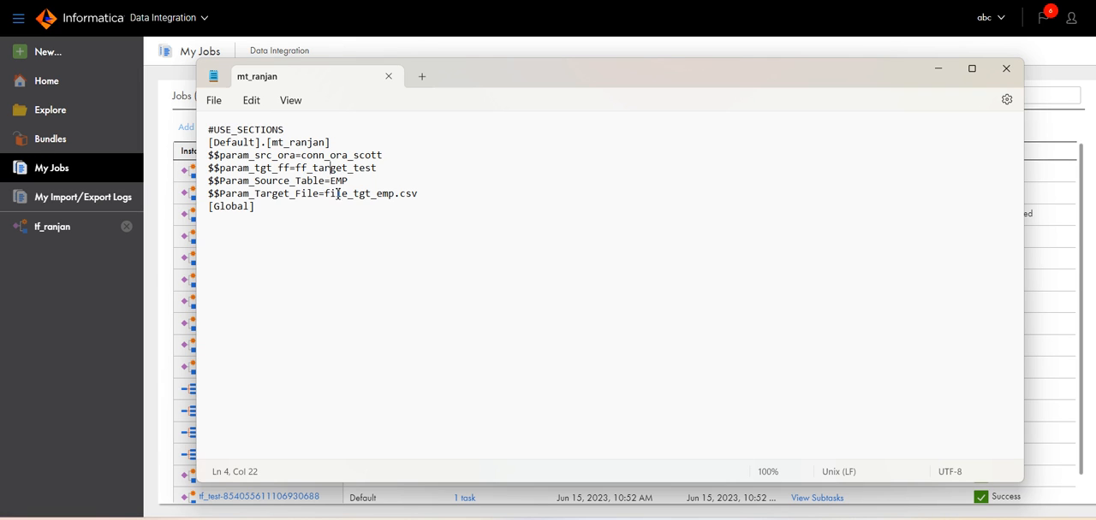
double_click(336, 194)
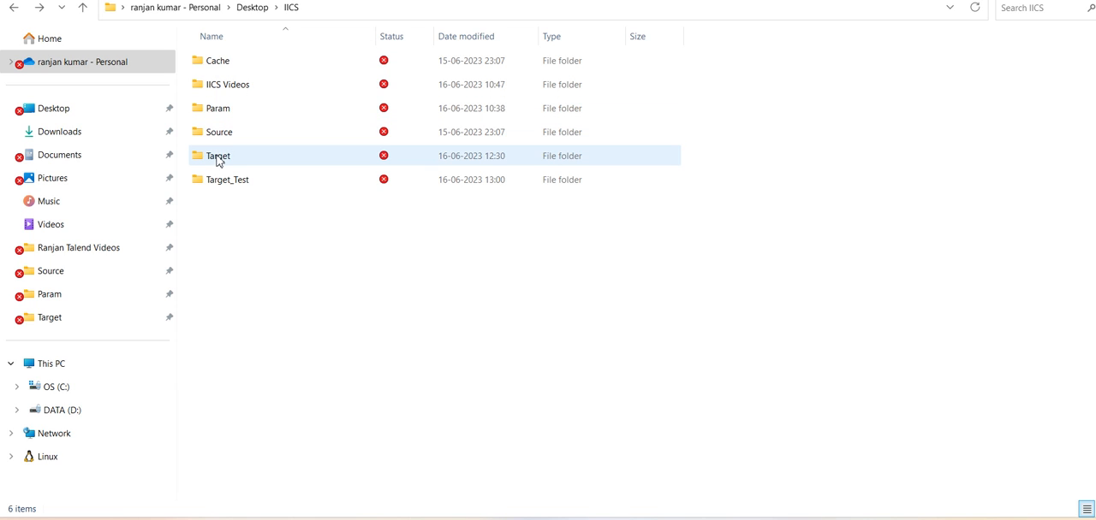
Open the Target_Test folder under IICS showing the earlier file_tgt_emp output.
double_click(226, 178)
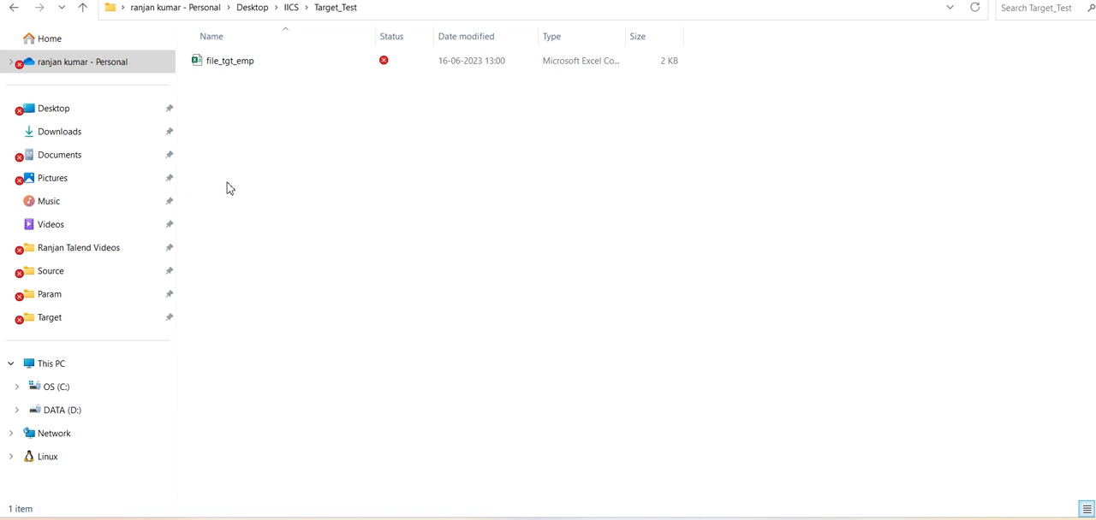
mouse_move(808, 391)
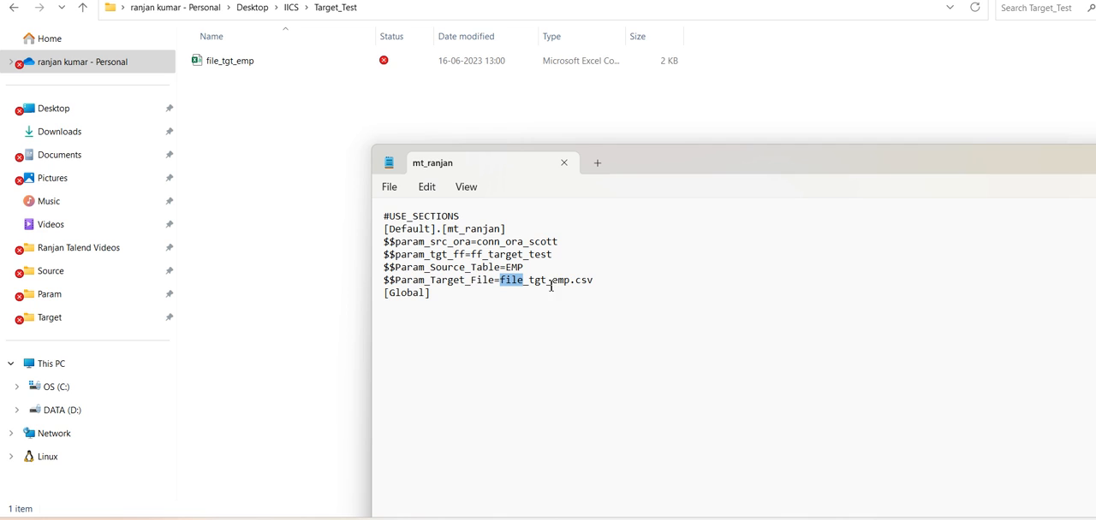
mouse_move(374, 125)
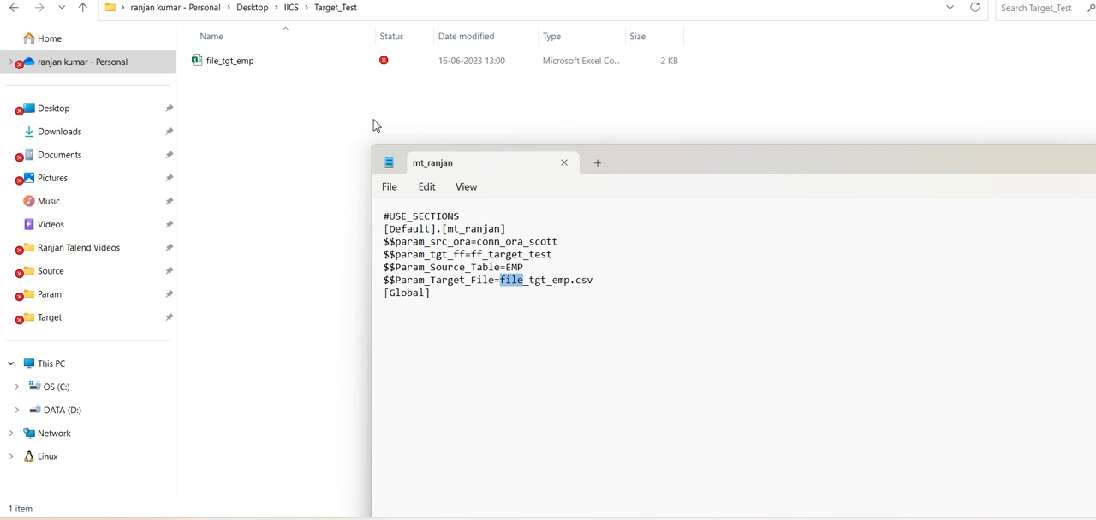
left_click(230, 61)
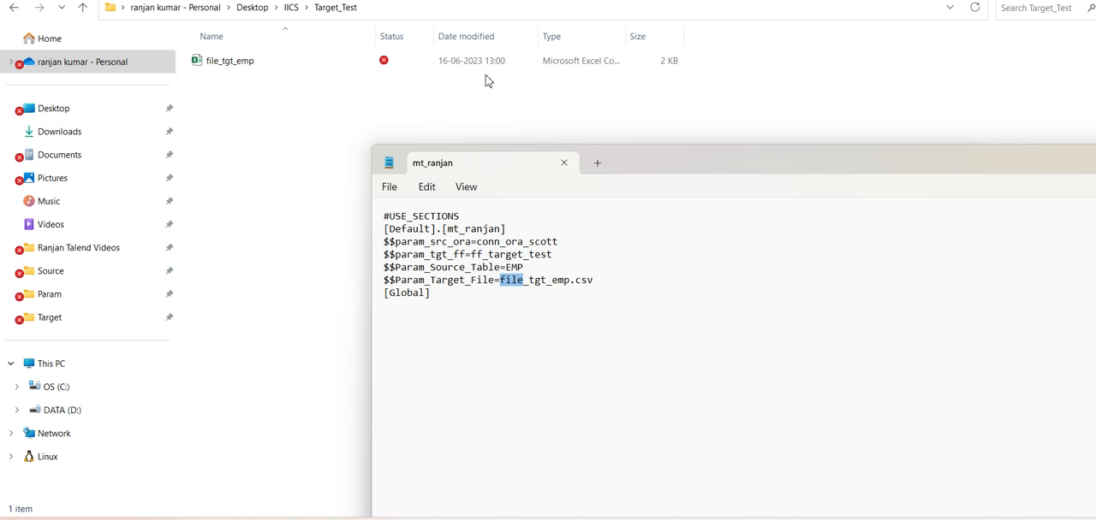
left_click(229, 60)
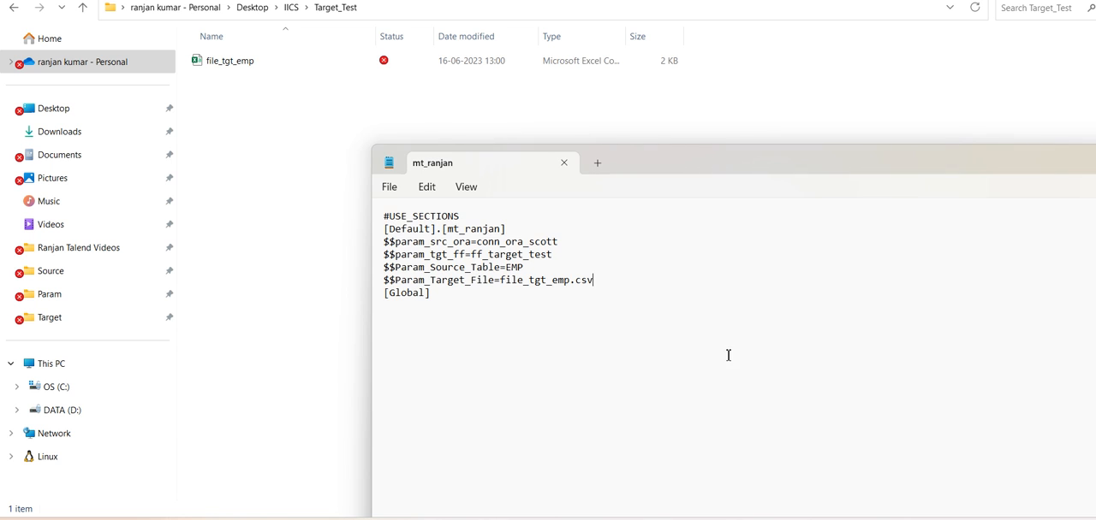
mouse_move(774, 159)
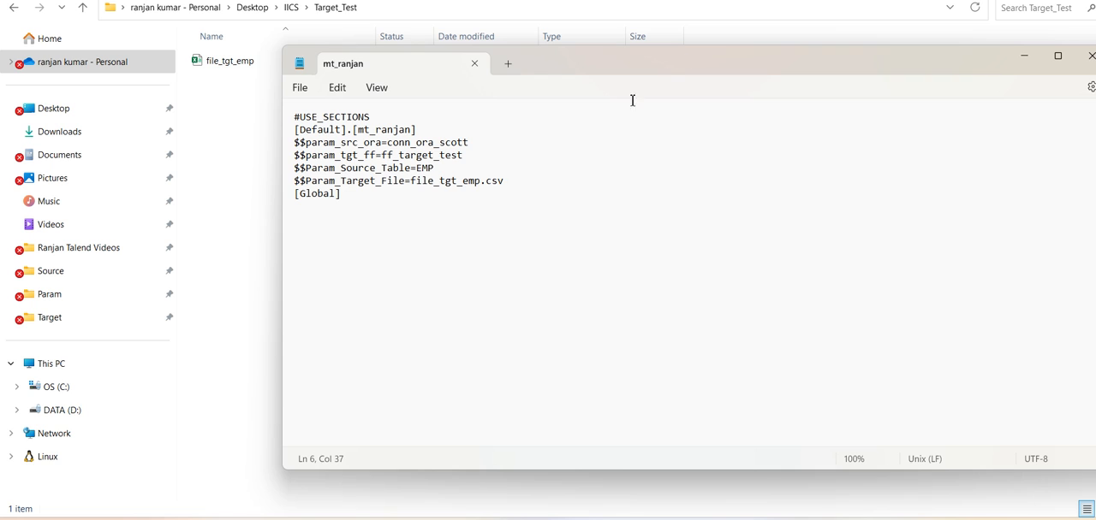
mouse_move(444, 181)
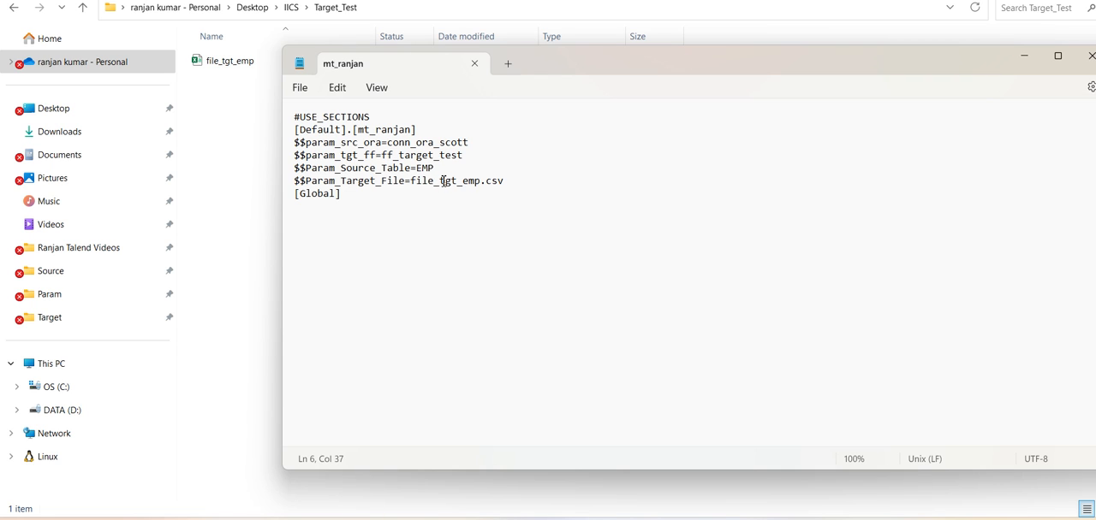
Change $$Param_Target_File from file_tgt_emp.csv to file_tgt_emp123.csv.
left_click(441, 181)
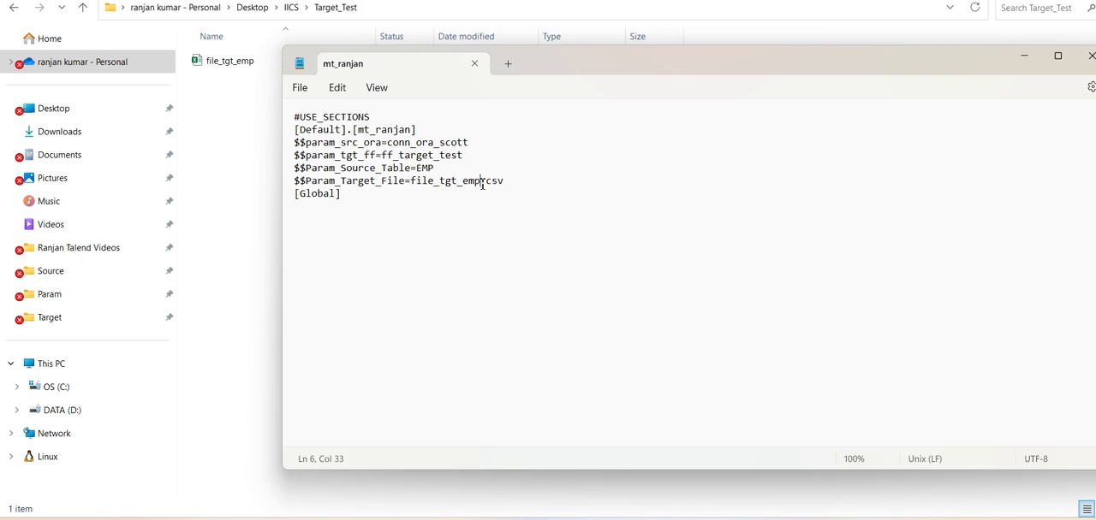
type("123")
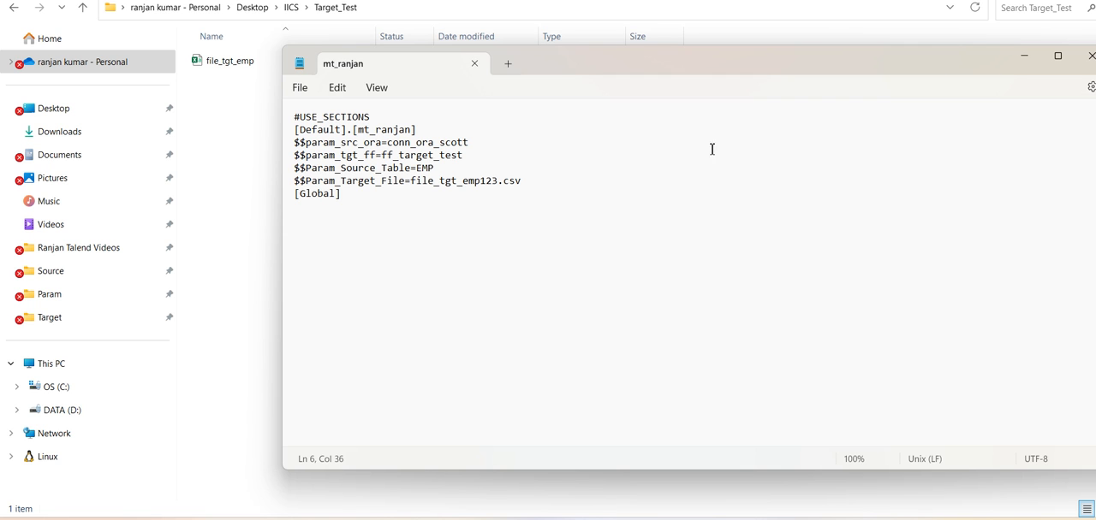
mouse_move(428, 236)
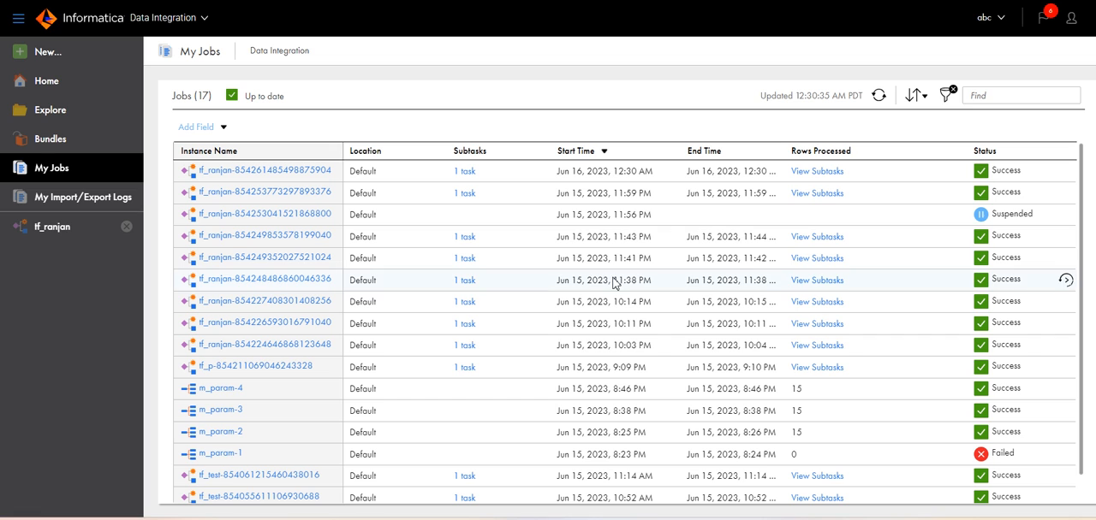
mouse_move(60, 226)
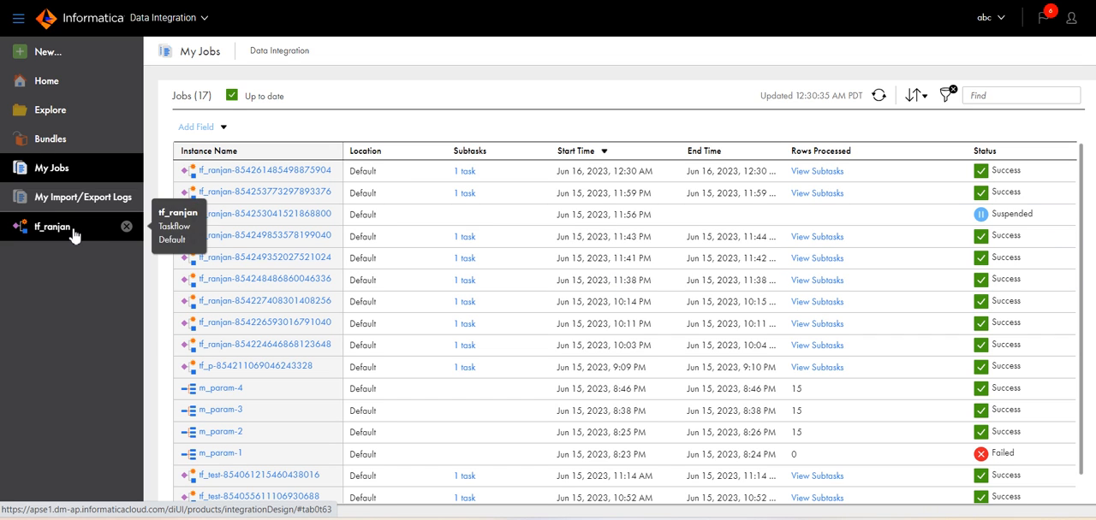
Run the tf_ranjan taskflow again and bring up the new job in My Jobs.
left_click(51, 226)
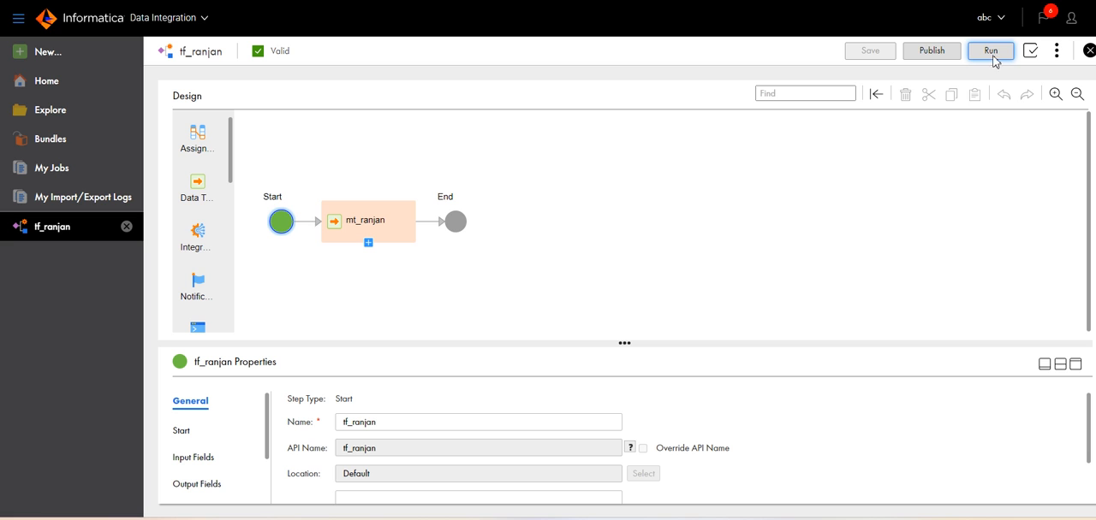
left_click(990, 51)
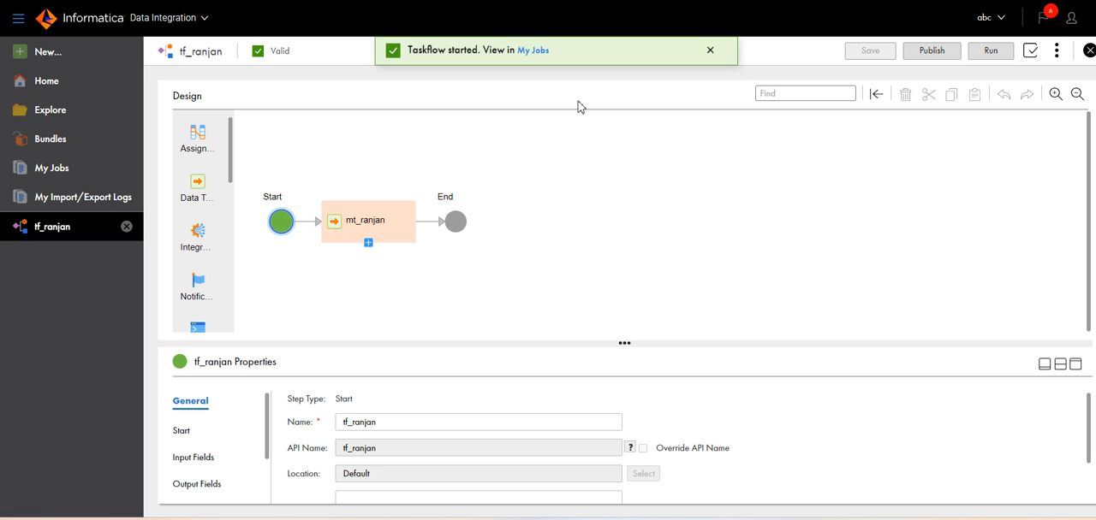
left_click(533, 50)
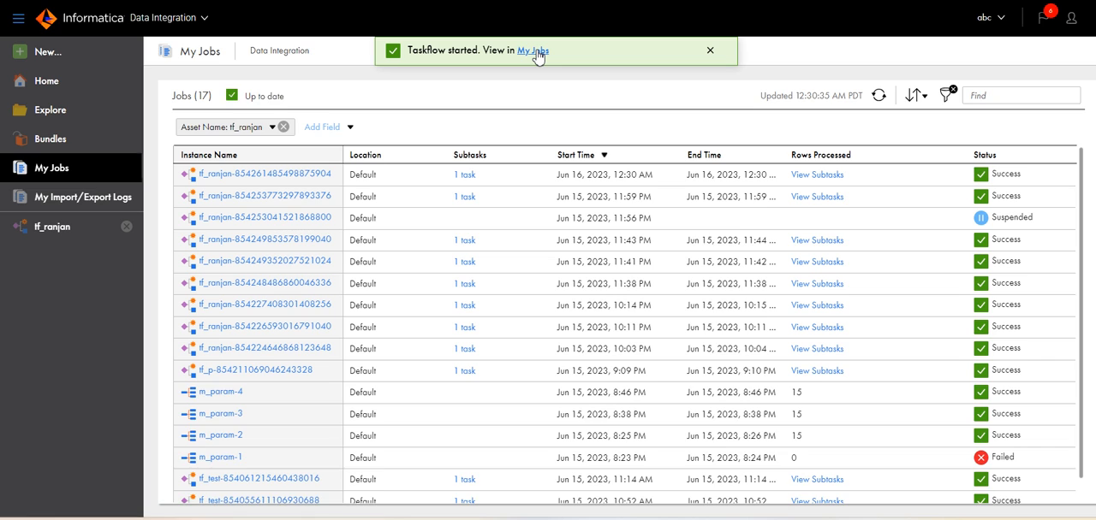
left_click(879, 96)
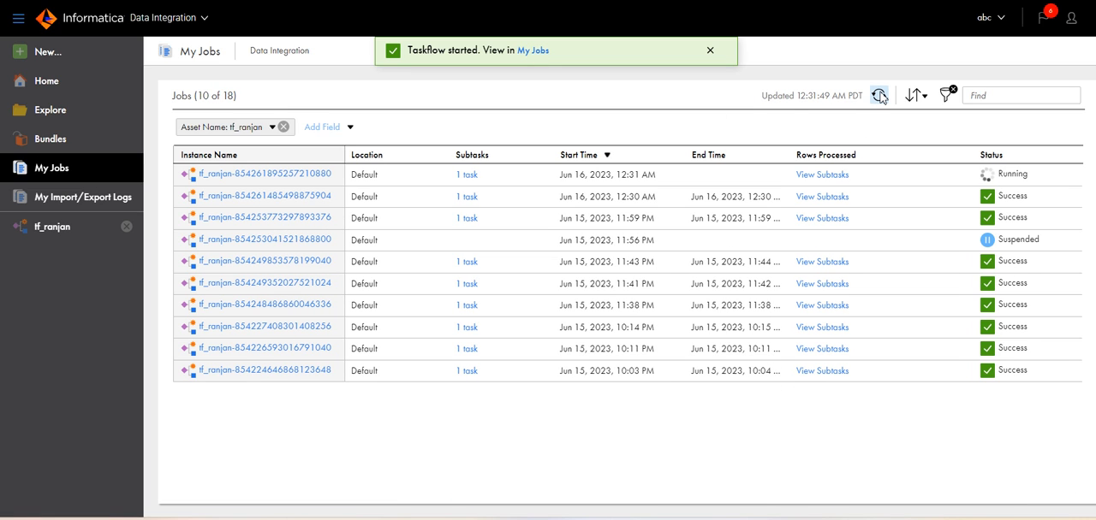
left_click(880, 96)
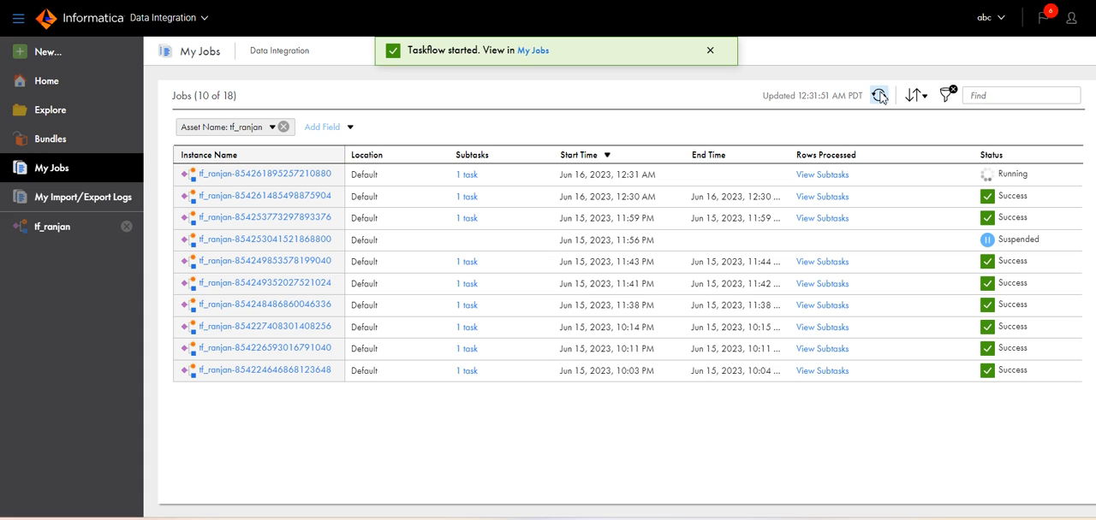
left_click(709, 50)
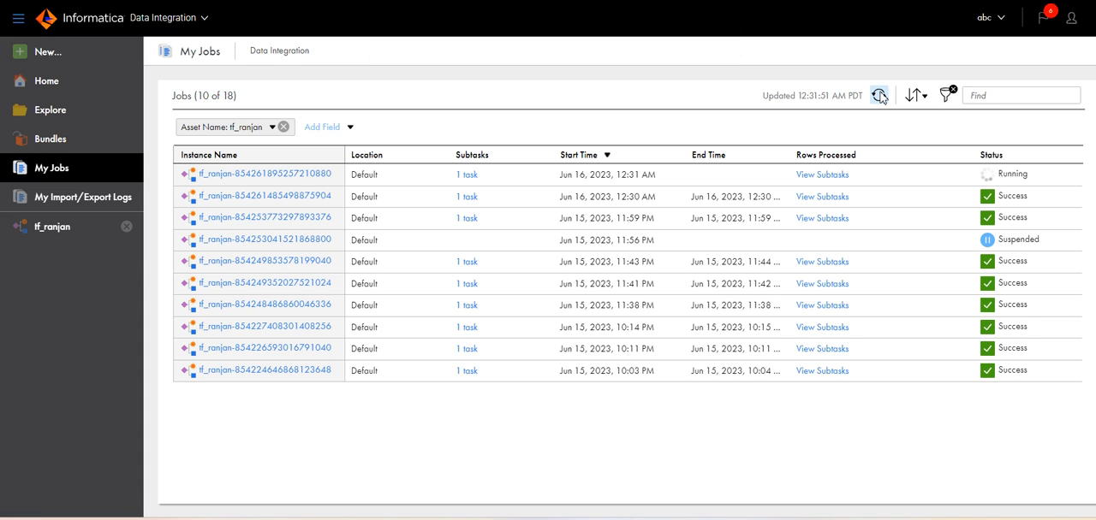
Refresh the job list until the running tf_ranjan job finishes with Success.
left_click(878, 96)
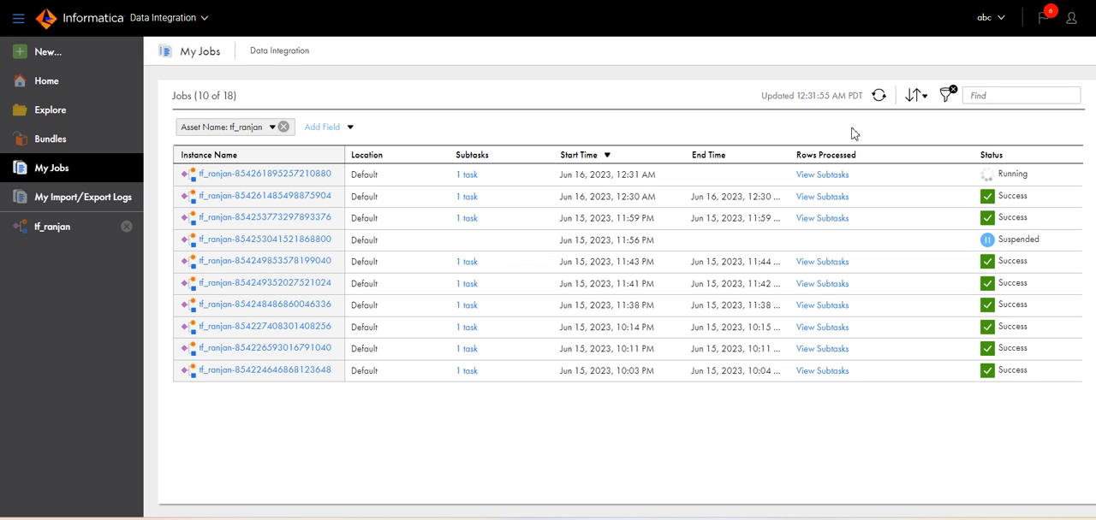
left_click(878, 95)
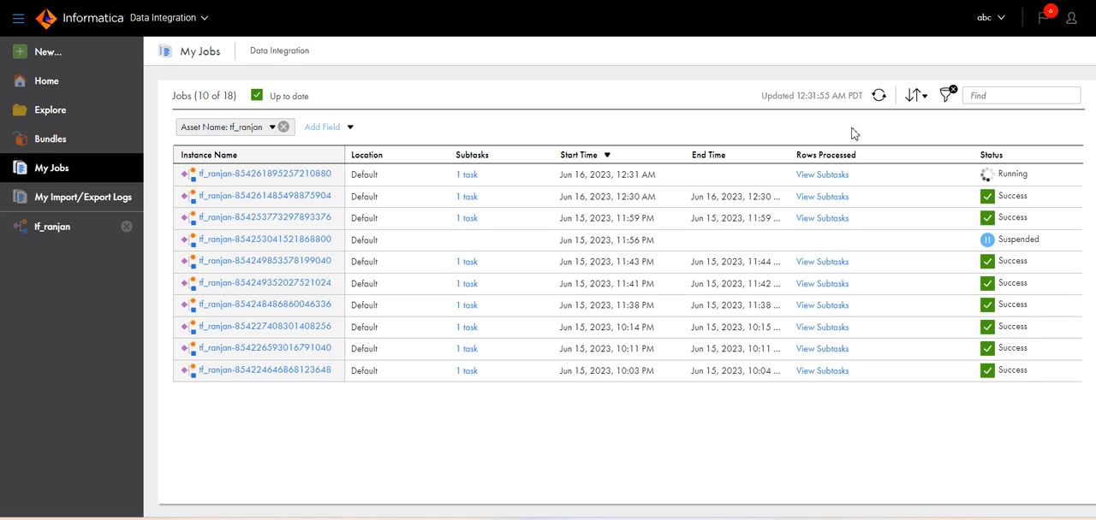
left_click(878, 96)
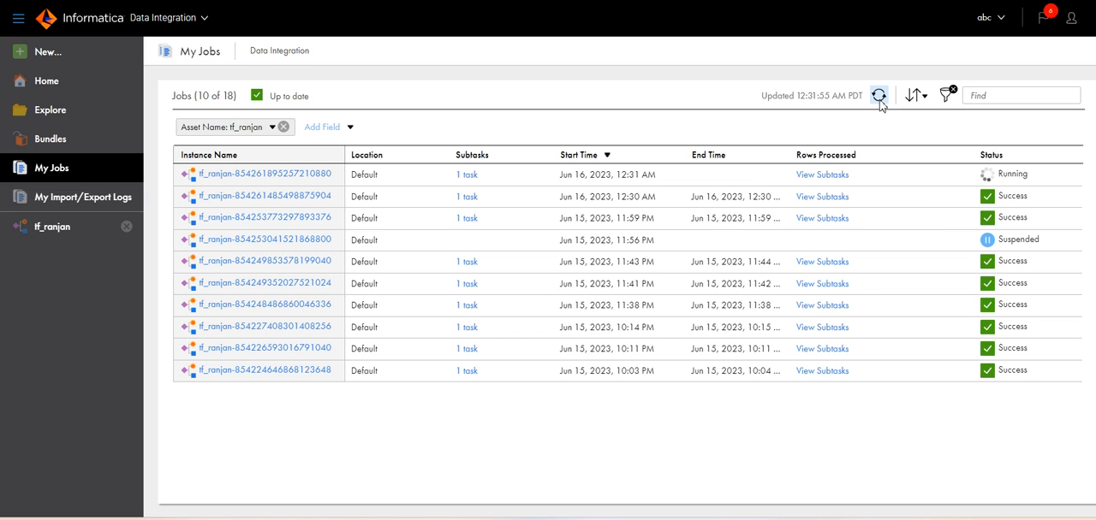
left_click(878, 96)
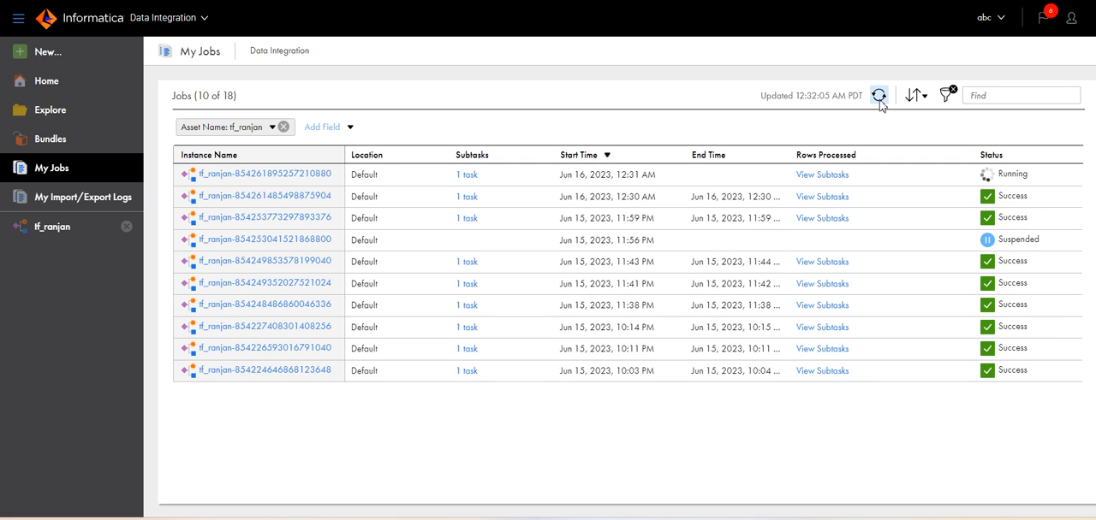
left_click(879, 96)
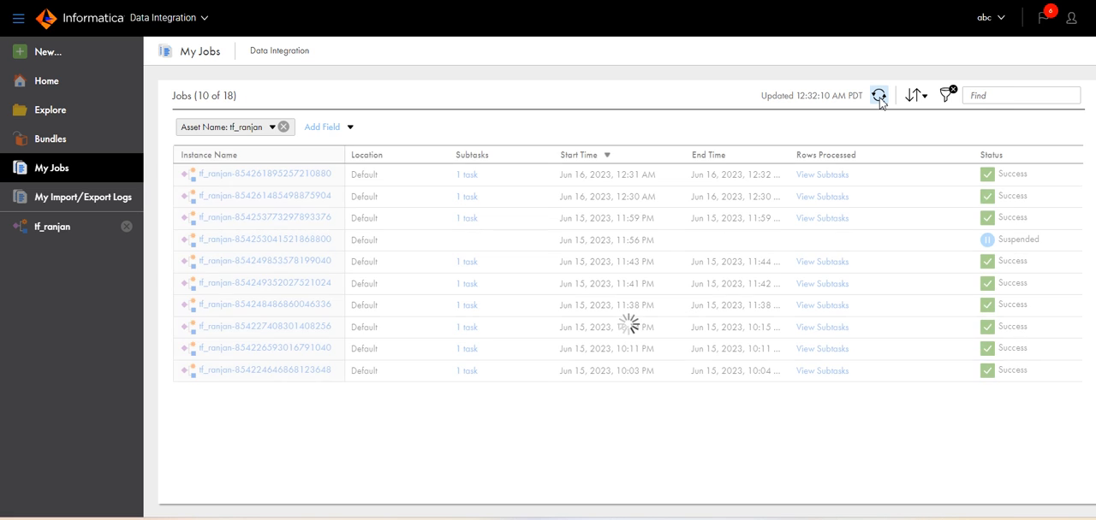
left_click(878, 96)
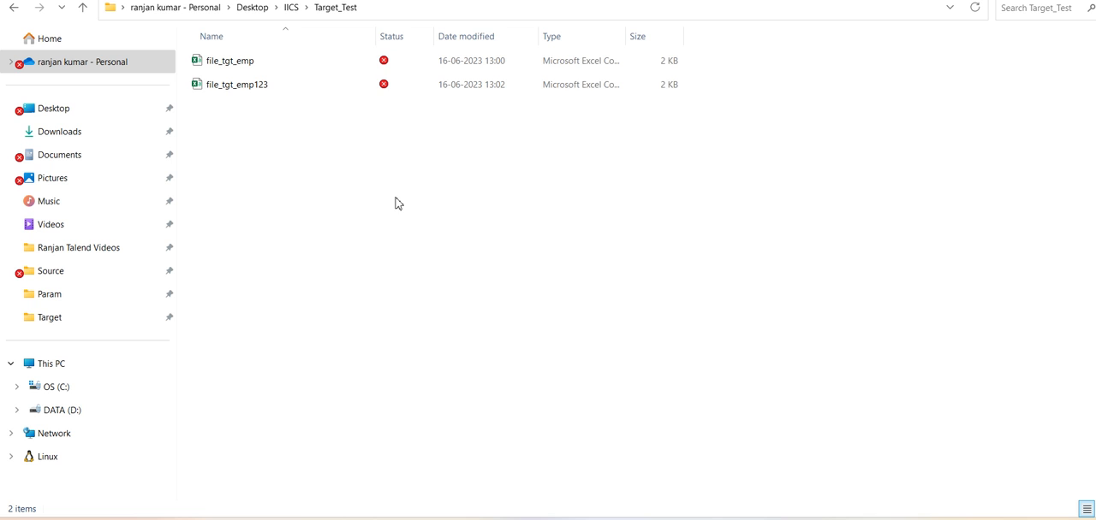
Select the new file_tgt_emp123 output in Target_Test beside the earlier file_tgt_emp.
left_click(236, 84)
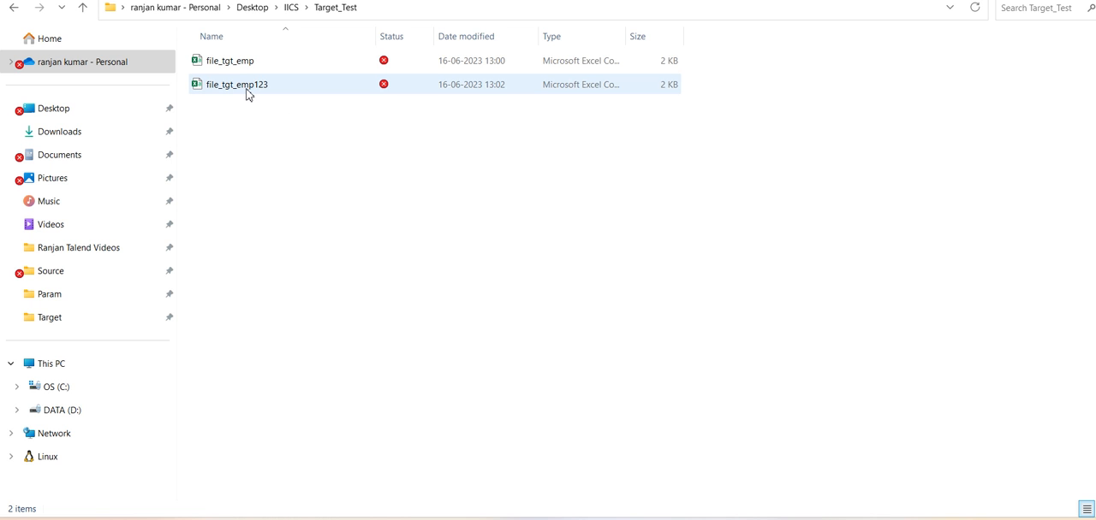
mouse_move(252, 89)
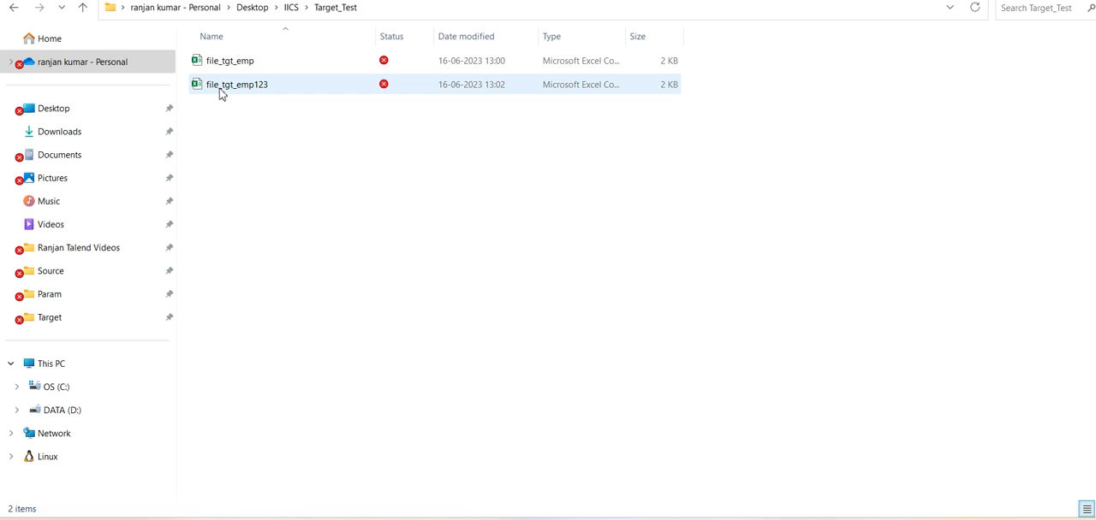
mouse_move(237, 84)
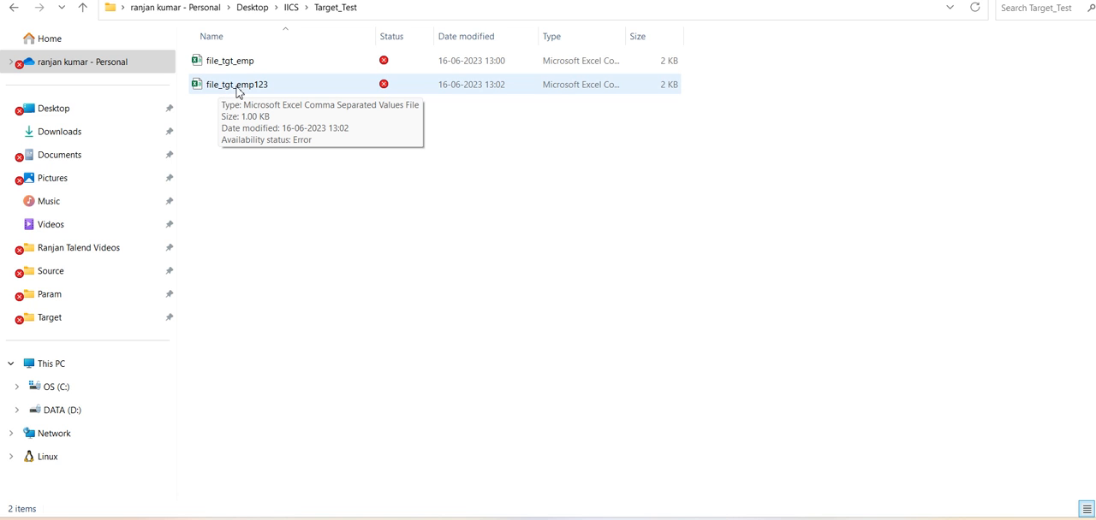
mouse_move(499, 204)
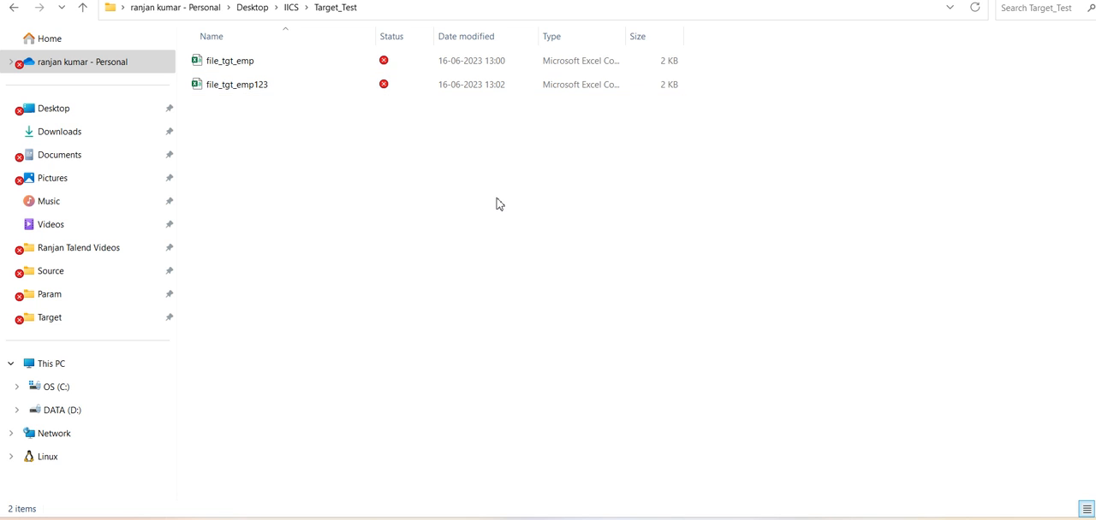
mouse_move(746, 507)
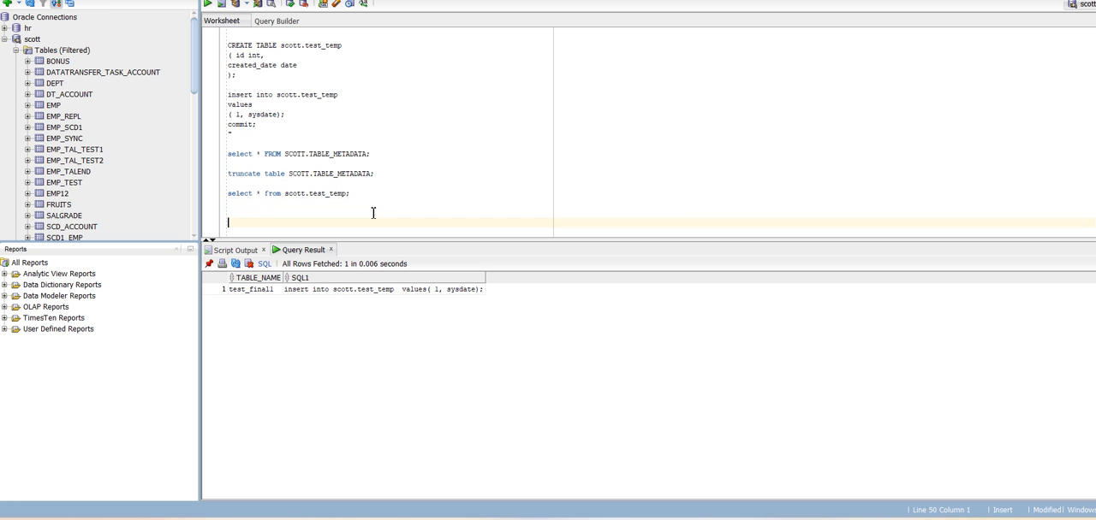
Execute 'create table emp123 as select * from emp;' in the worksheet.
type("create table emp")
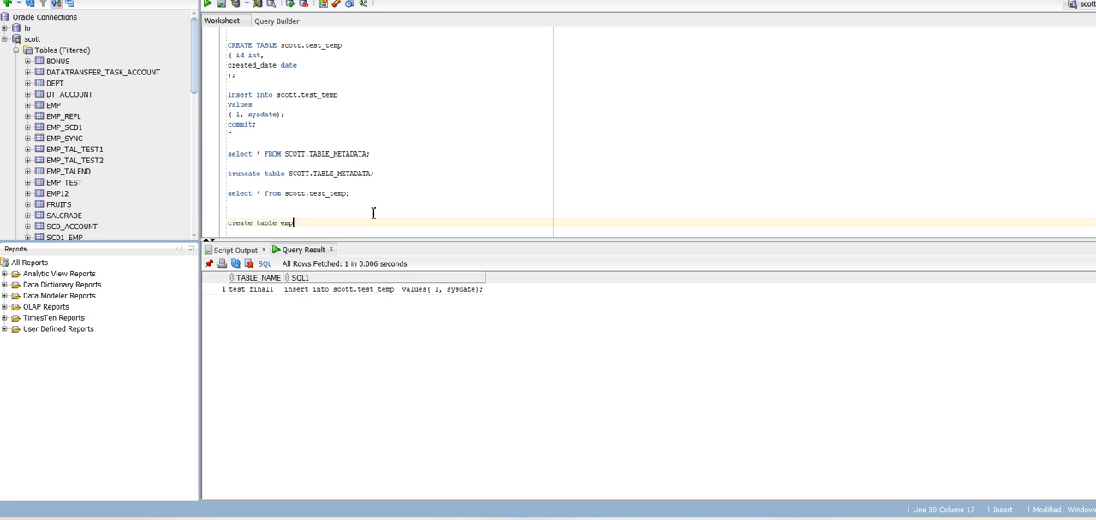
type("23 a")
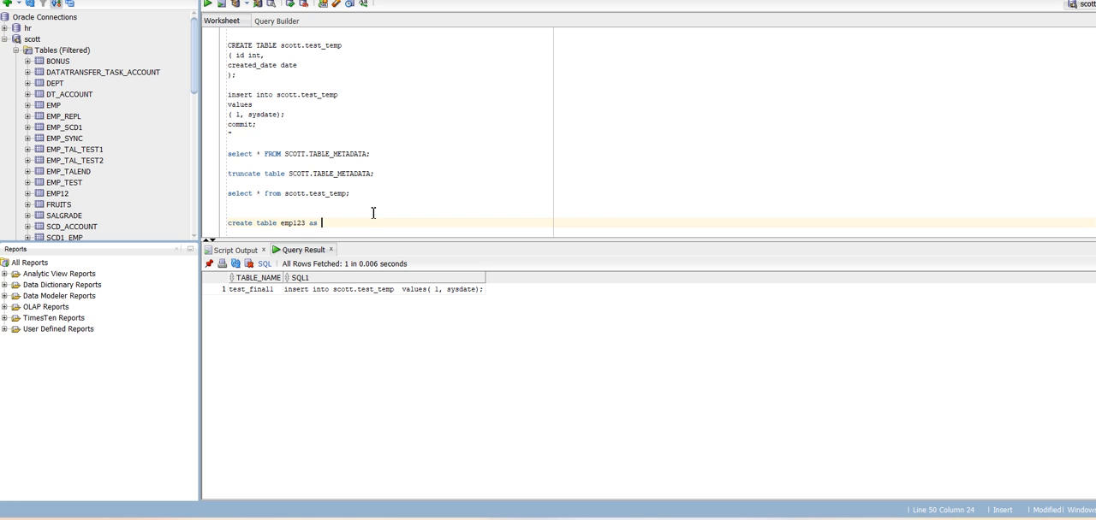
type("select * f")
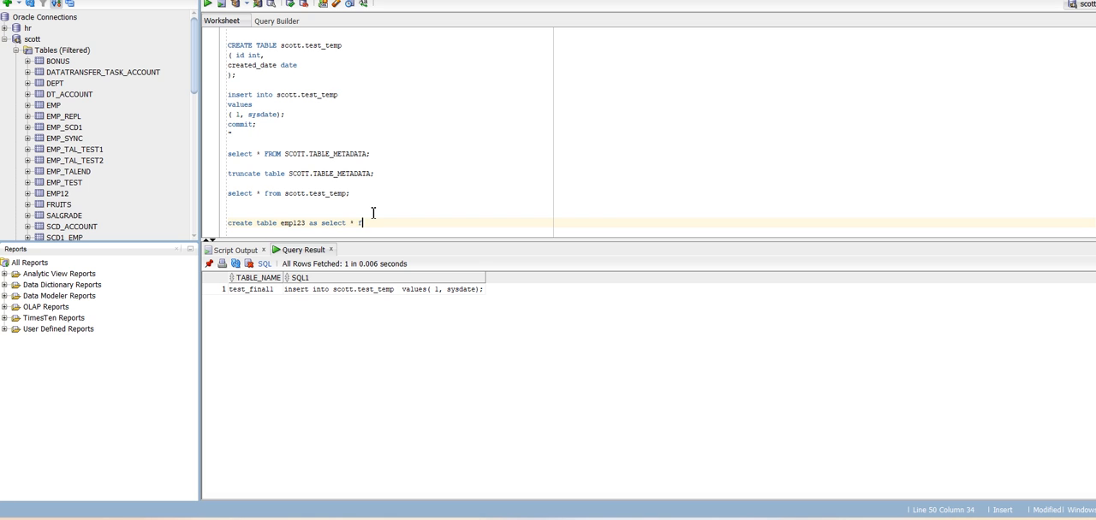
type("rom emp;")
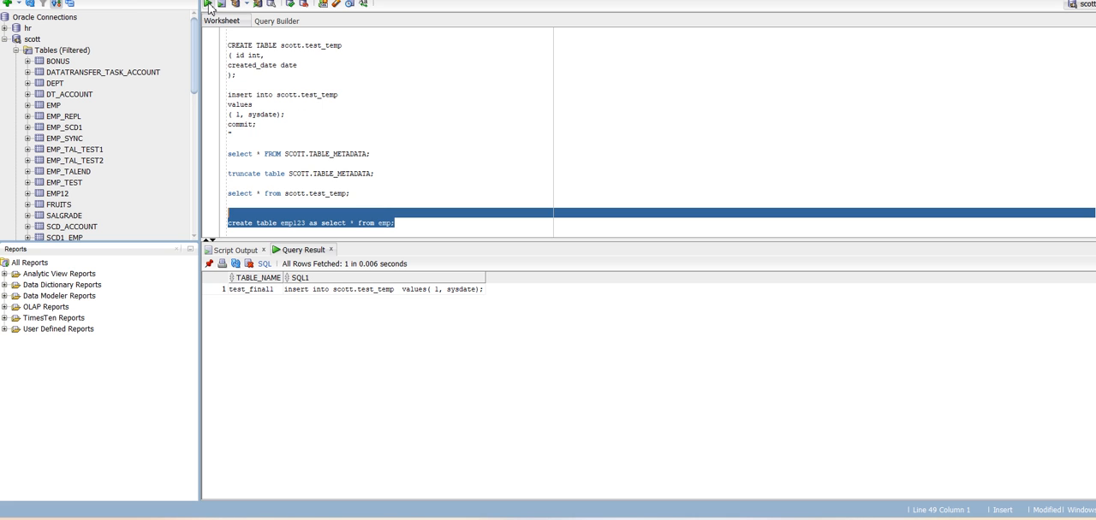
left_click(221, 3)
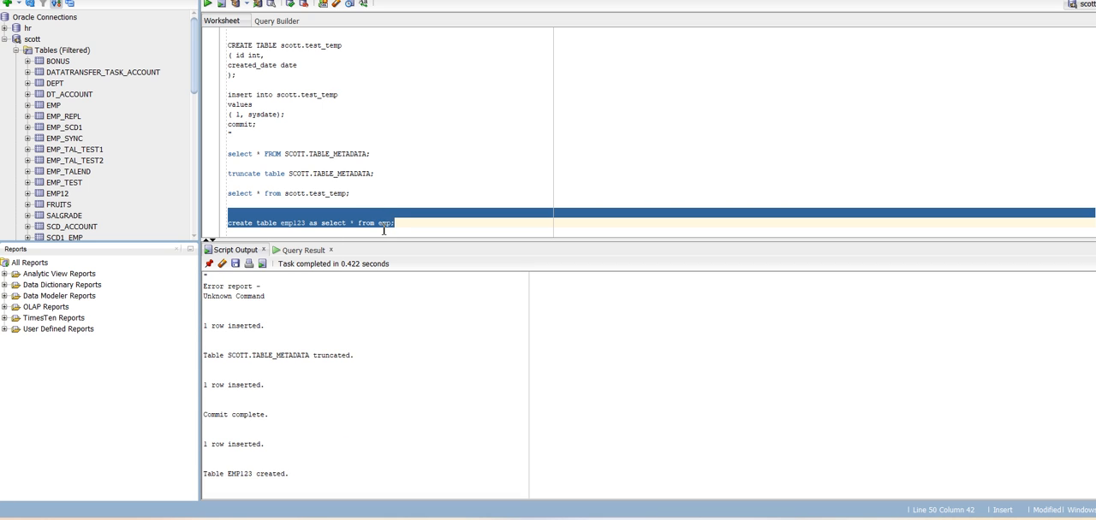
Refresh the Tables list and open EMP123 to display its copied employee rows.
right_click(61, 50)
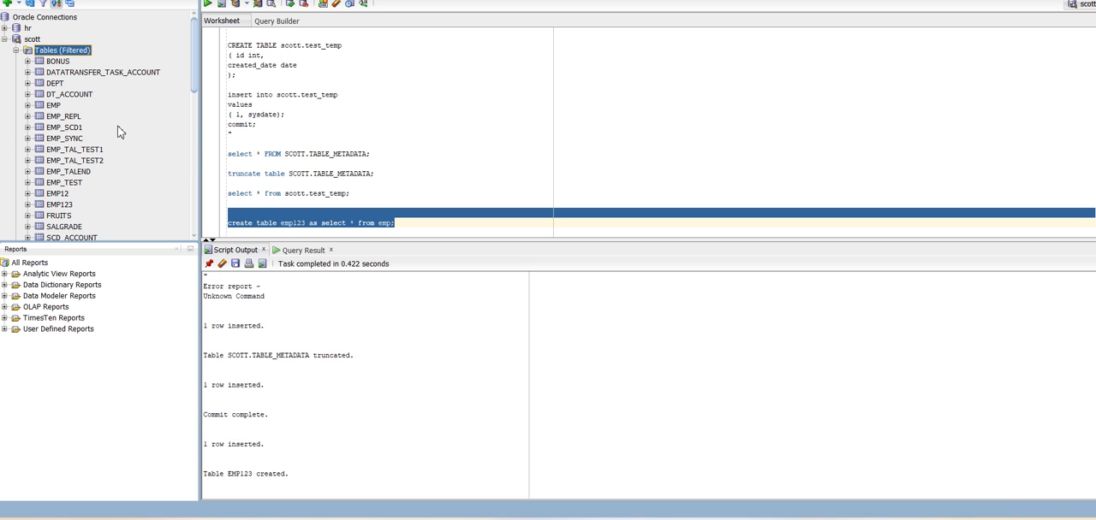
left_click(58, 203)
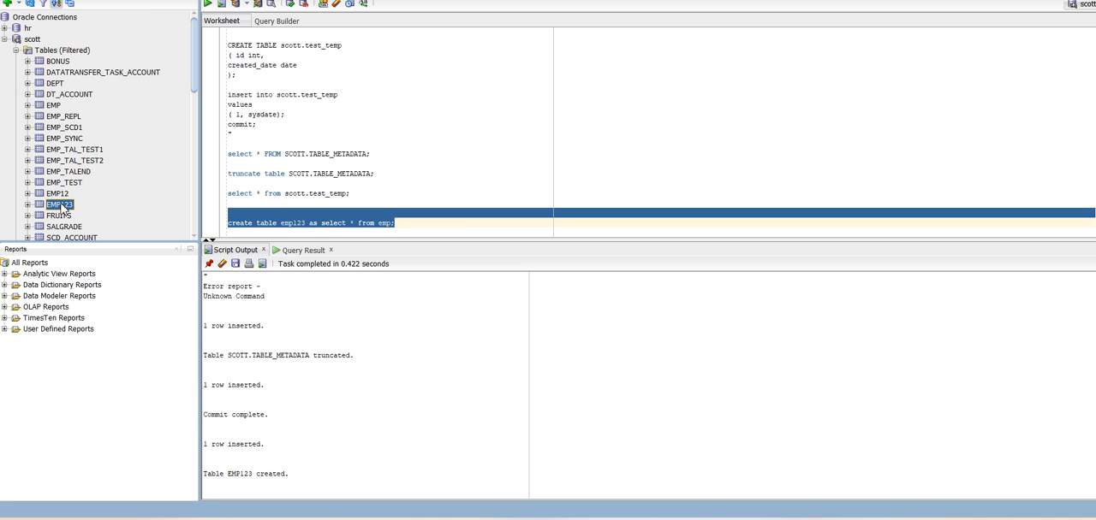
double_click(58, 205)
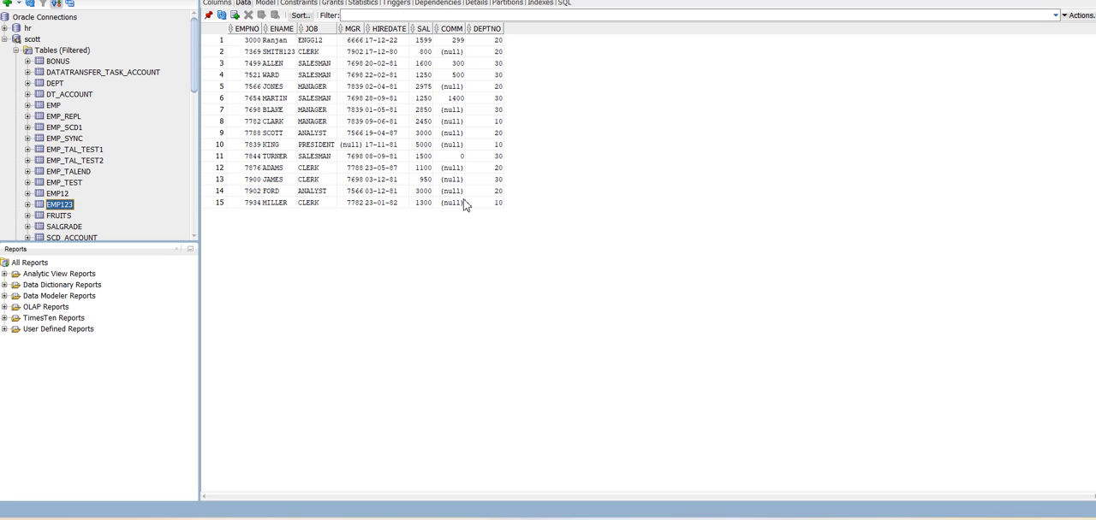
mouse_move(677, 247)
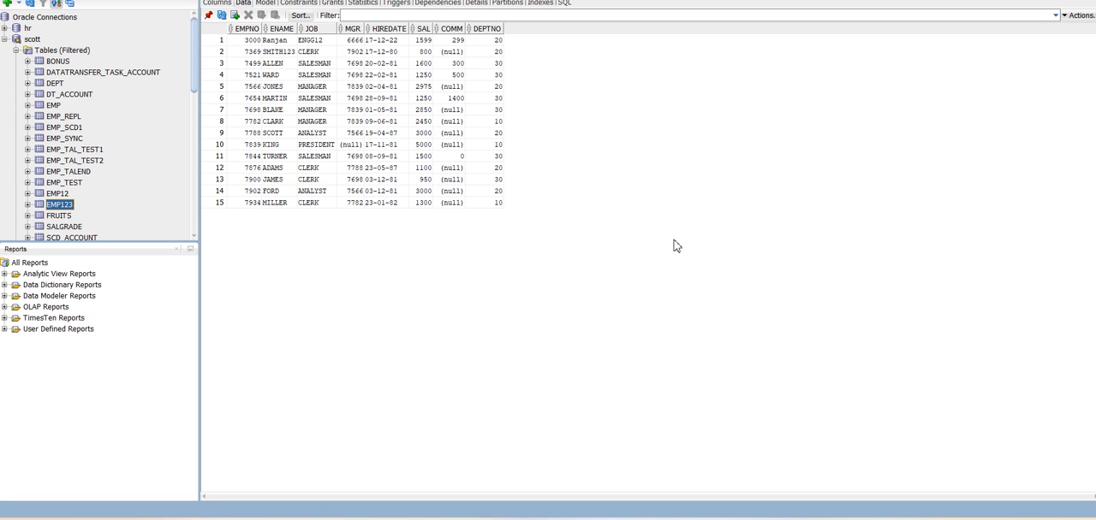
mouse_move(763, 517)
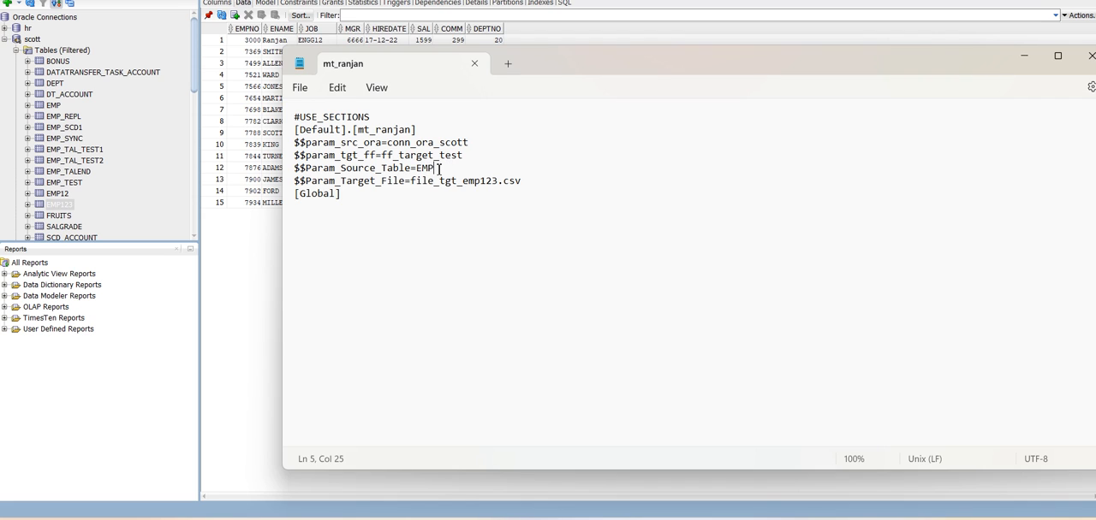
Append 123 so $$Param_Source_Table reads EMP123, then return to the EMP123 data.
type("12")
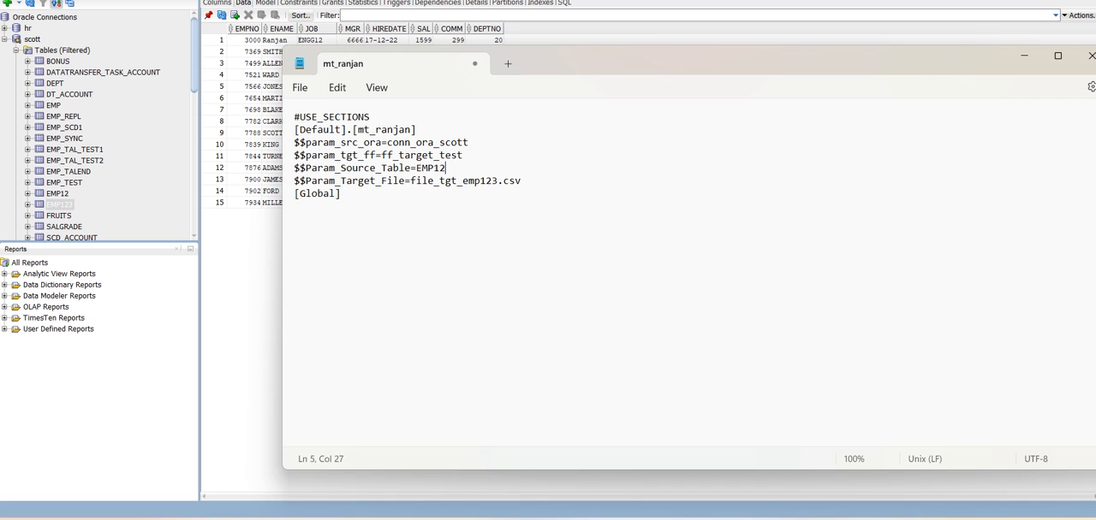
type("3")
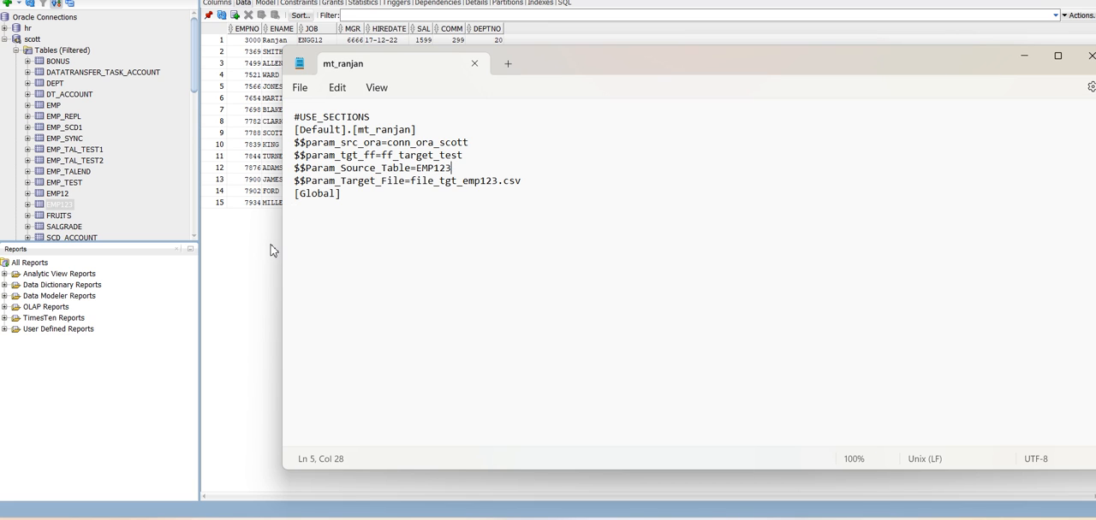
left_click(475, 63)
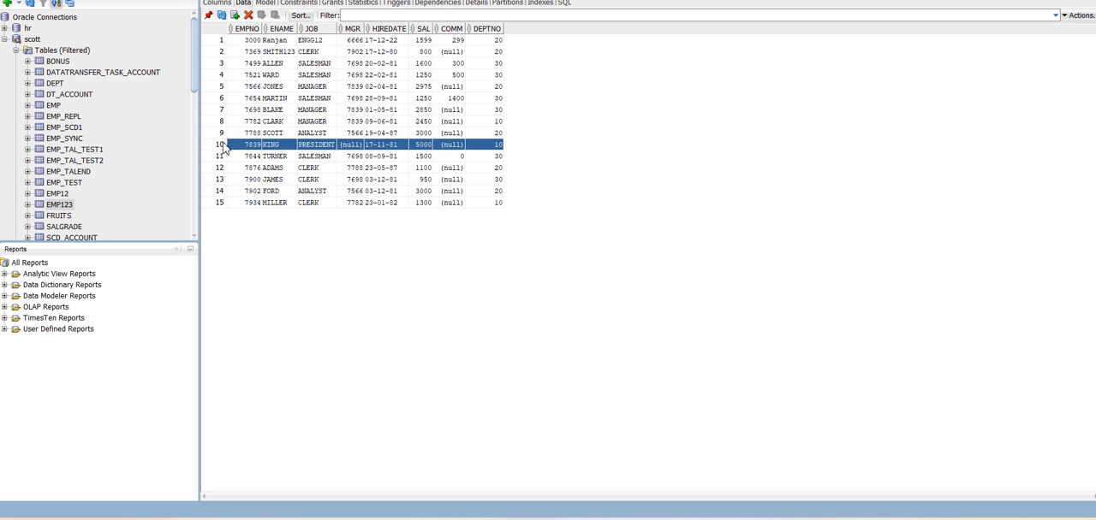
Delete rows 10–15 from EMP123 and commit, leaving 9 employee rows.
left_click(221, 178)
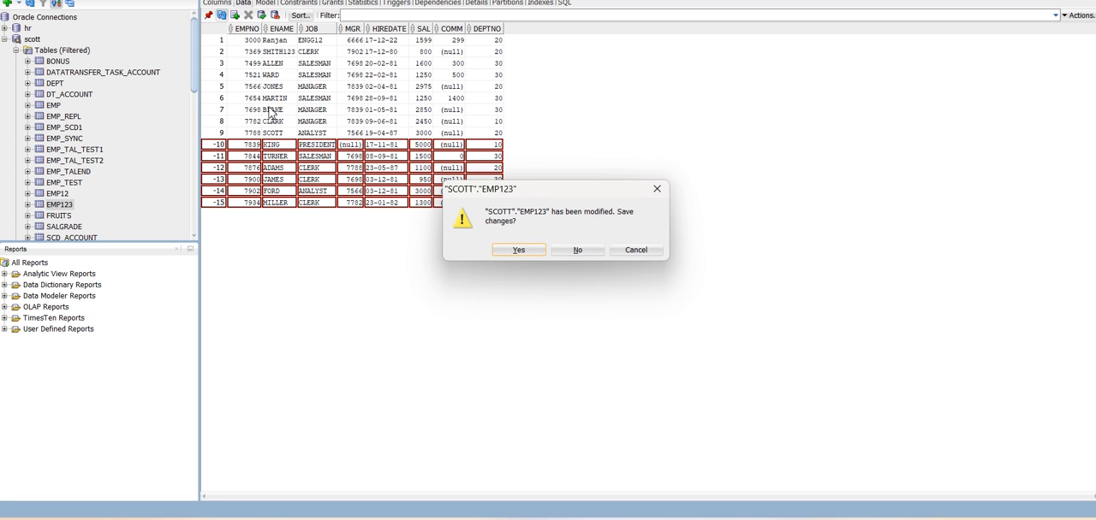
left_click(517, 250)
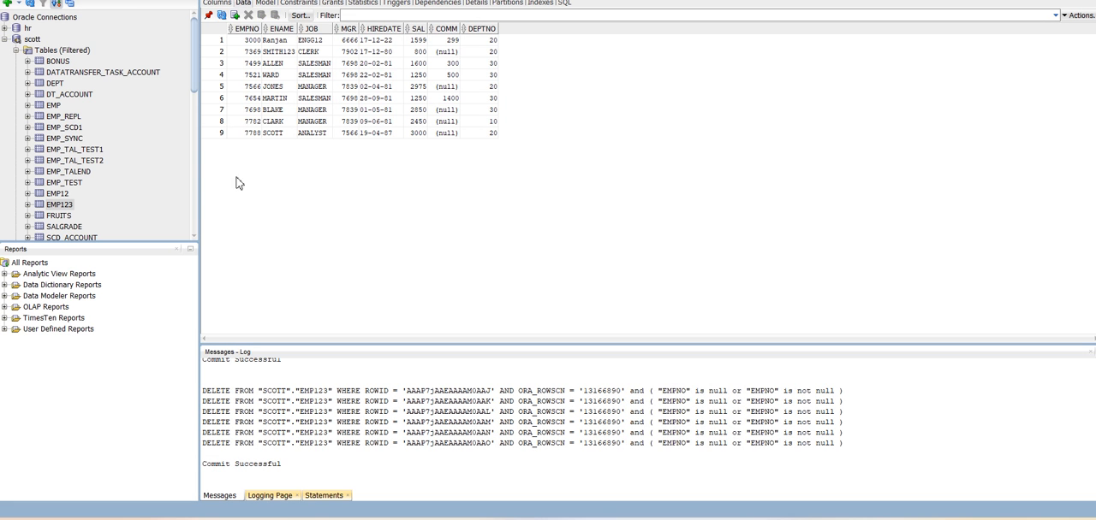
mouse_move(228, 52)
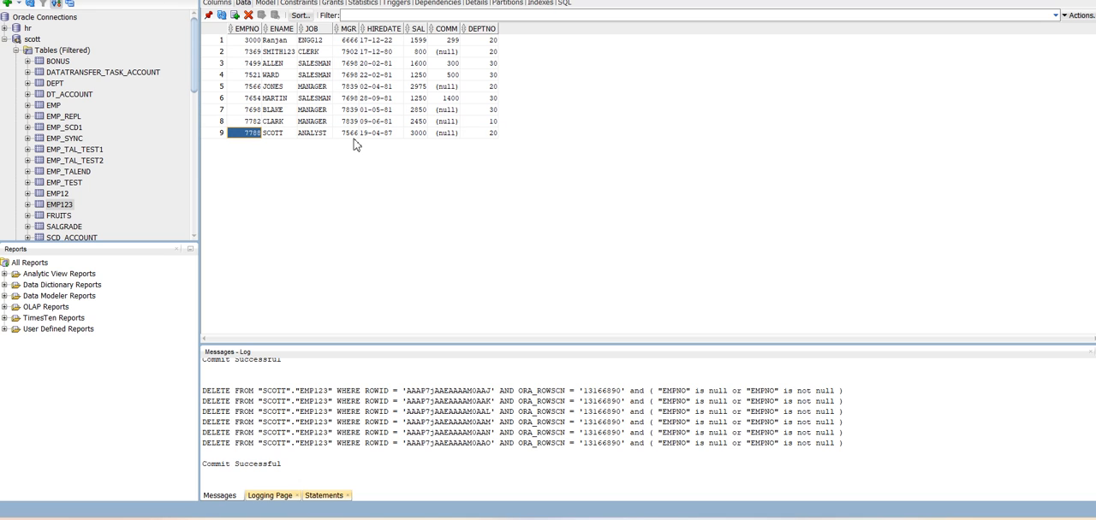
mouse_move(498, 205)
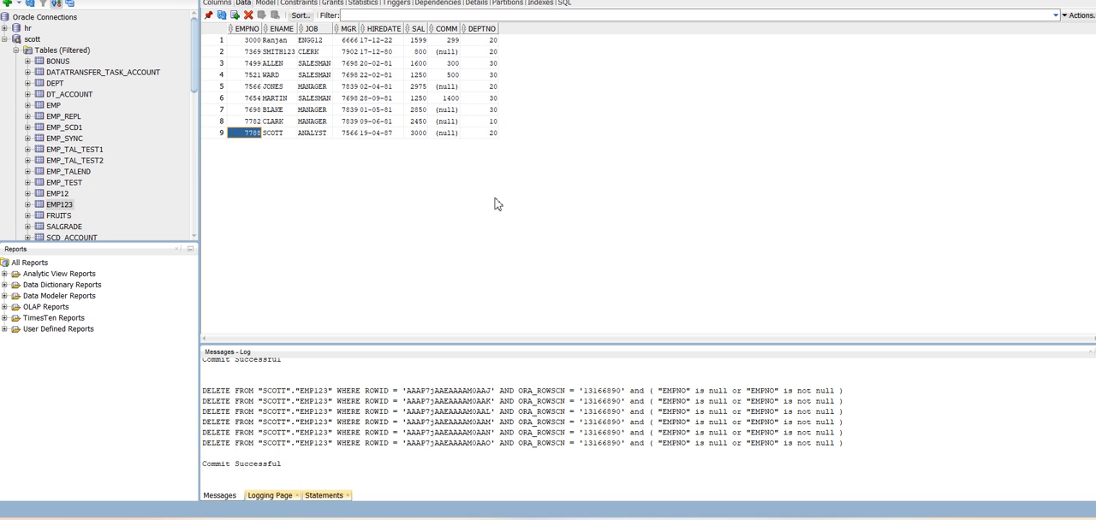
mouse_move(755, 459)
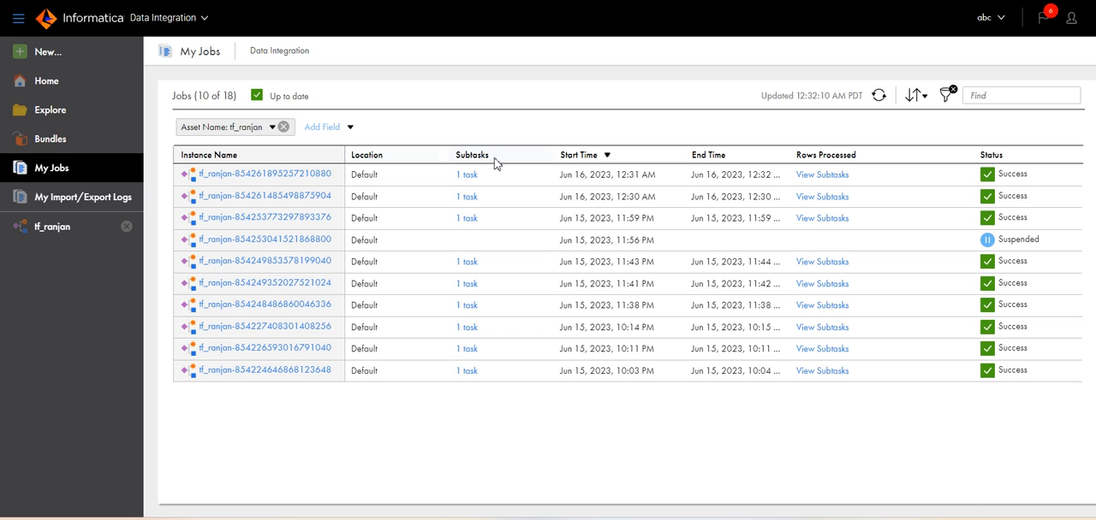
mouse_move(1072, 175)
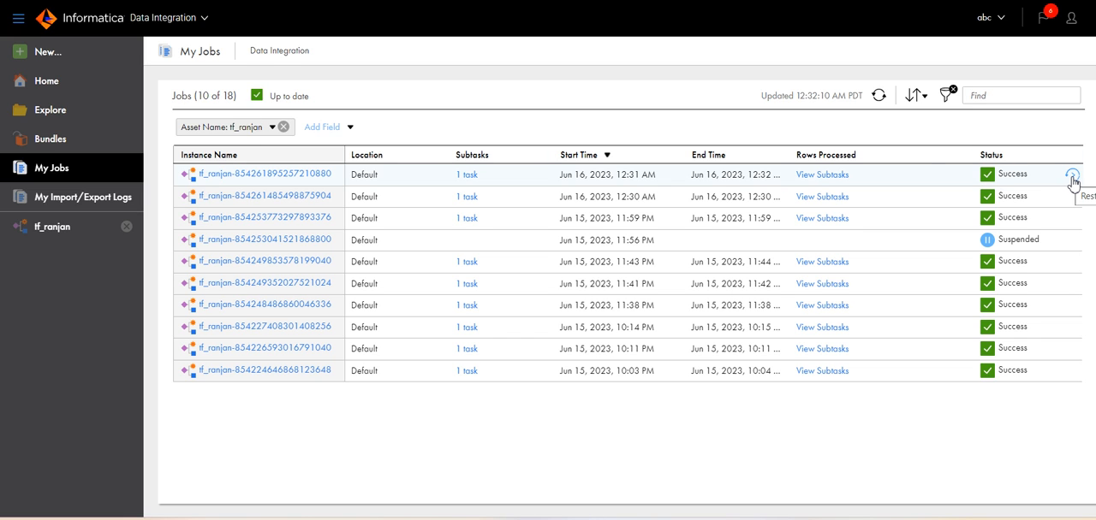
Restart the latest tf_ranjan instance and refresh My Jobs until the new run appears as running.
left_click(1071, 175)
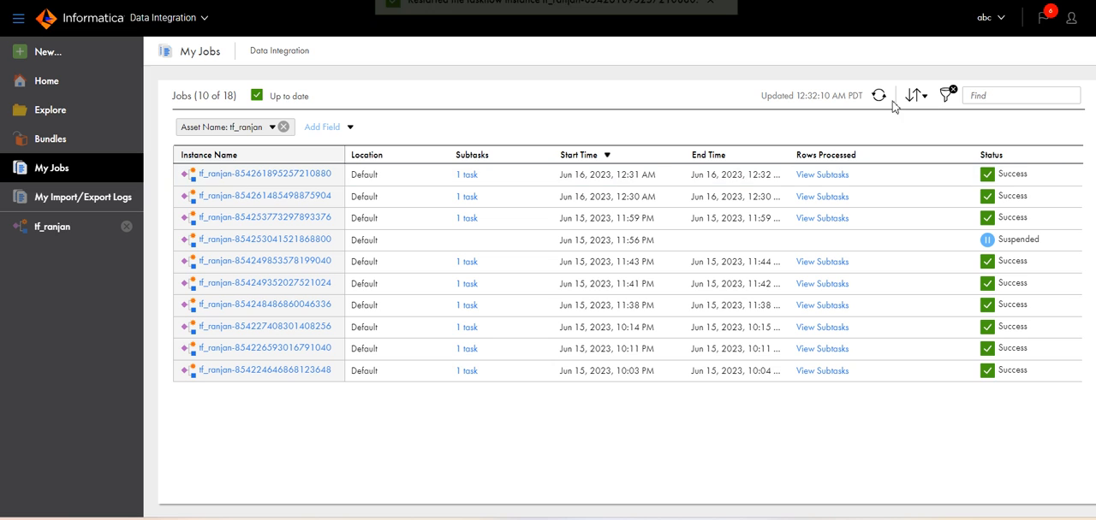
left_click(879, 96)
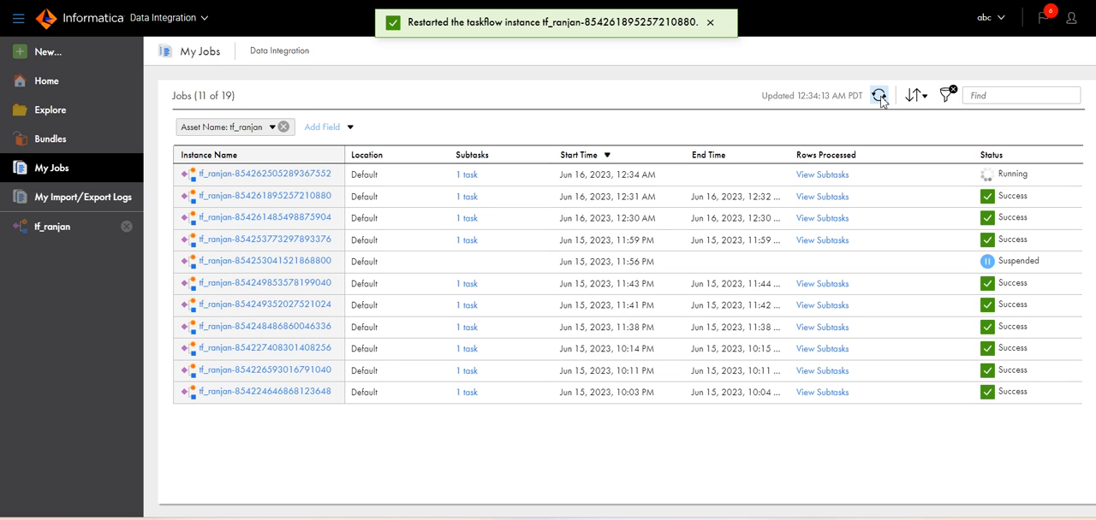
left_click(878, 96)
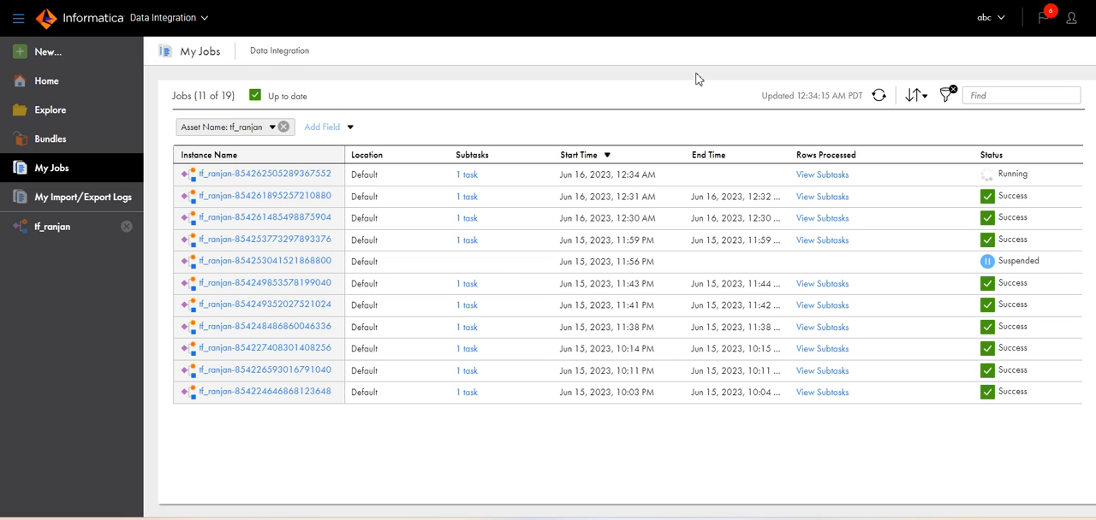
left_click(878, 95)
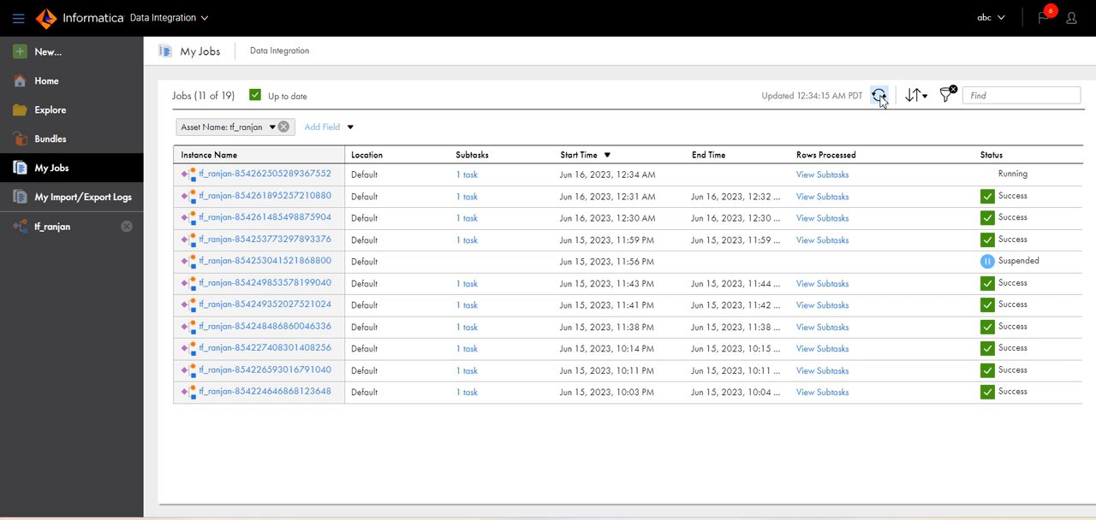
left_click(879, 95)
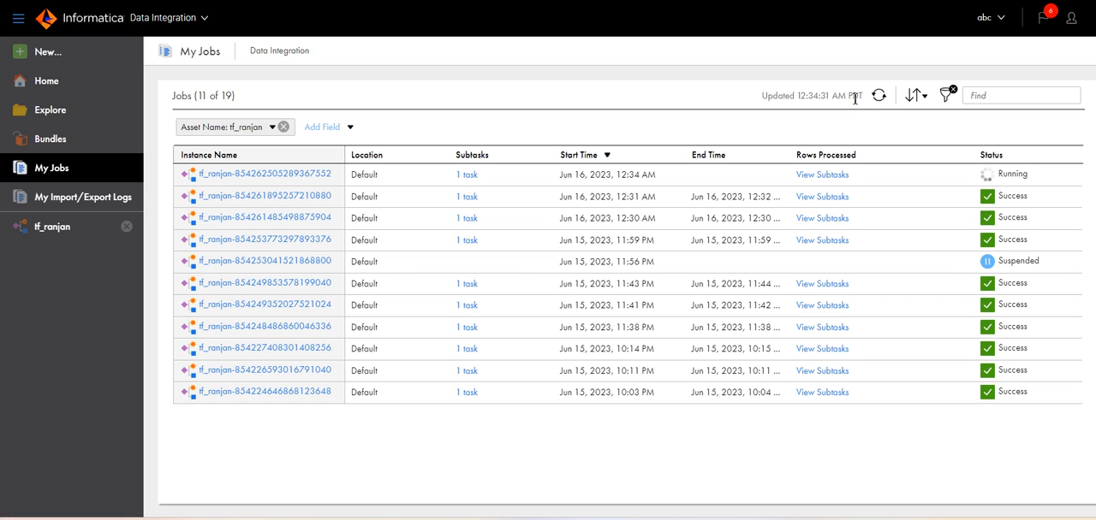
left_click(878, 96)
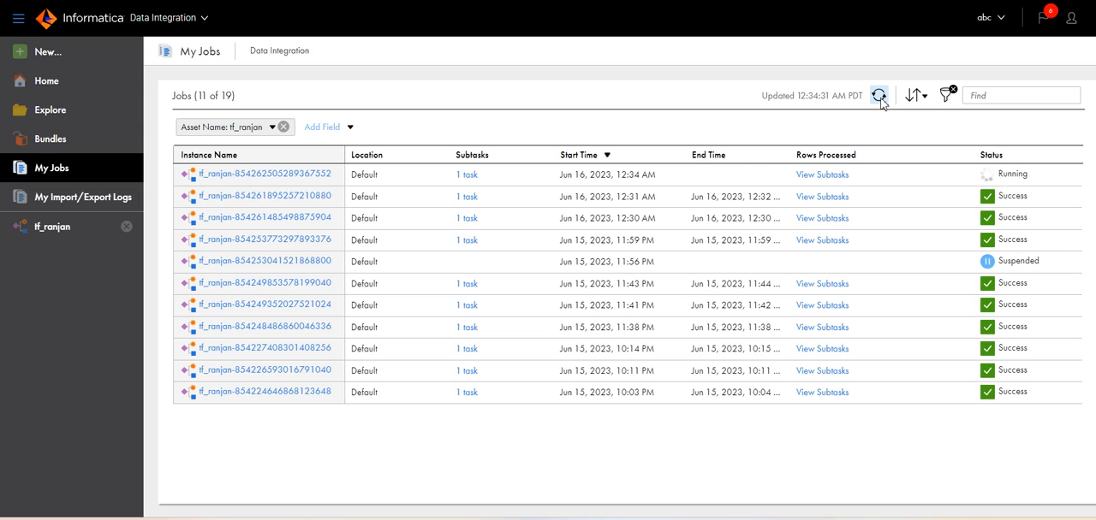
left_click(878, 96)
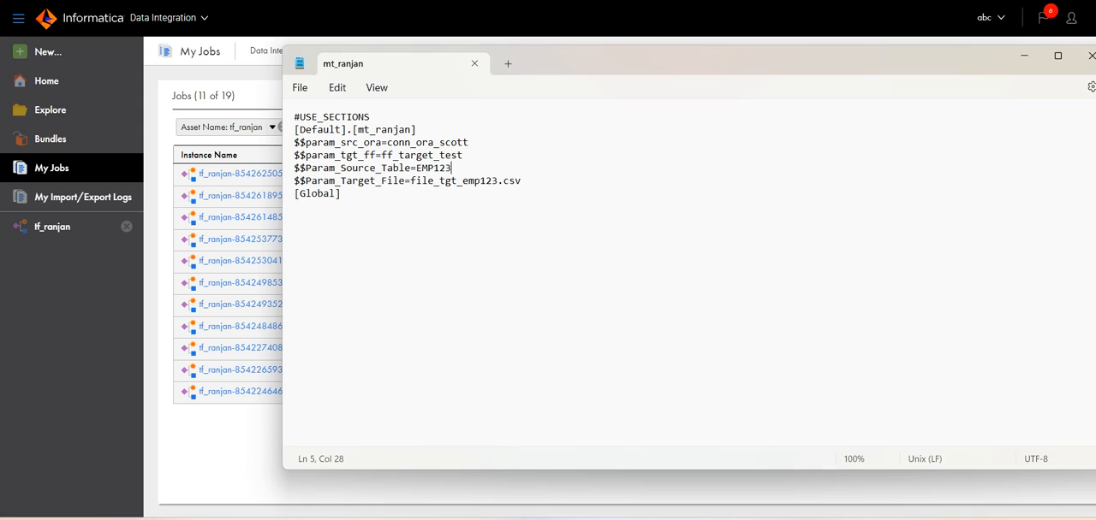
mouse_move(486, 197)
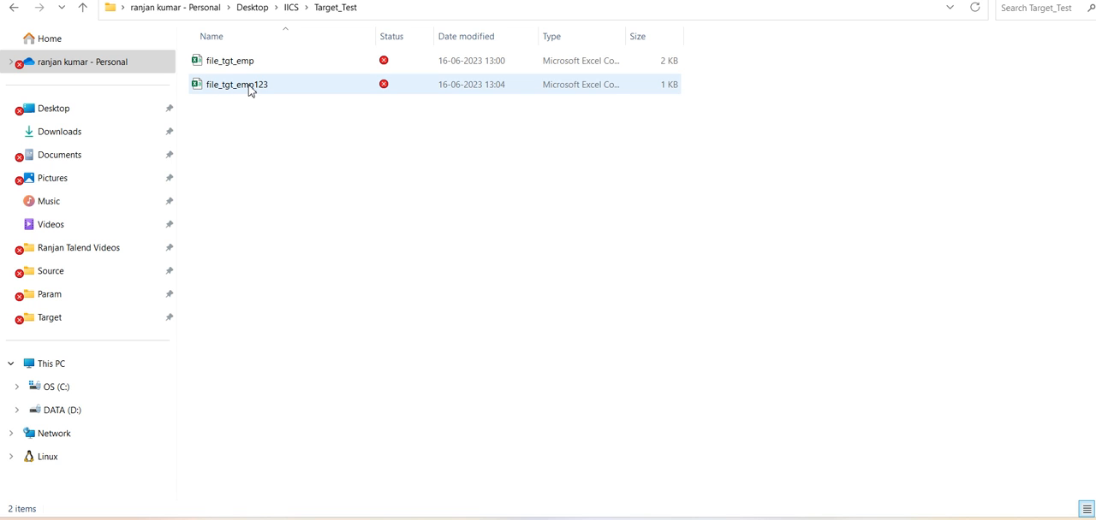
Open file_tgt_emp123 from Target_Test in Excel, showing the 9 EMP123 rows.
left_click(236, 84)
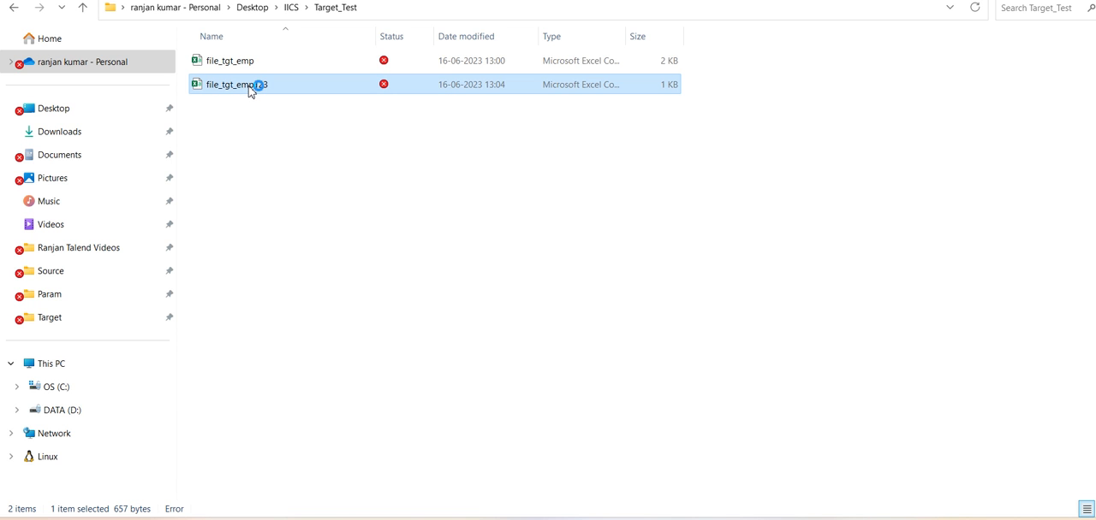
double_click(236, 84)
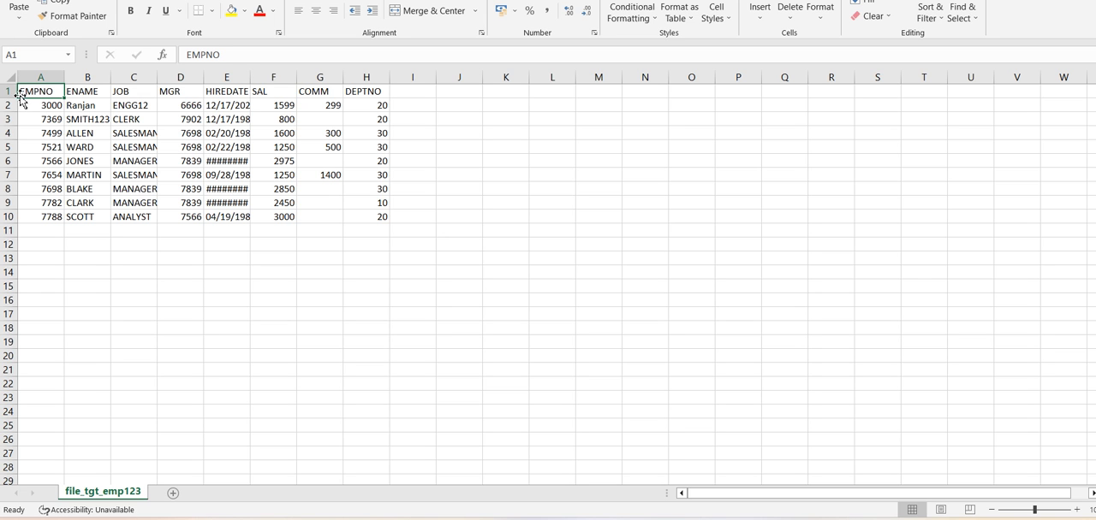
left_click(41, 77)
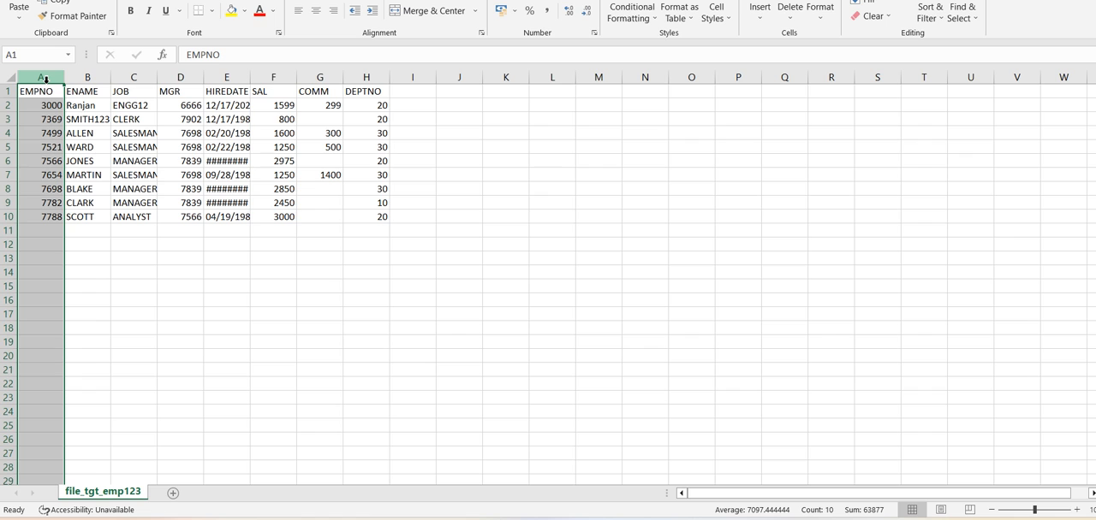
left_click(42, 93)
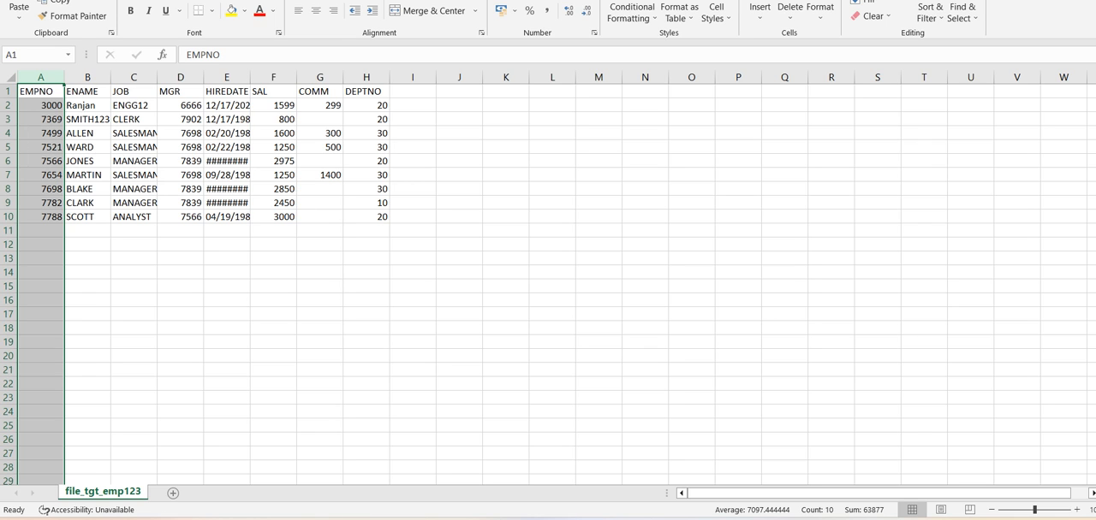
left_click(41, 104)
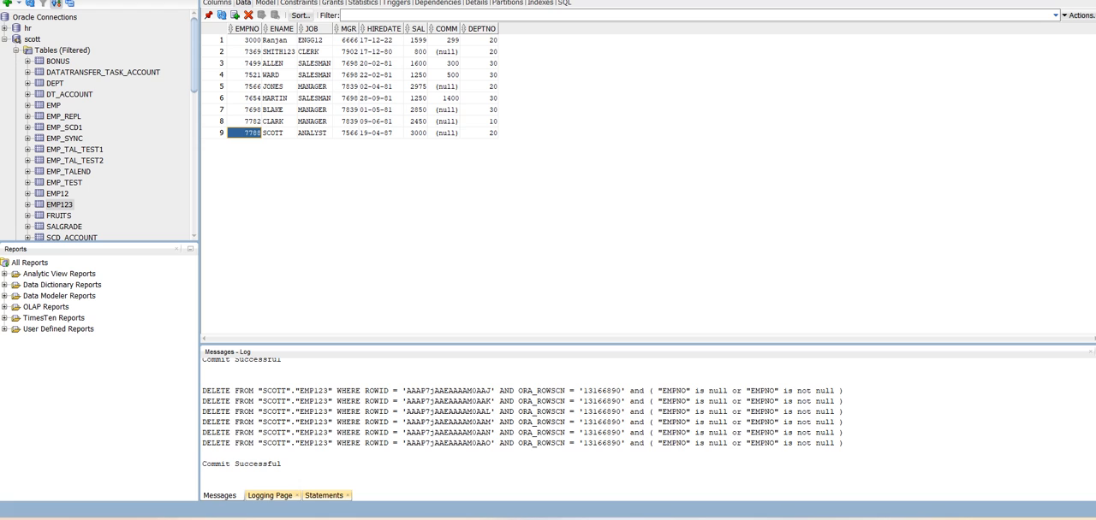
mouse_move(253, 62)
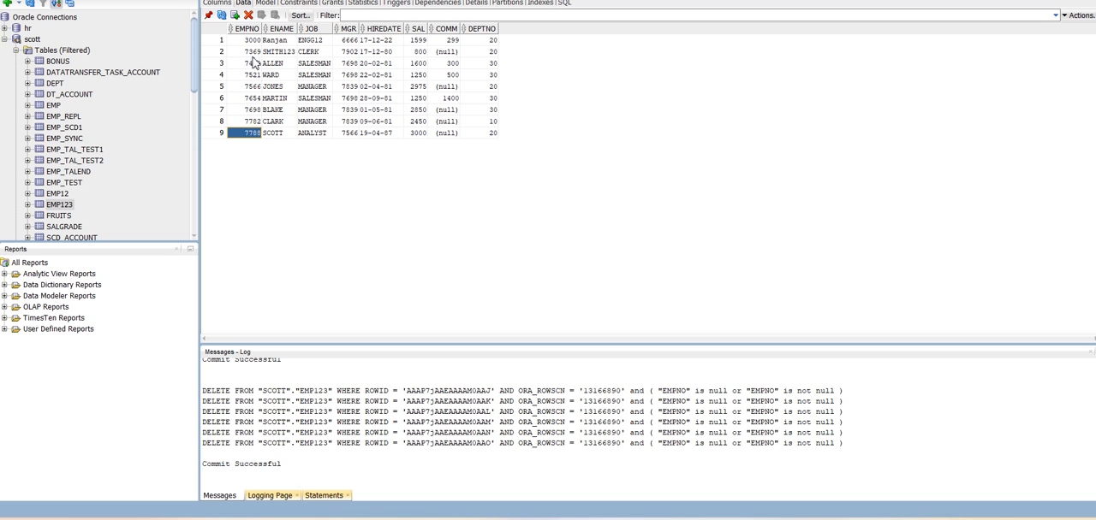
Review the 9 EMP123 rows, then highlight $$Param_Source_Table=EMP123 in the Notepad parameter file.
left_click(250, 41)
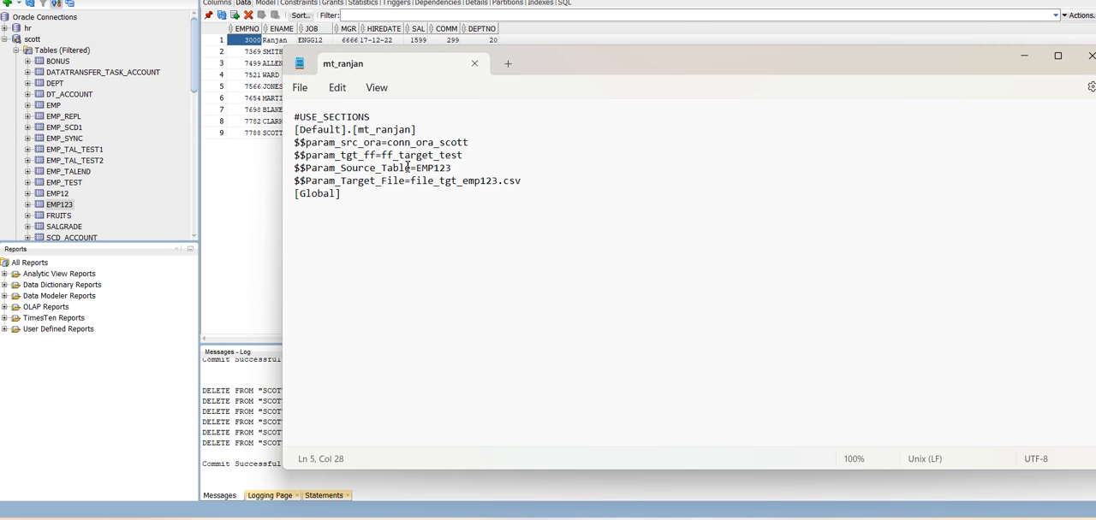
double_click(356, 168)
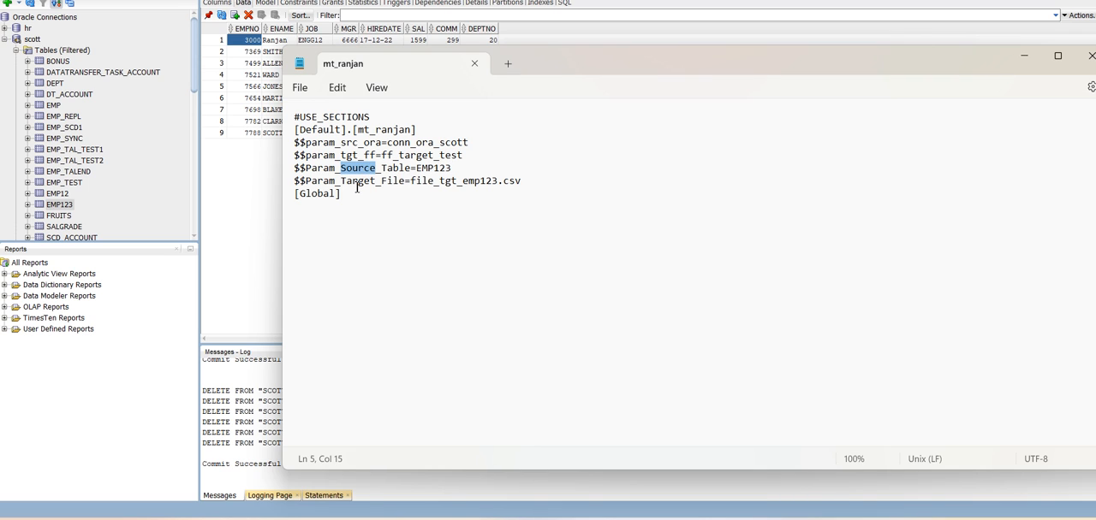